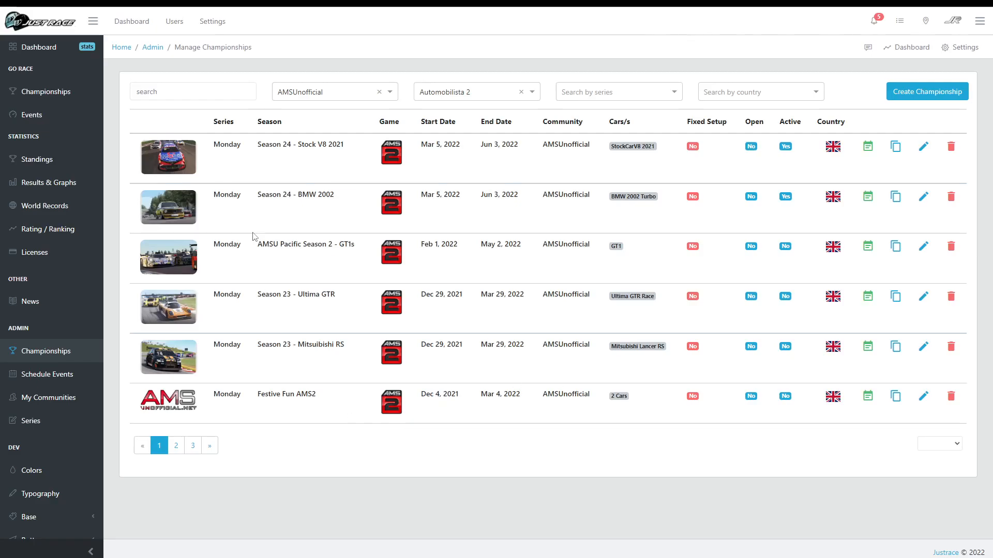
mouse_move(221, 63)
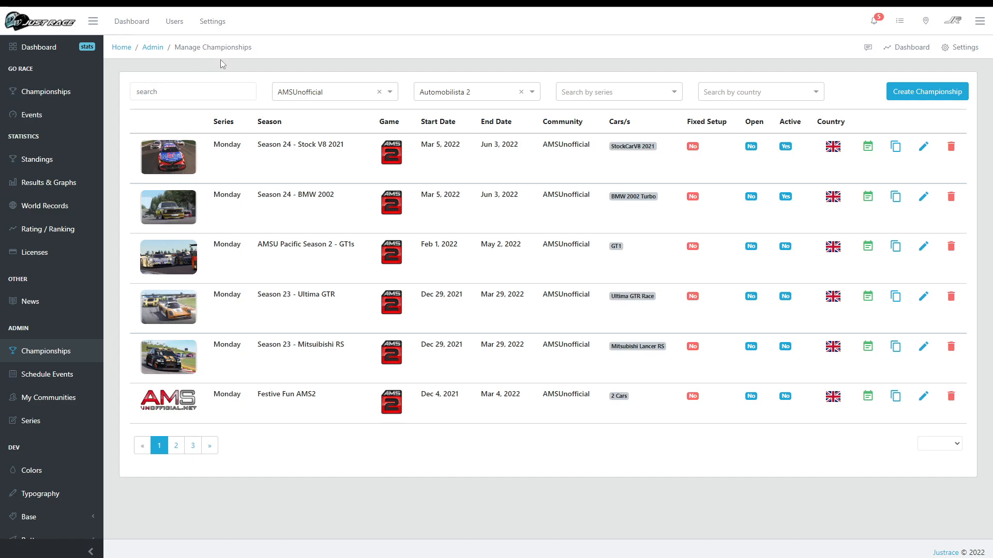
mouse_move(36, 159)
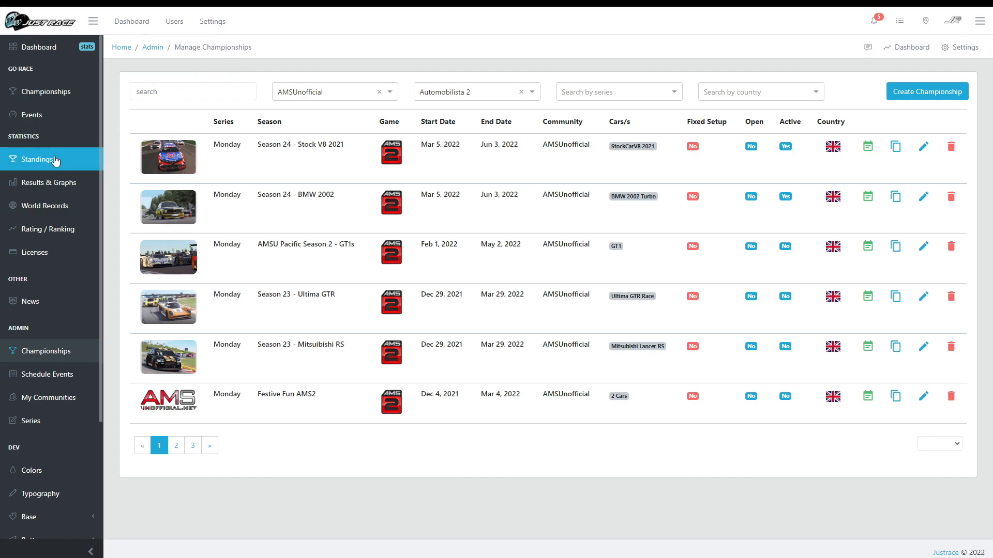
mouse_move(516, 235)
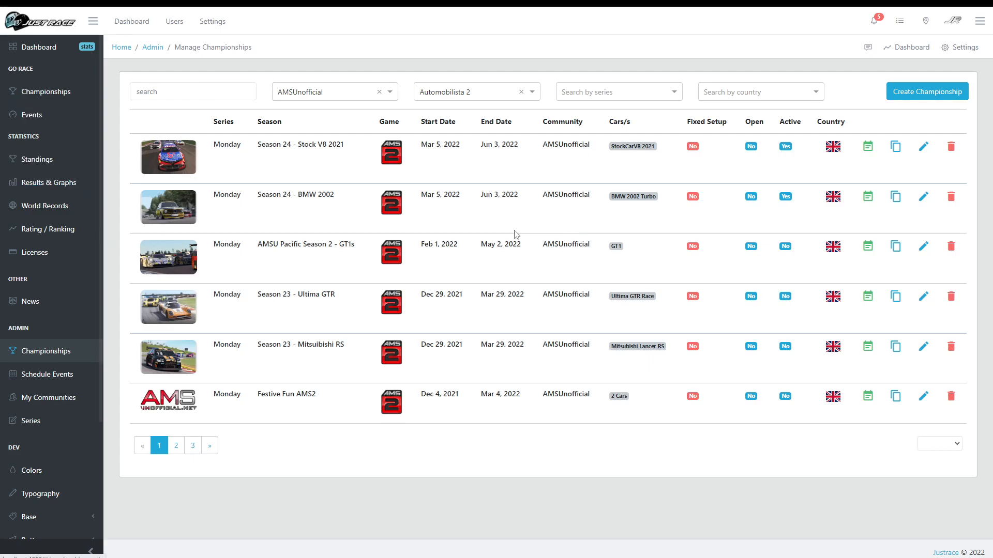
mouse_move(867, 146)
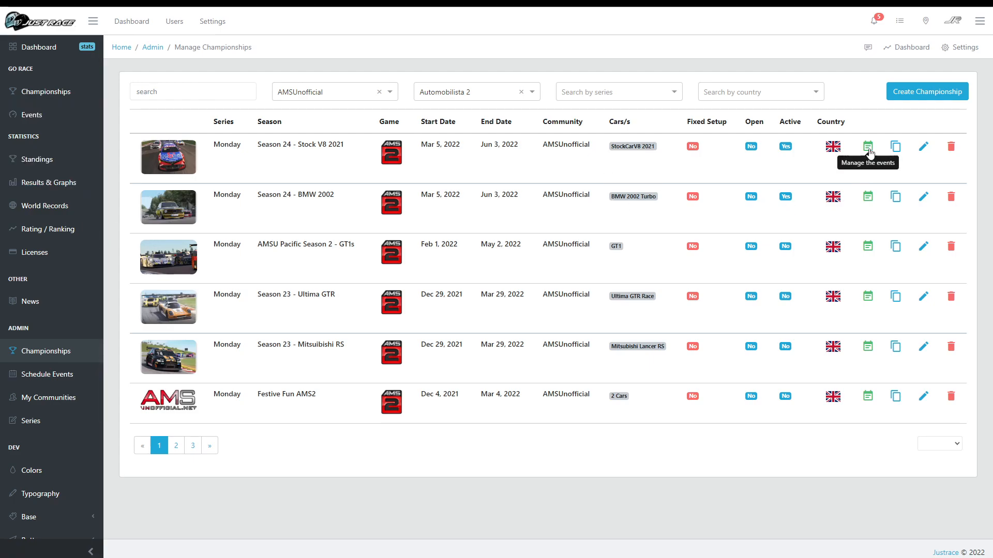
- Peek at the Stock V8 2021 championship's races and collapse them again
left_click(867, 146)
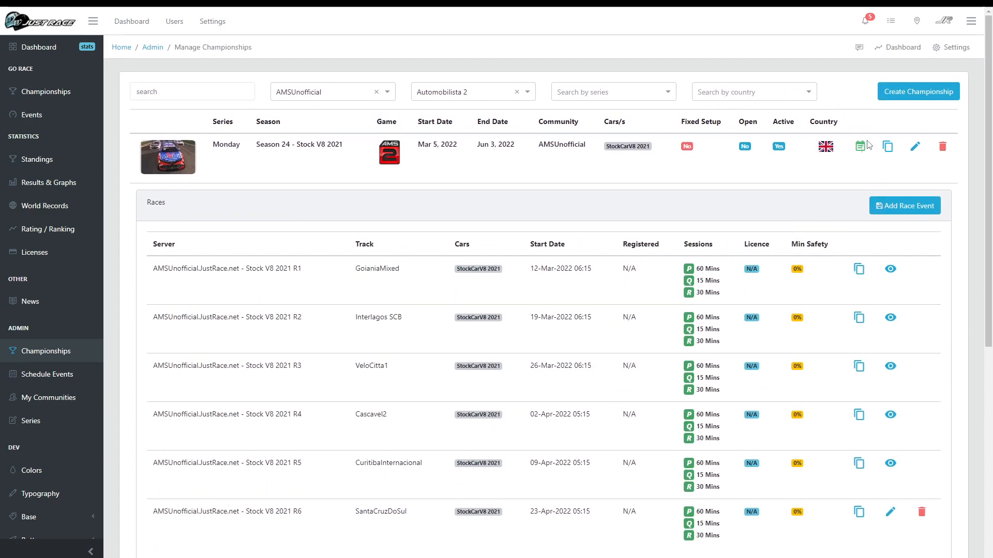
left_click(859, 146)
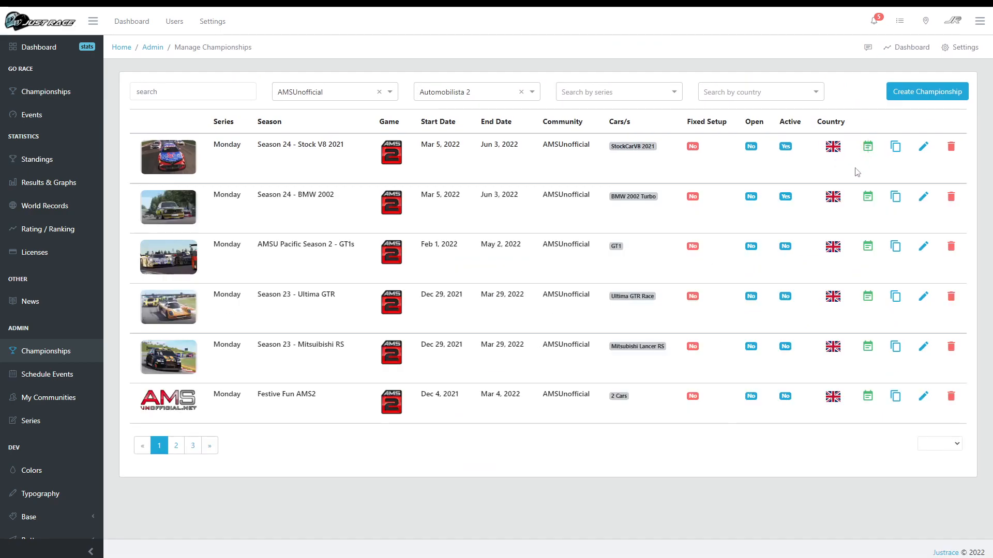
mouse_move(738, 187)
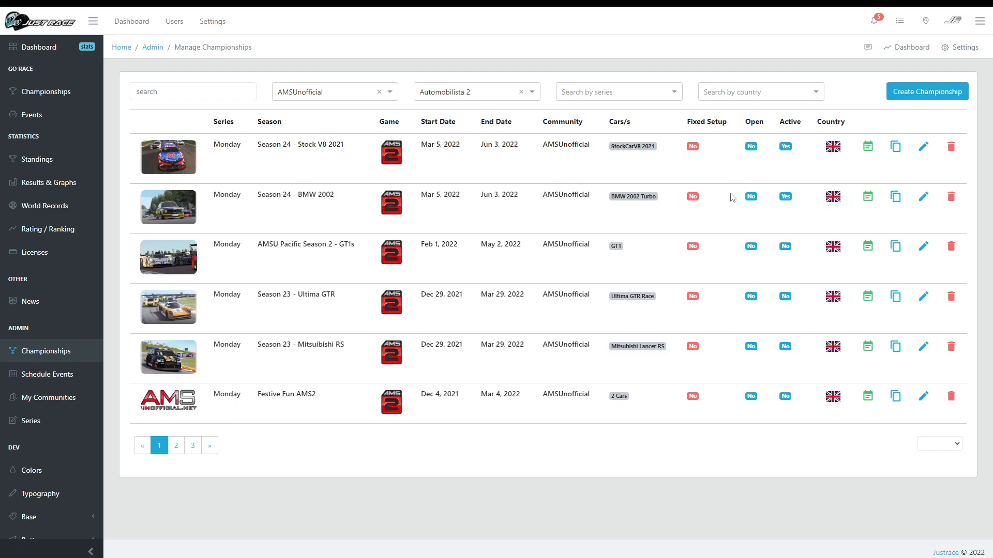
mouse_move(838, 166)
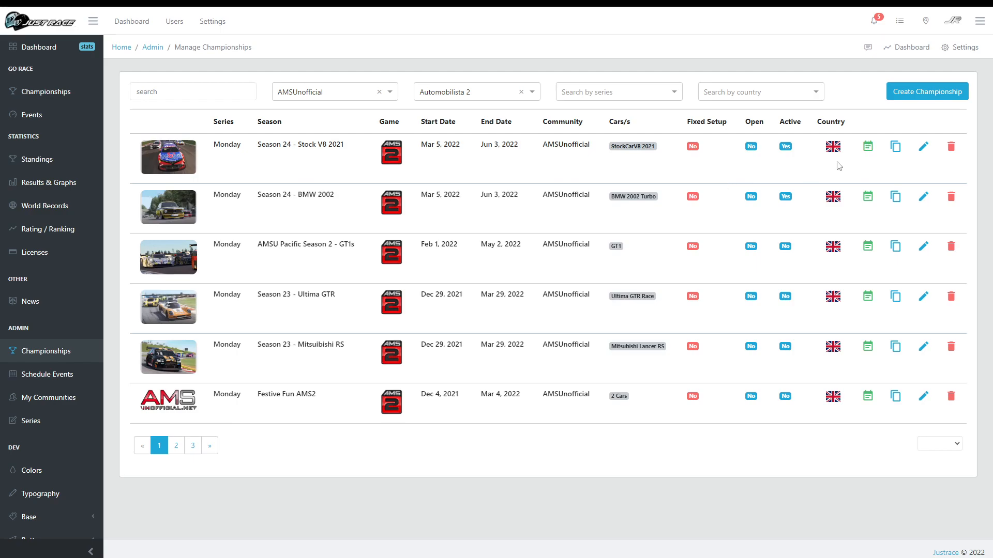
- Start a new championship named P4 MCR S2000
left_click(926, 91)
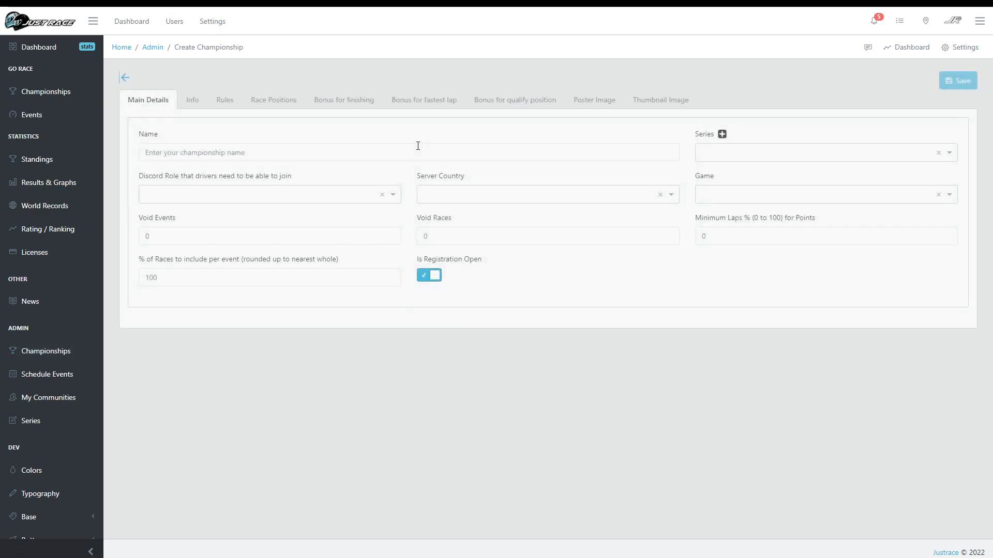
left_click(408, 152)
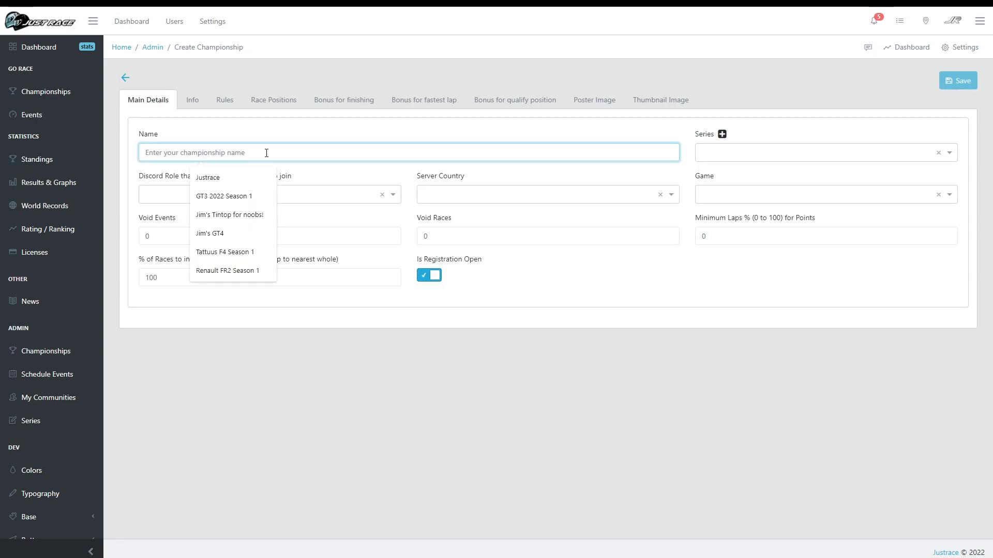
type("P4")
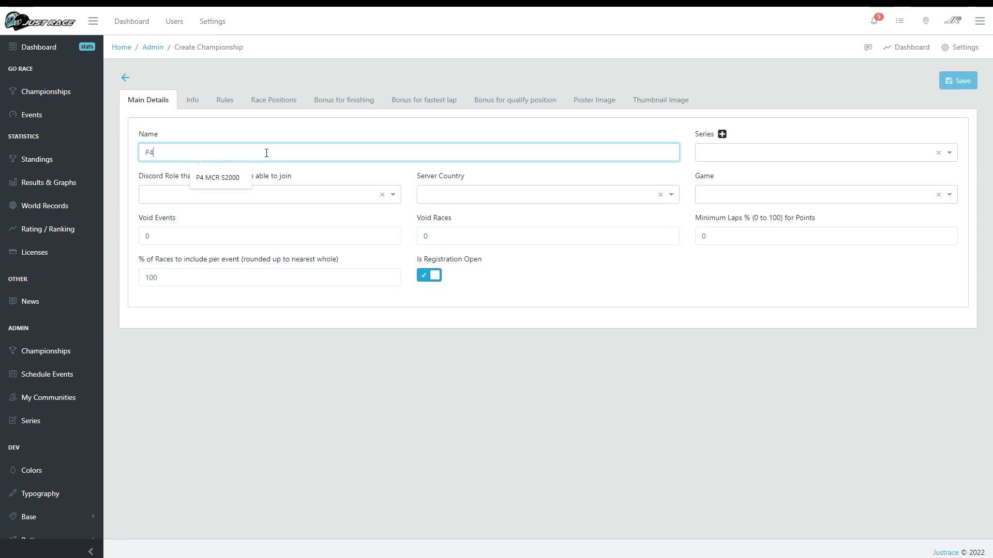
left_click(218, 177)
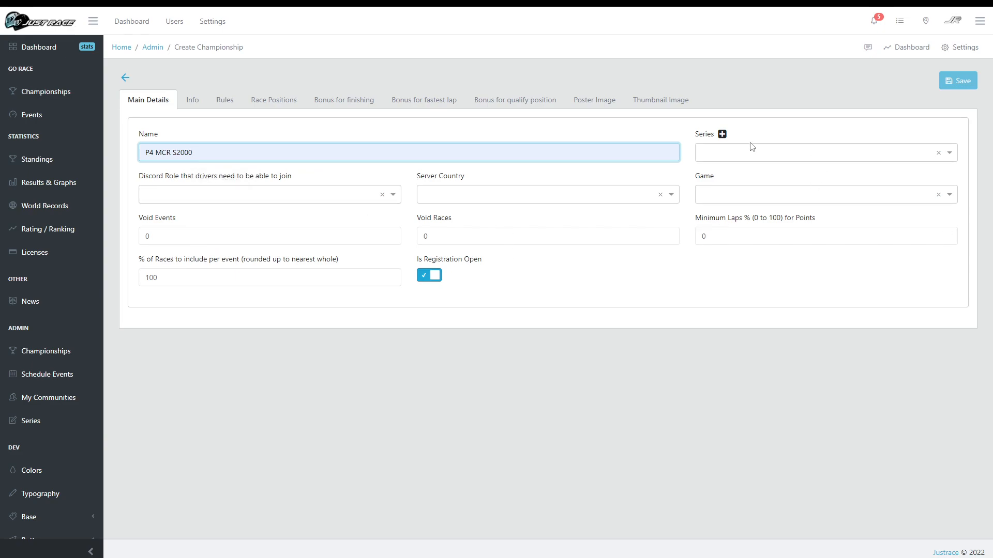
- Create a new series P4 under the Racing at JustRace community and save it
left_click(721, 133)
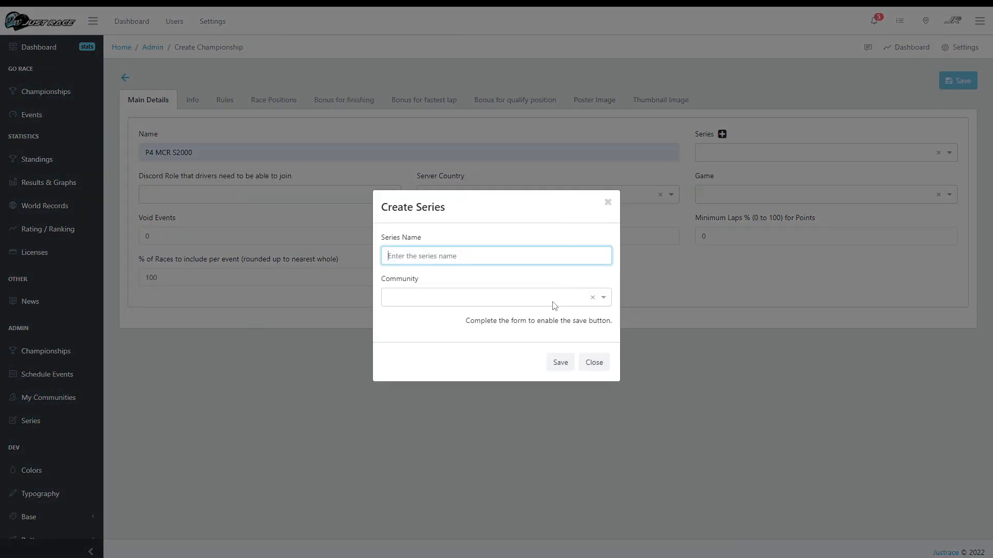
type("jus")
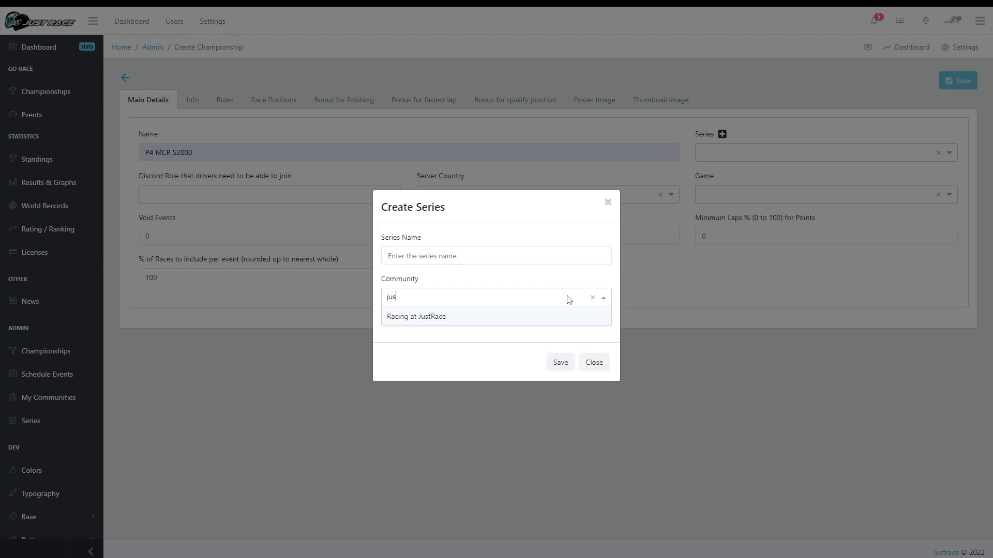
left_click(416, 316)
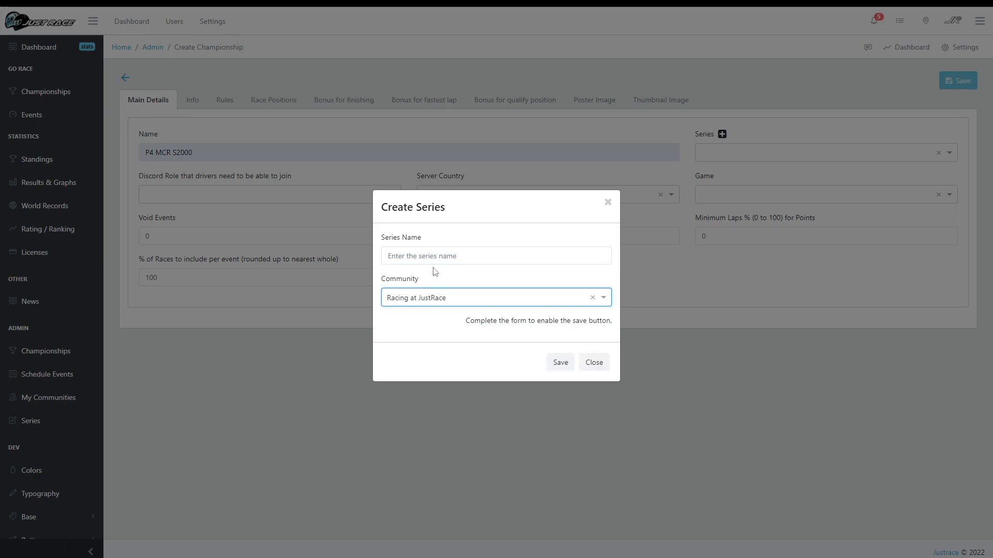
type("PR")
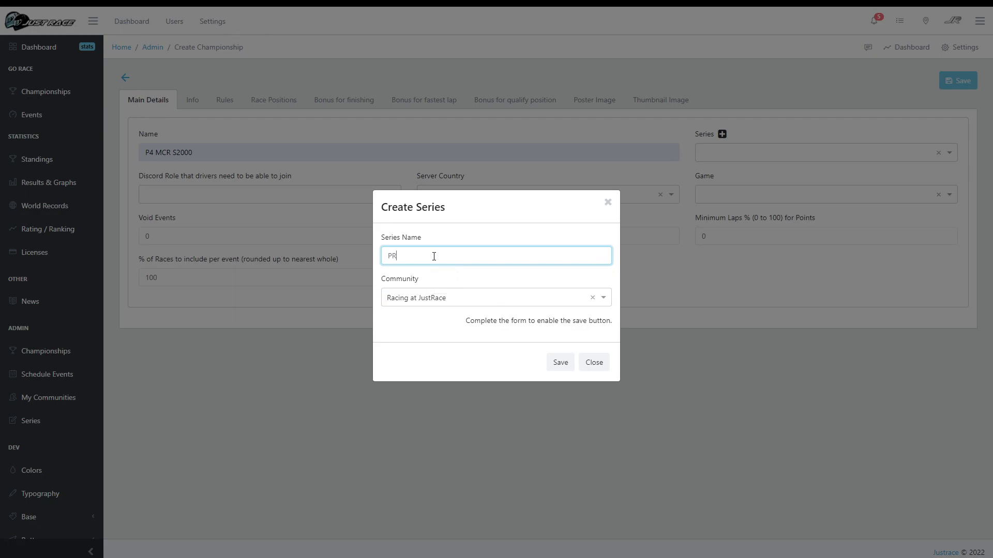
type("P4")
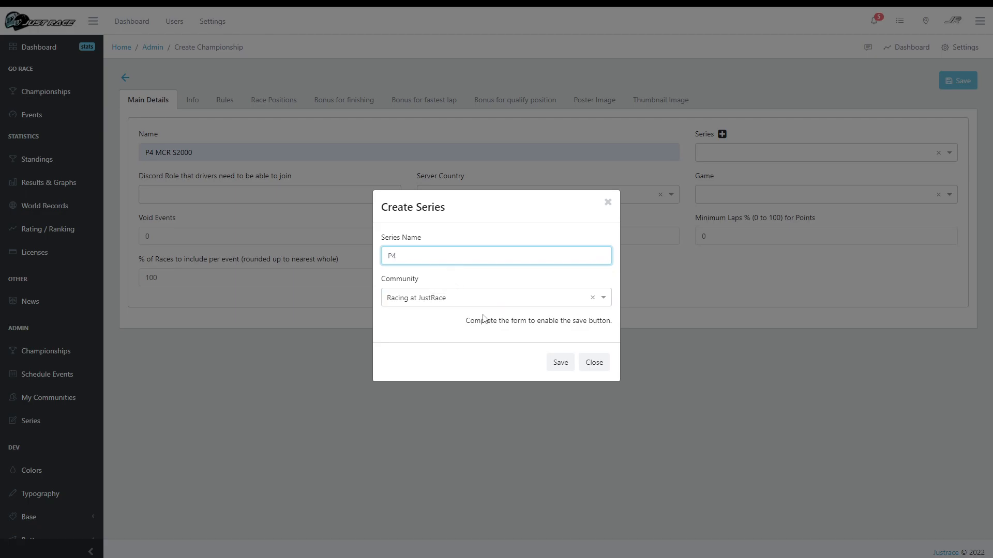
left_click(558, 362)
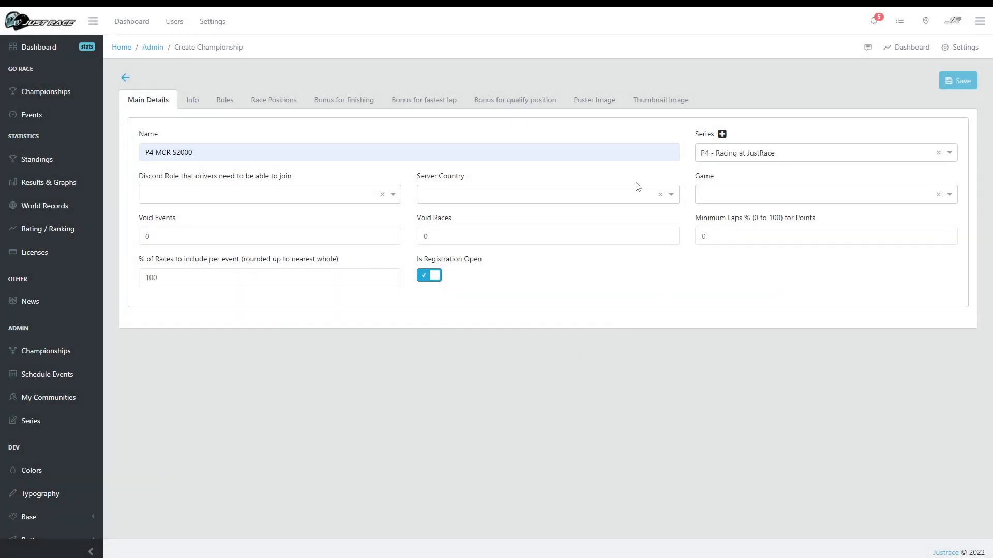
- Set the server country to Australia and the game to Automobilista 2
type("aus")
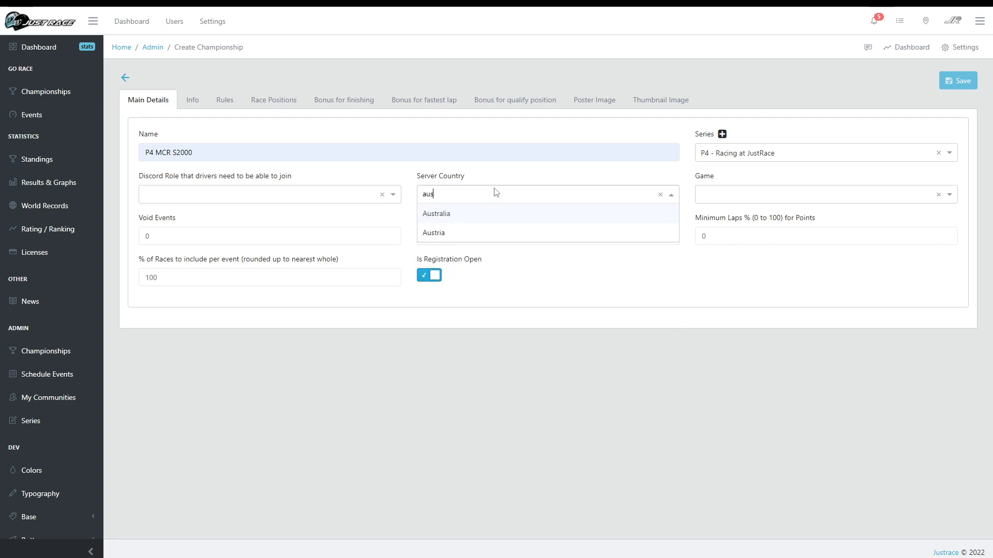
left_click(435, 213)
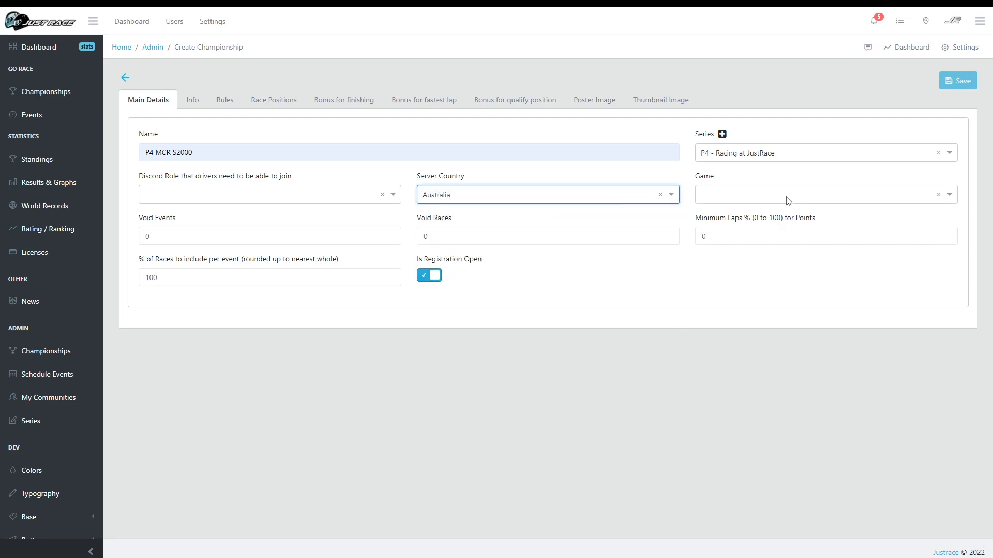
left_click(823, 195)
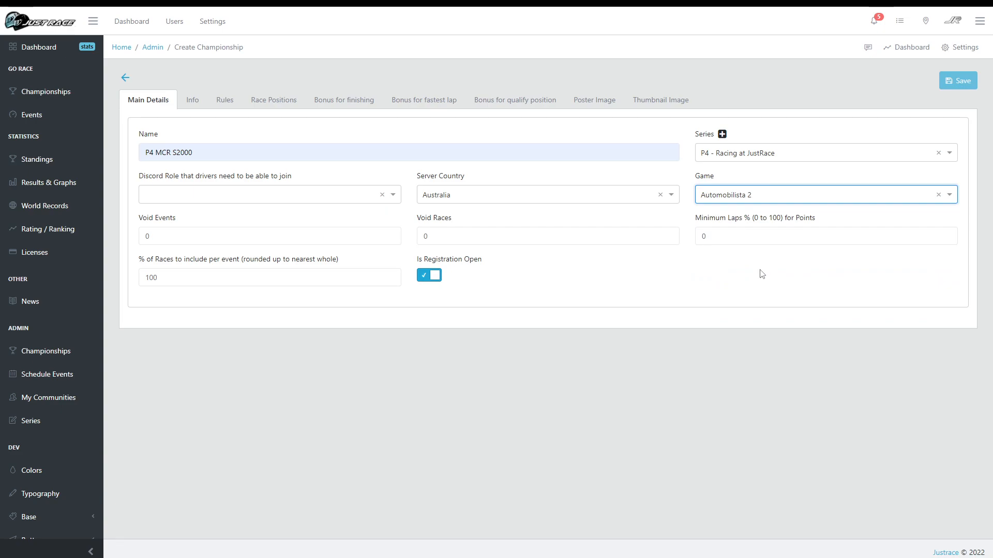
mouse_move(266, 284)
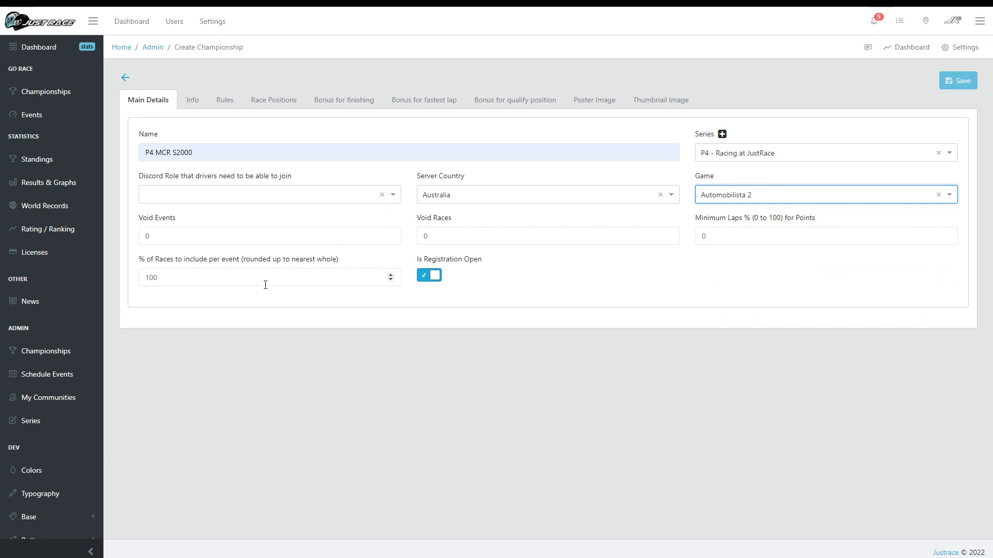
- Enter rules text and load the Boxer points template for race position points
left_click(191, 99)
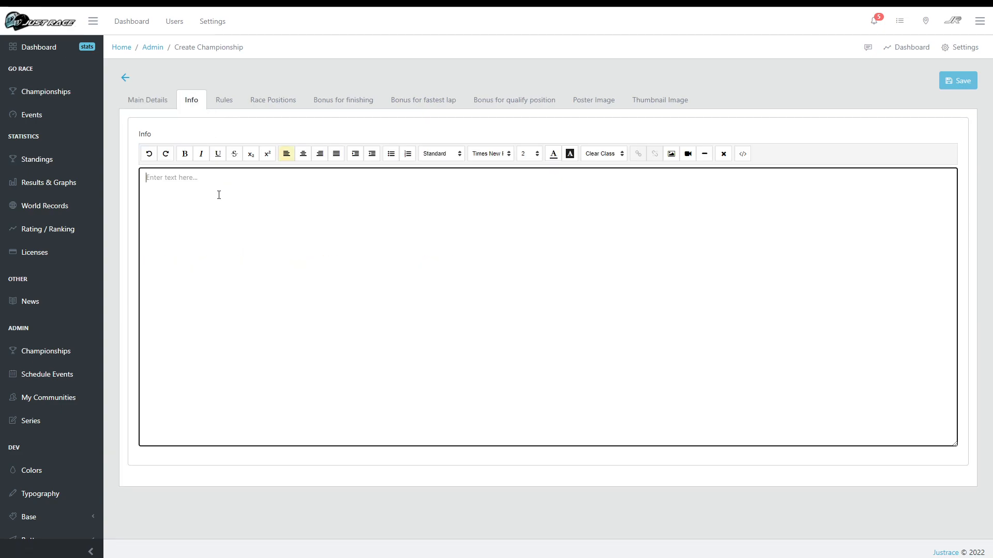
left_click(223, 99)
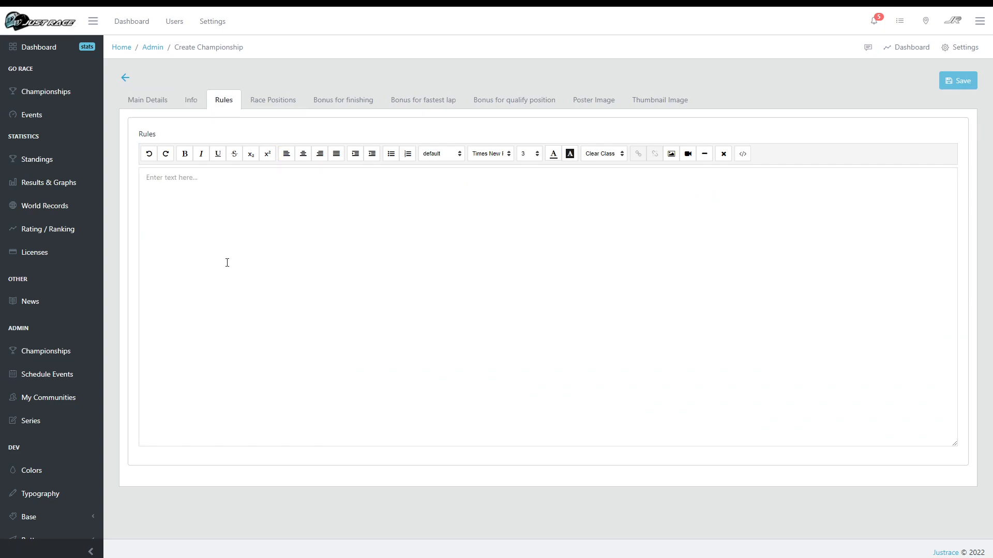
type("rule")
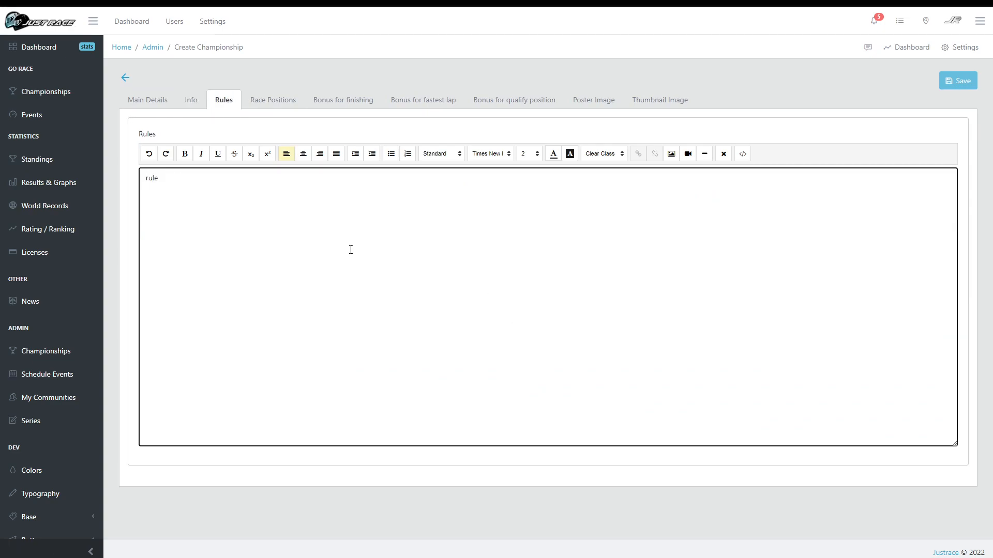
left_click(273, 99)
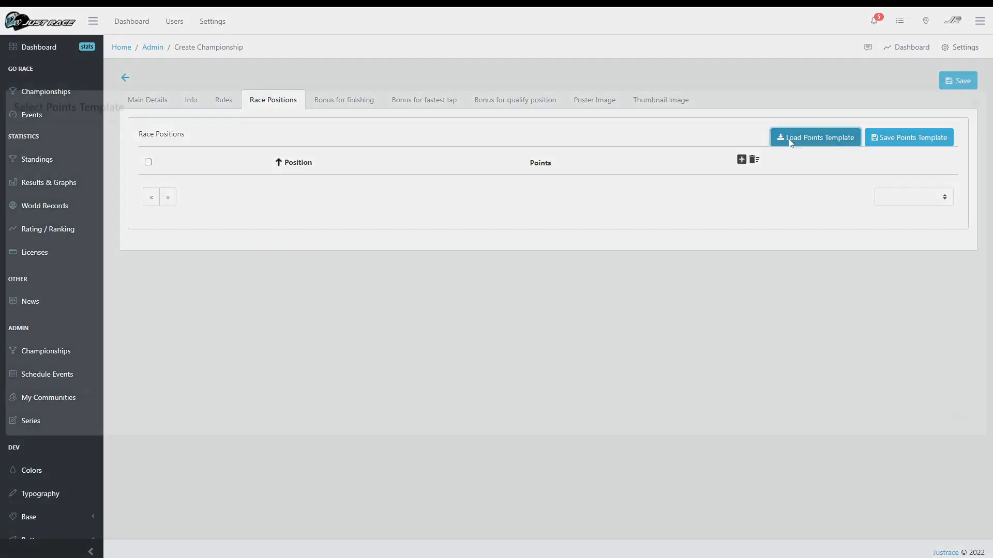
left_click(815, 137)
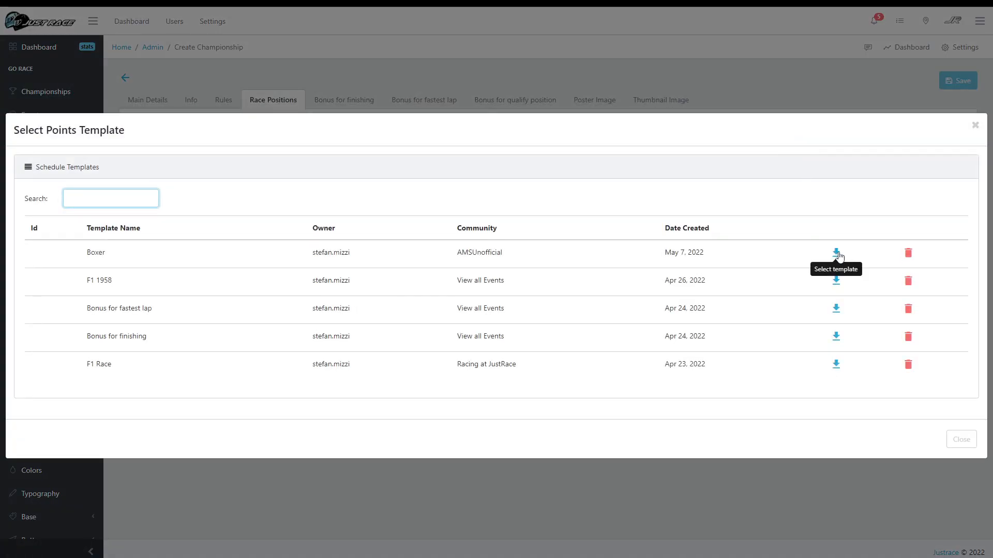
left_click(836, 252)
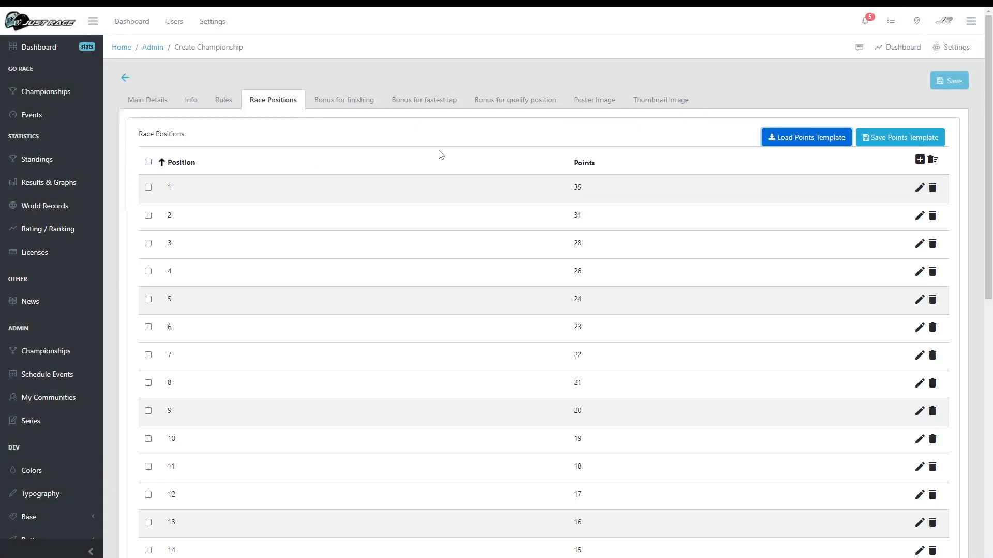
left_click(515, 99)
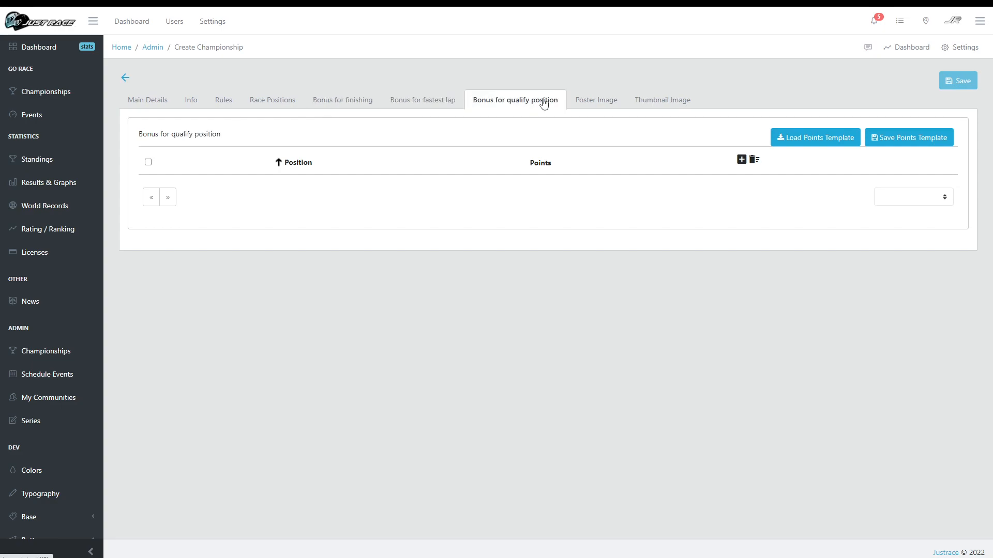
- Upload a racing-car image as the championship poster and return to Main Details
left_click(160, 148)
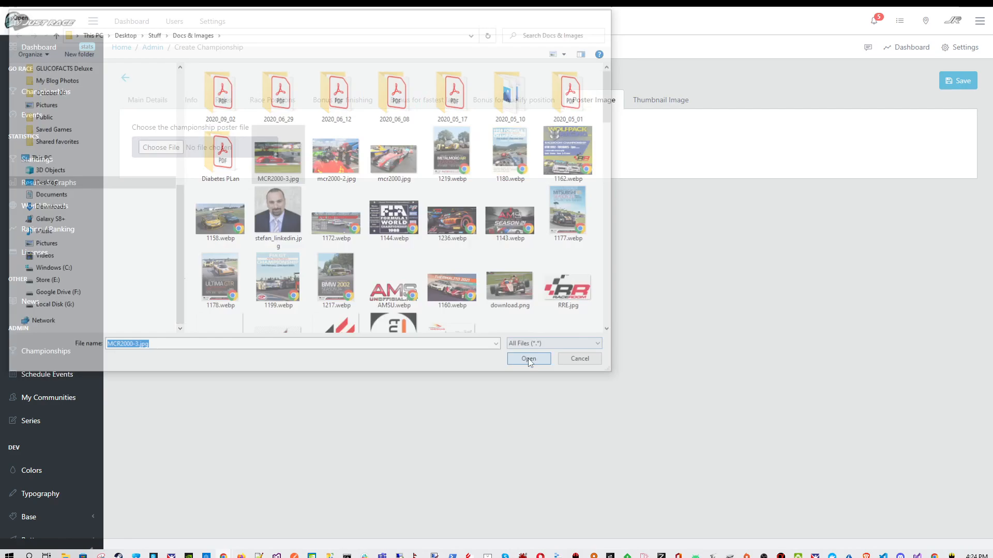
left_click(528, 359)
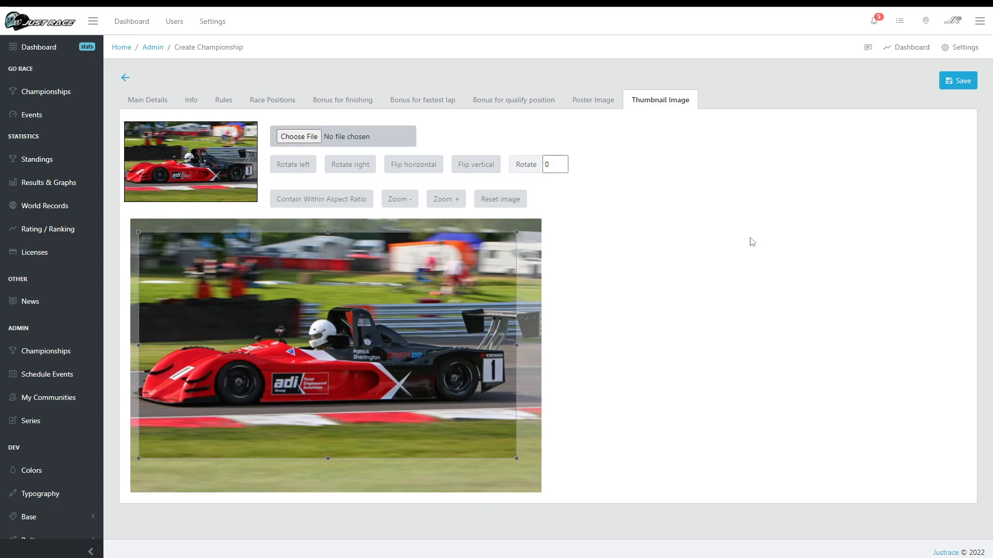
left_click(148, 99)
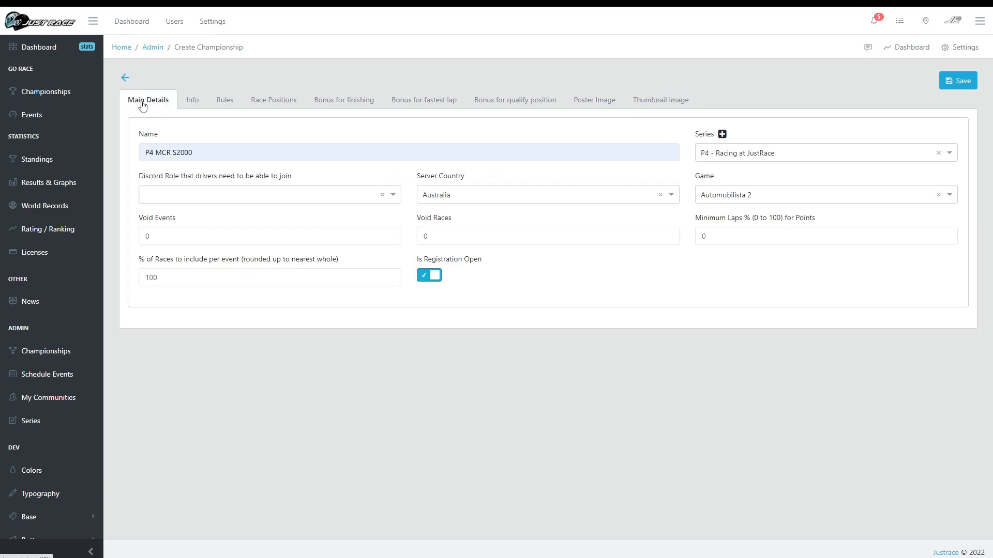
mouse_move(938, 119)
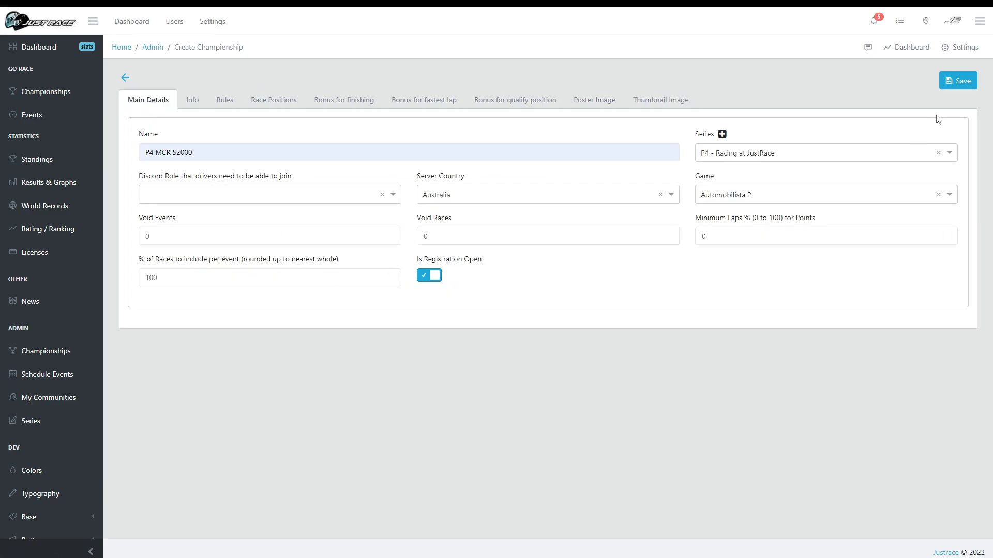
- Save the championship, filter the list to Racing at JustRace and expand P4 MCR S2000's races
left_click(957, 81)
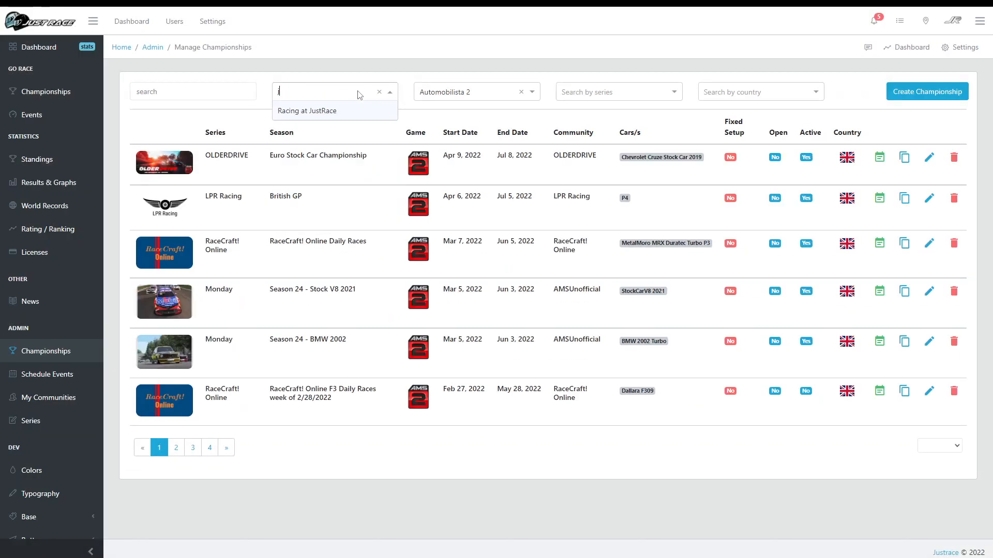
type("ust")
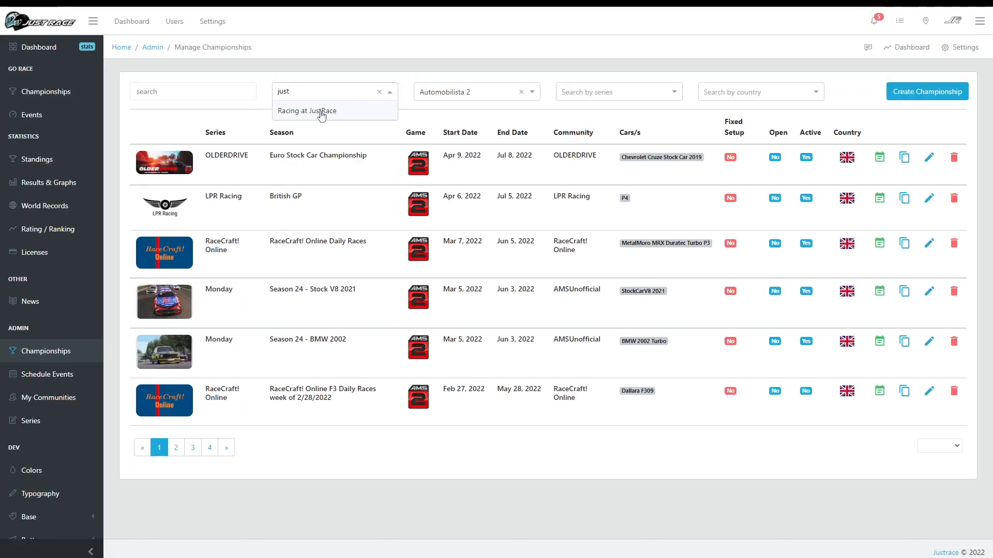
left_click(307, 111)
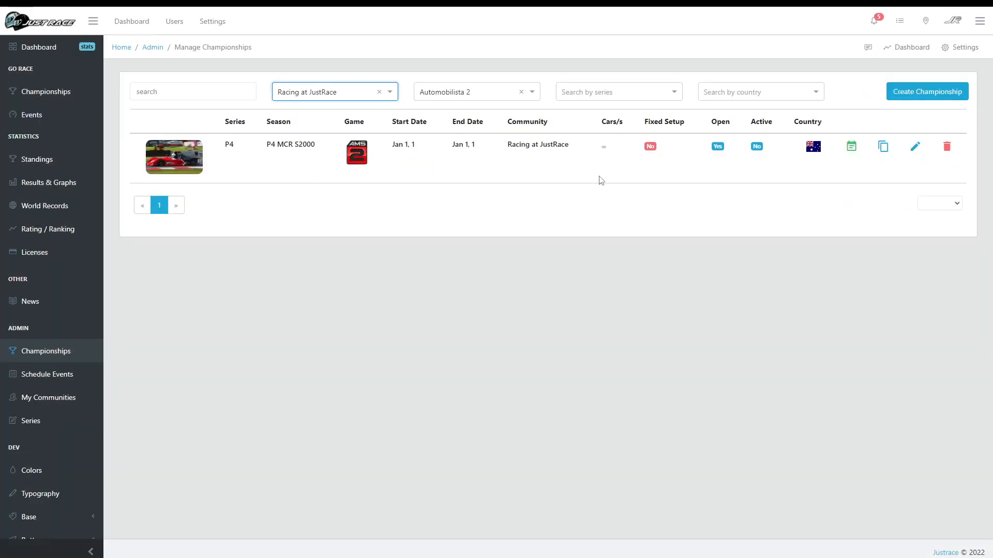
left_click(334, 91)
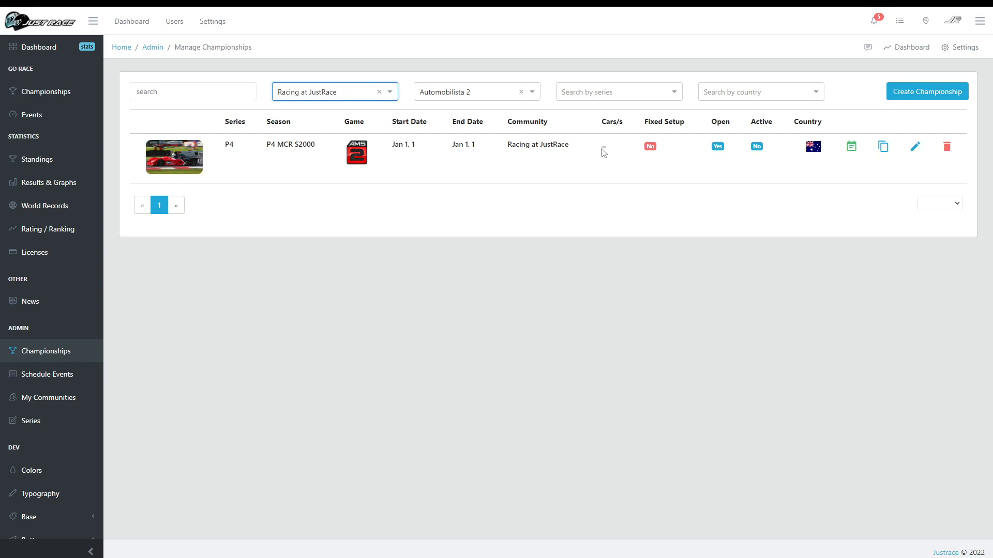
mouse_move(493, 160)
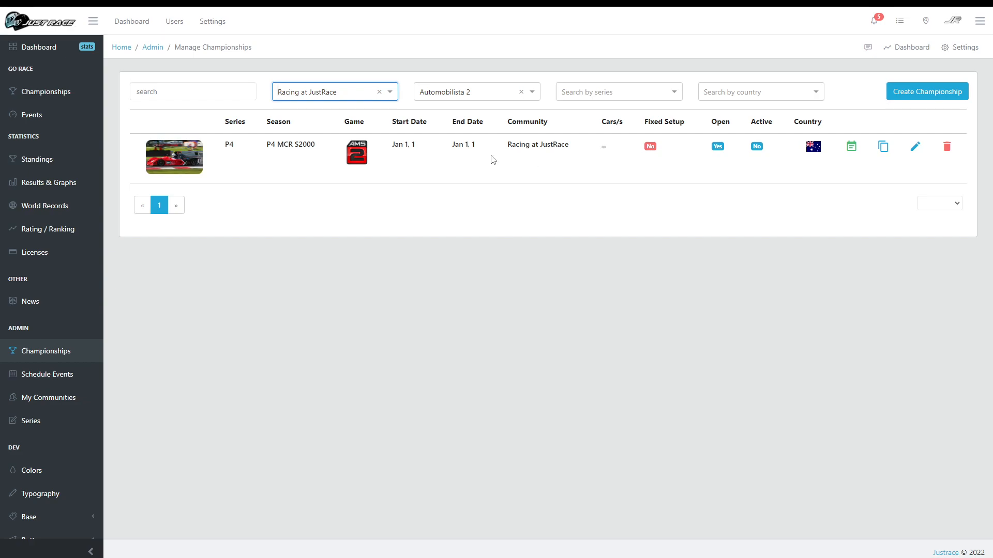
mouse_move(470, 156)
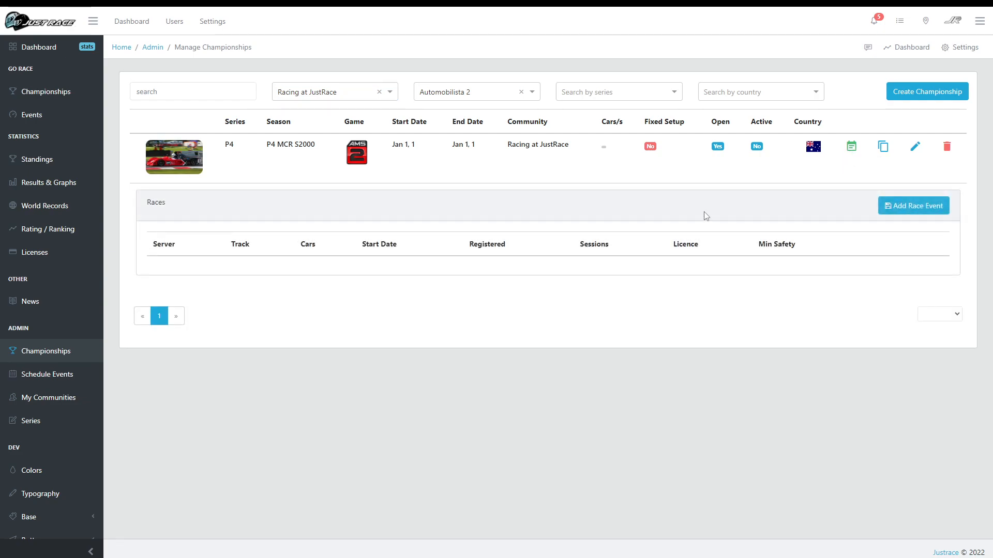
mouse_move(661, 219)
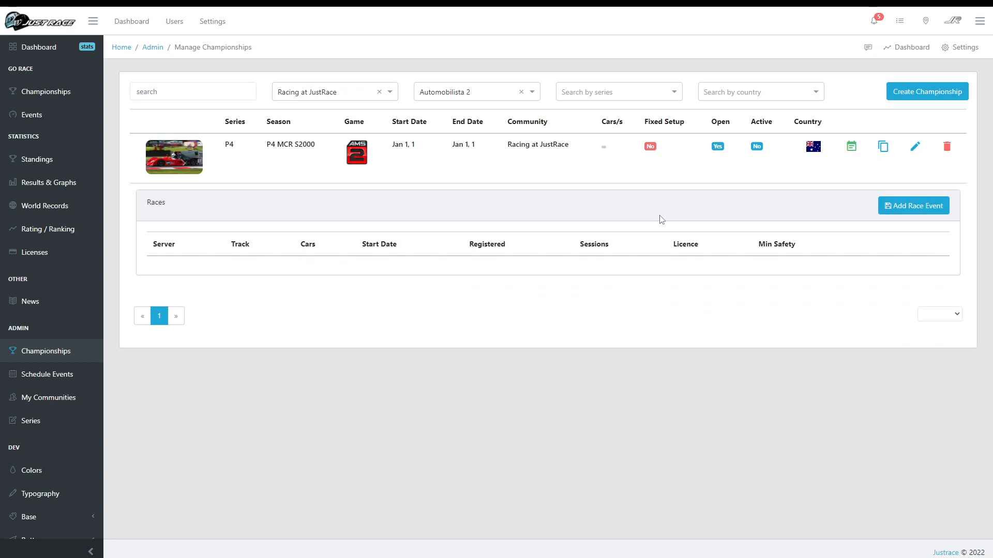
mouse_move(891, 226)
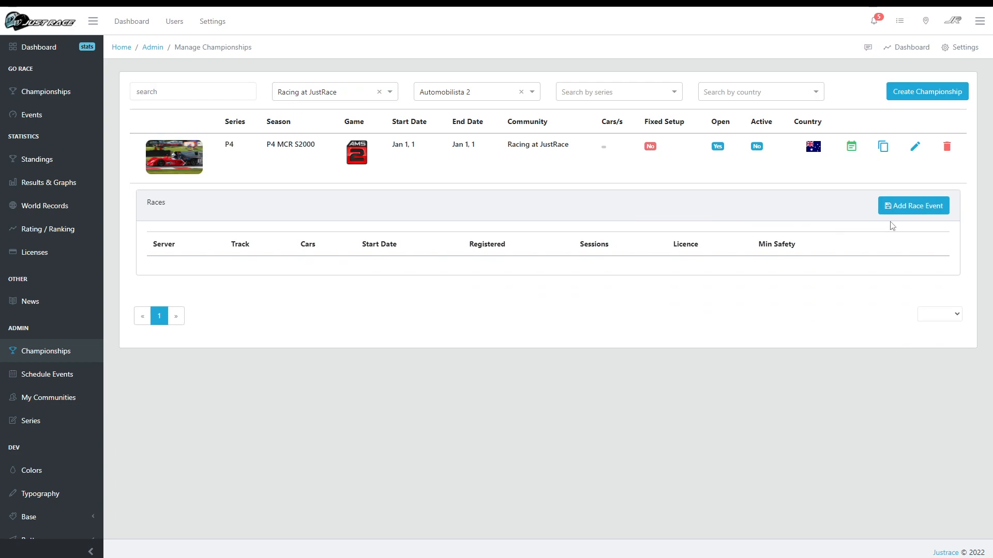
- Add a race event on JR DEV AU, hide the server manager and show Session Settings
left_click(913, 204)
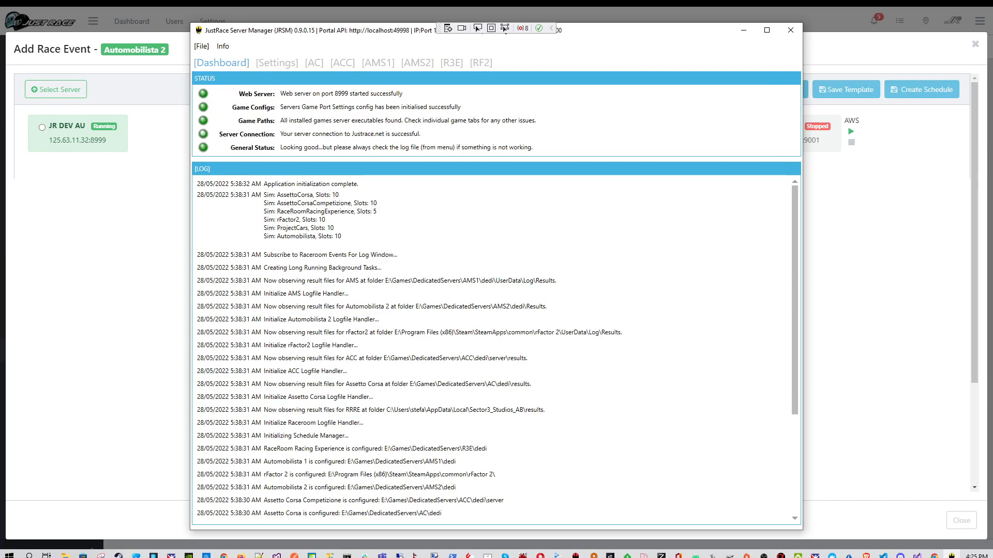
left_click(304, 215)
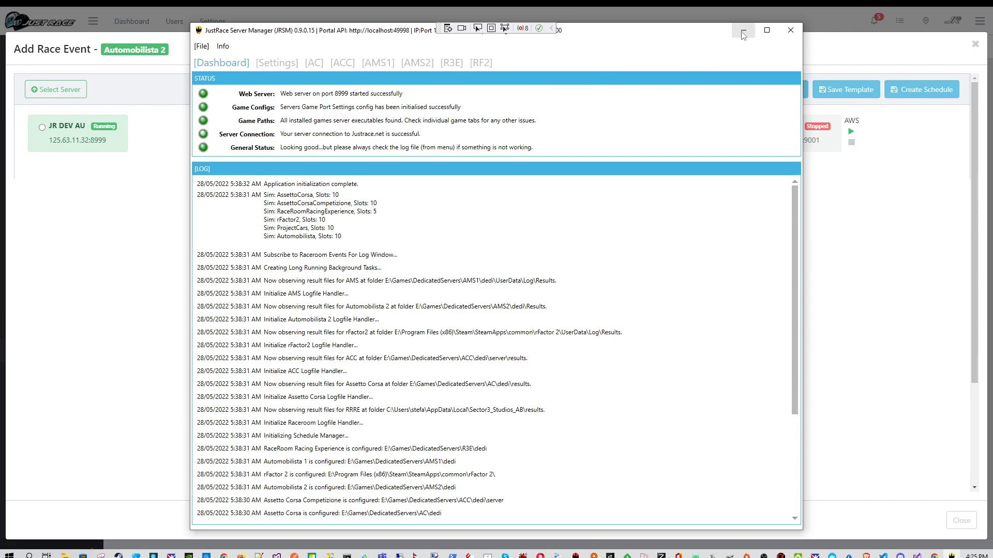
left_click(743, 30)
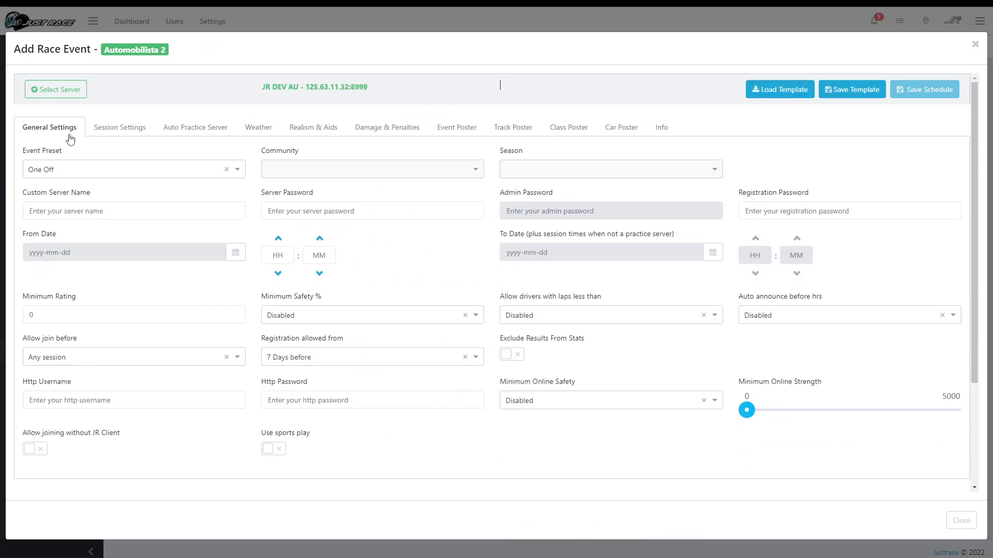
mouse_move(358, 157)
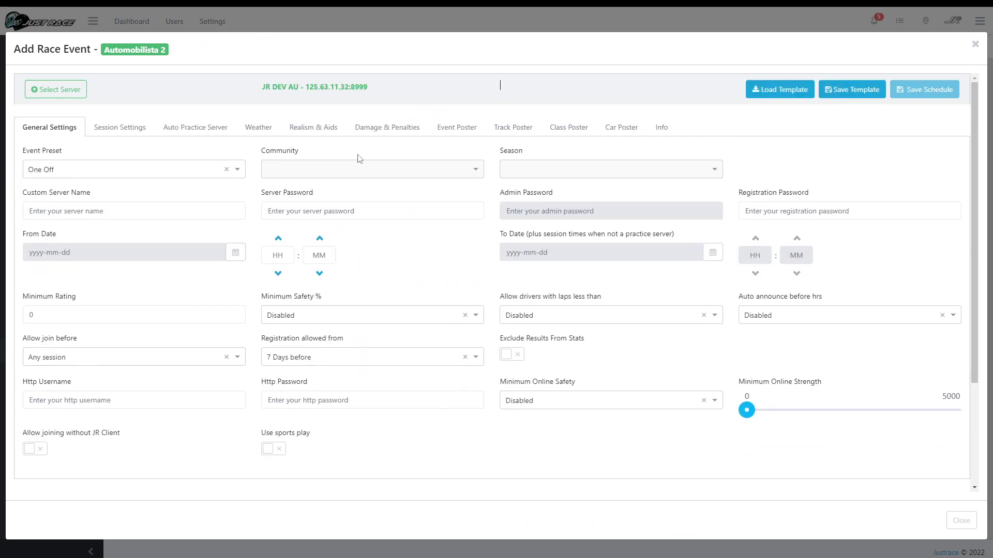
mouse_move(163, 157)
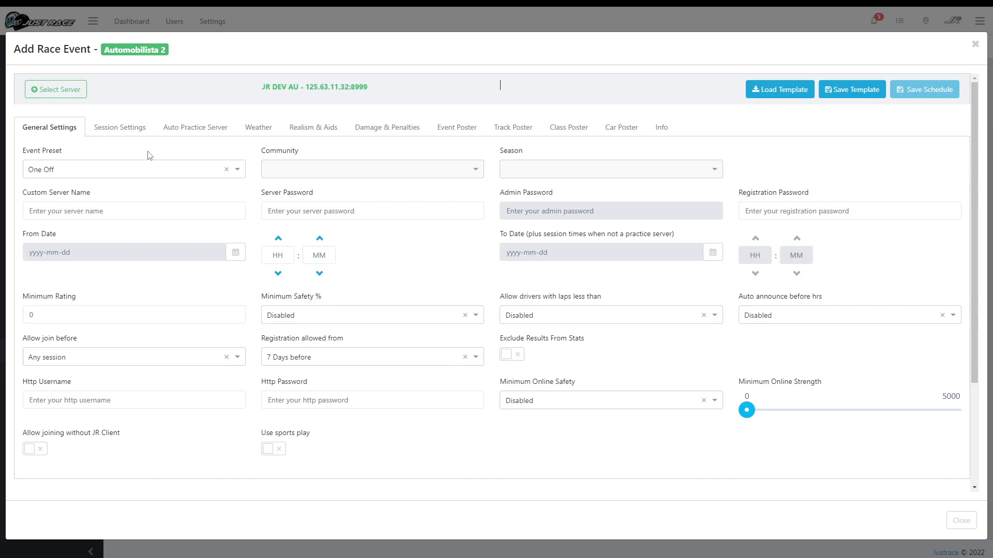
mouse_move(119, 127)
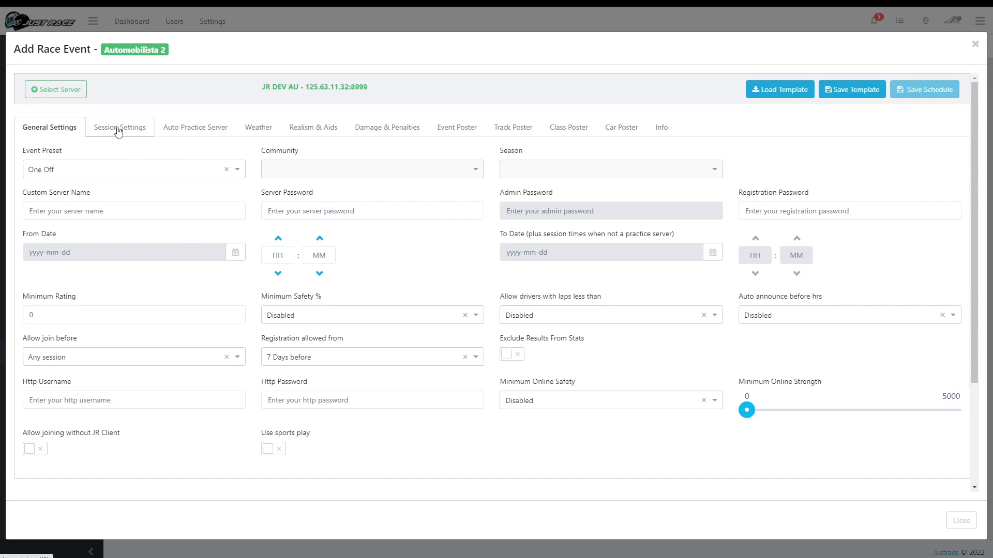
left_click(119, 126)
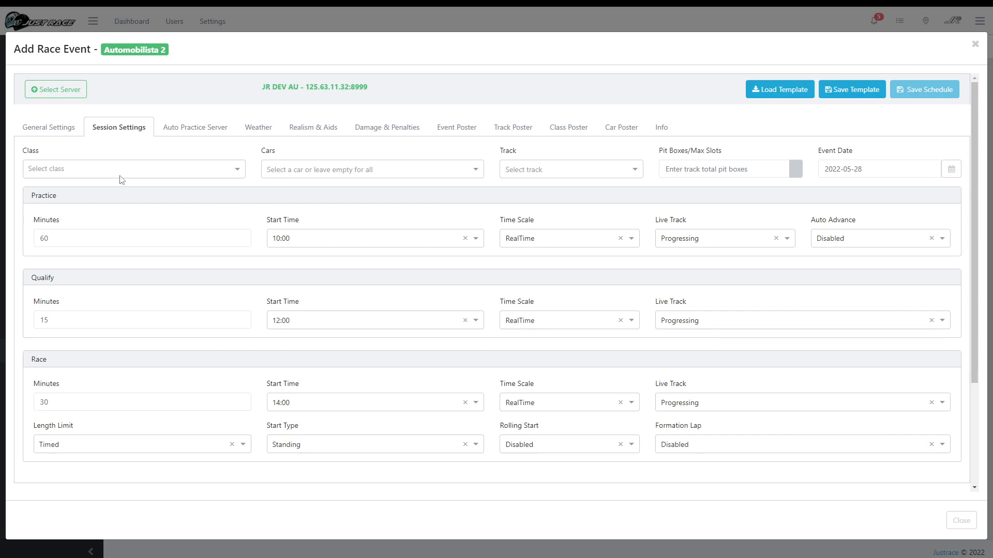
mouse_move(598, 204)
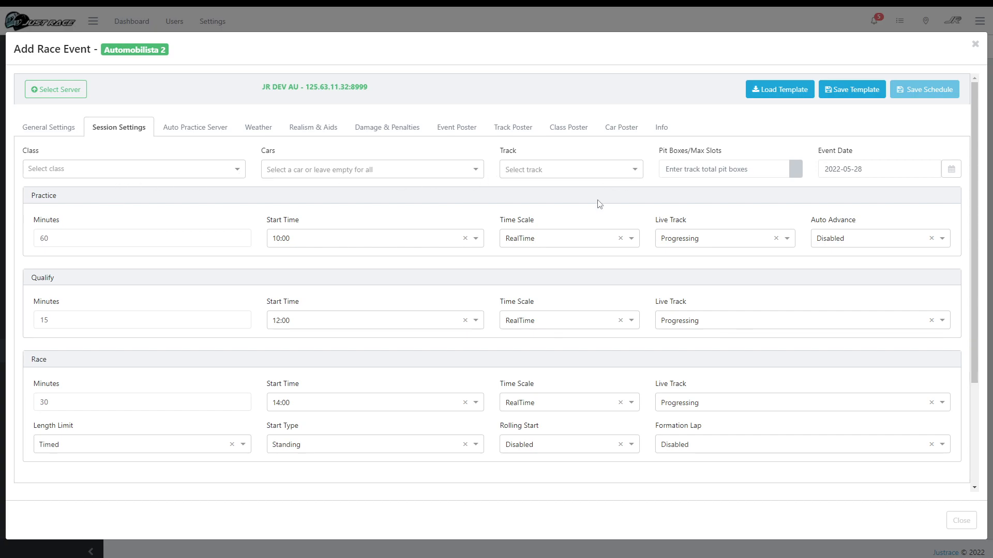
mouse_move(83, 302)
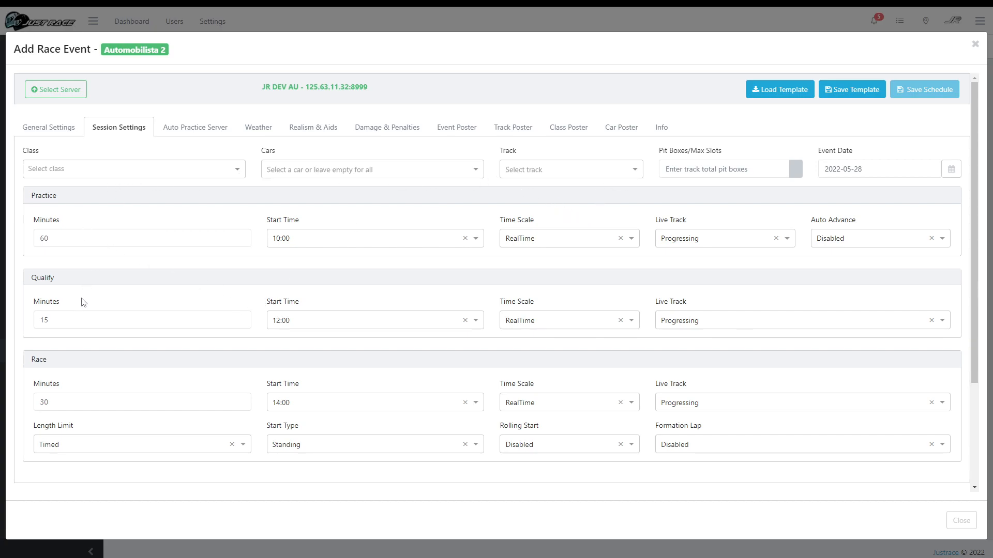
mouse_move(196, 127)
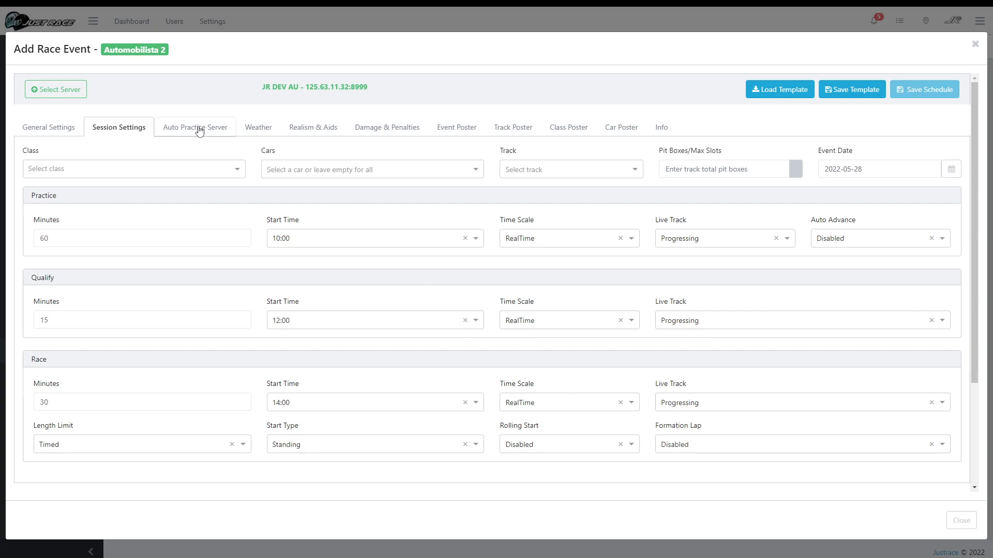
- Review the practice, weather, realism, damage and poster sections through to Info
left_click(196, 128)
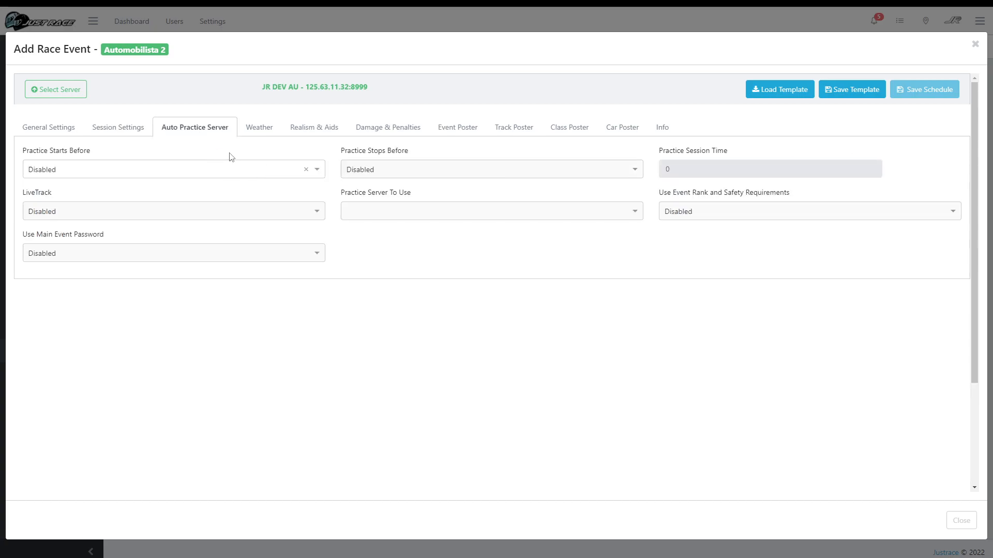
mouse_move(209, 146)
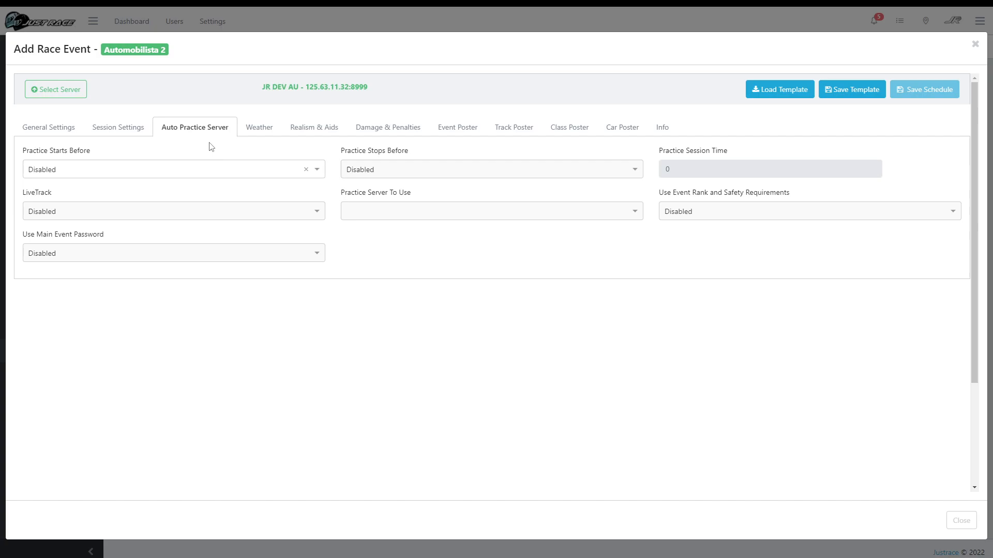
mouse_move(206, 147)
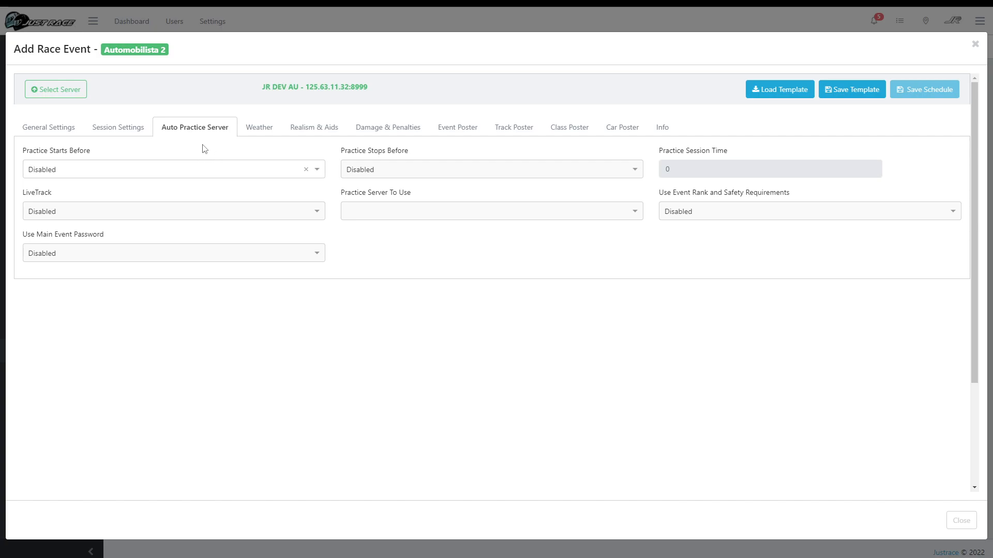
mouse_move(197, 153)
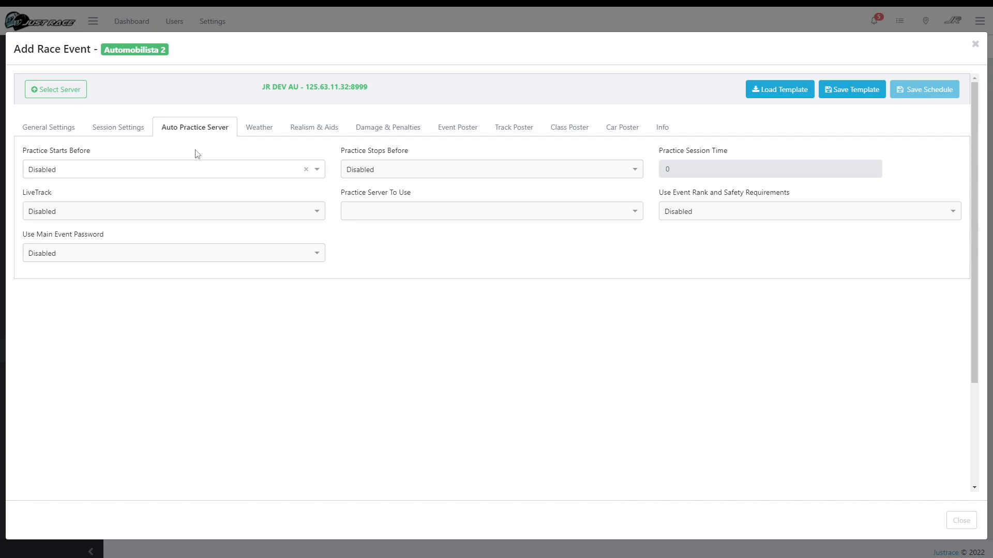
left_click(173, 168)
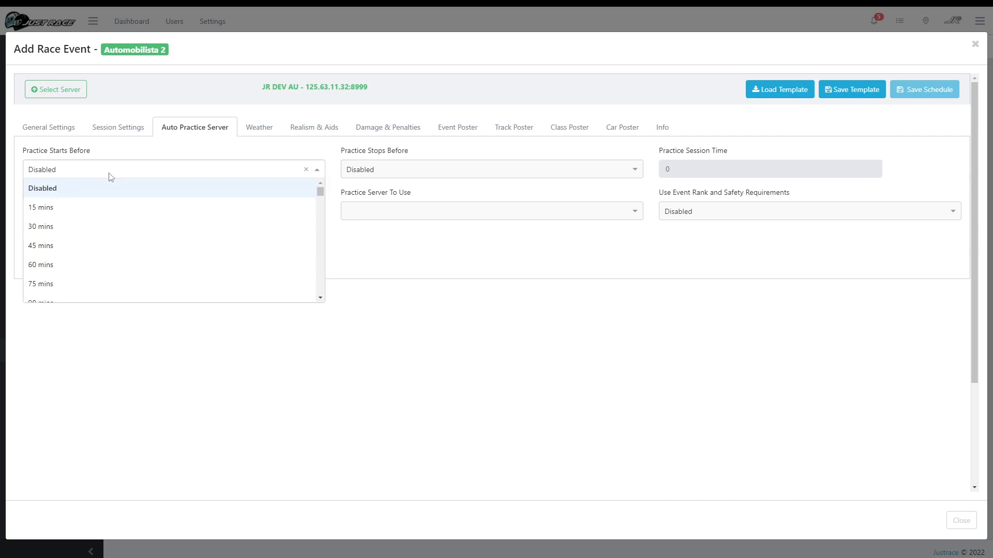
mouse_move(140, 152)
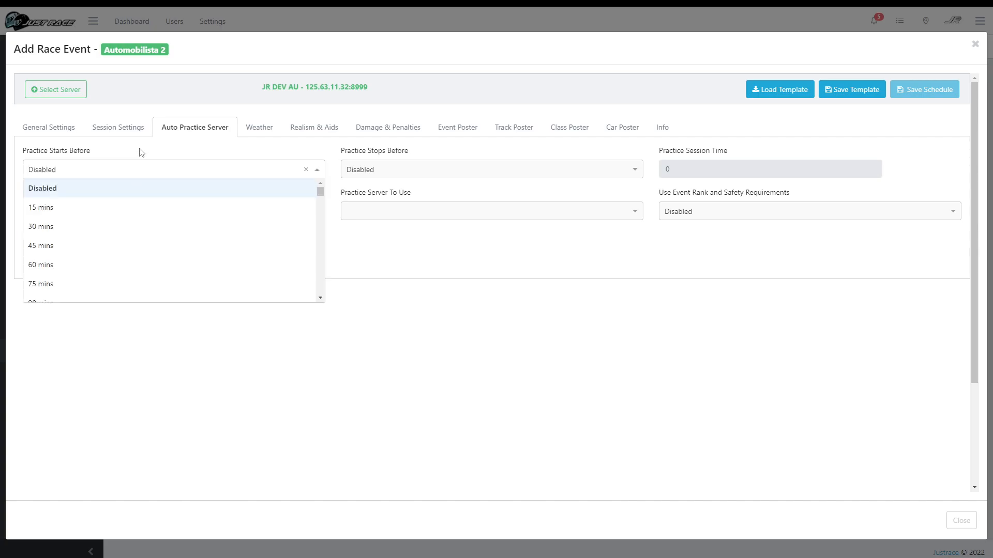
left_click(258, 126)
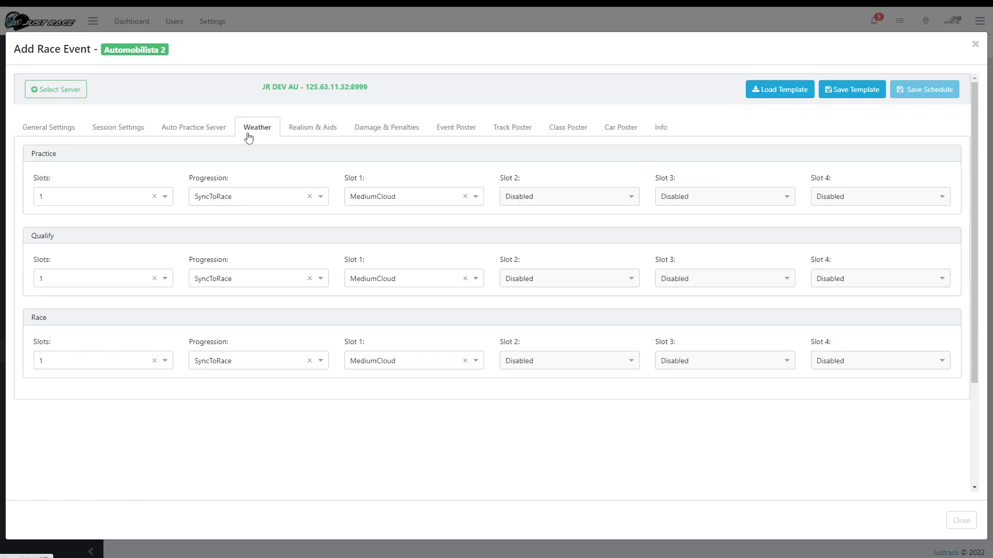
left_click(311, 127)
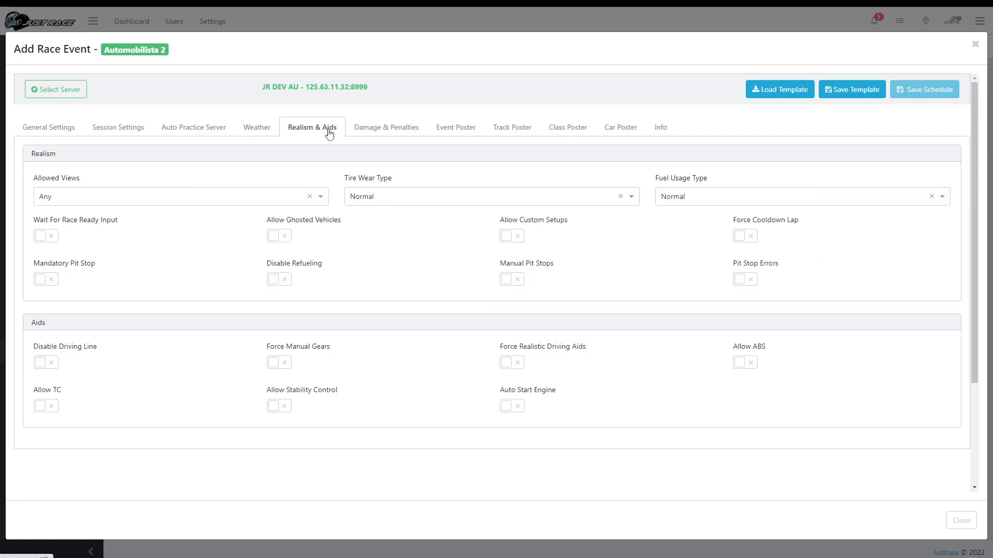
left_click(385, 127)
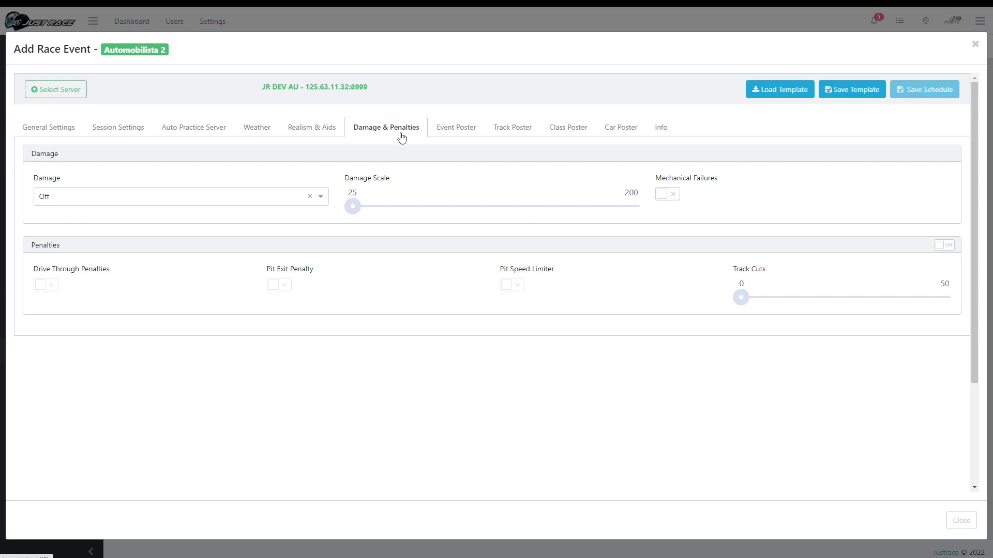
left_click(455, 127)
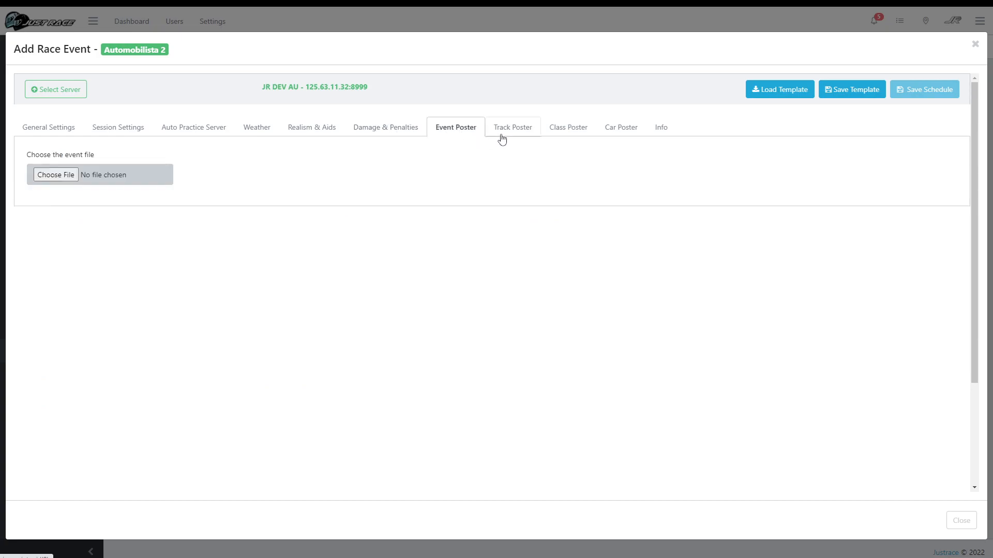
left_click(512, 127)
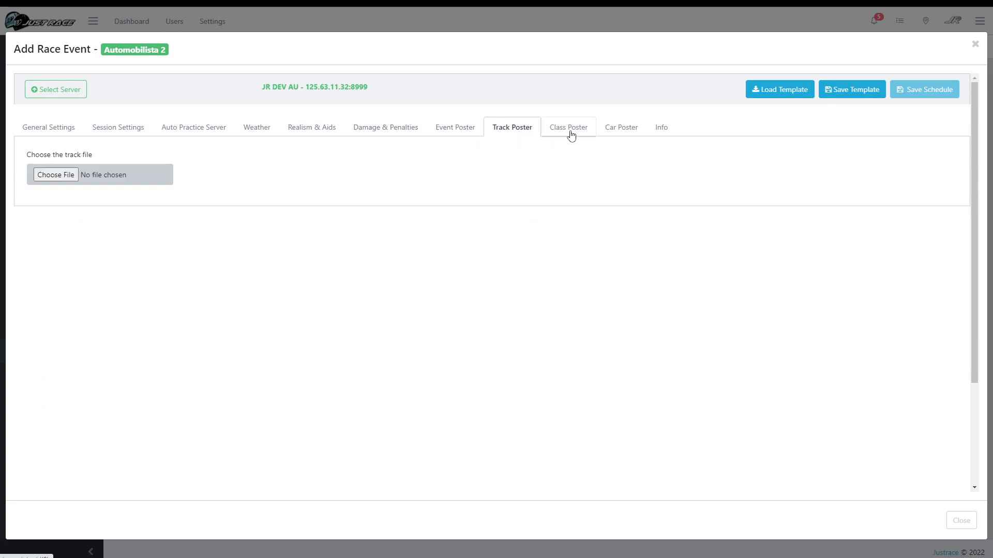
left_click(619, 127)
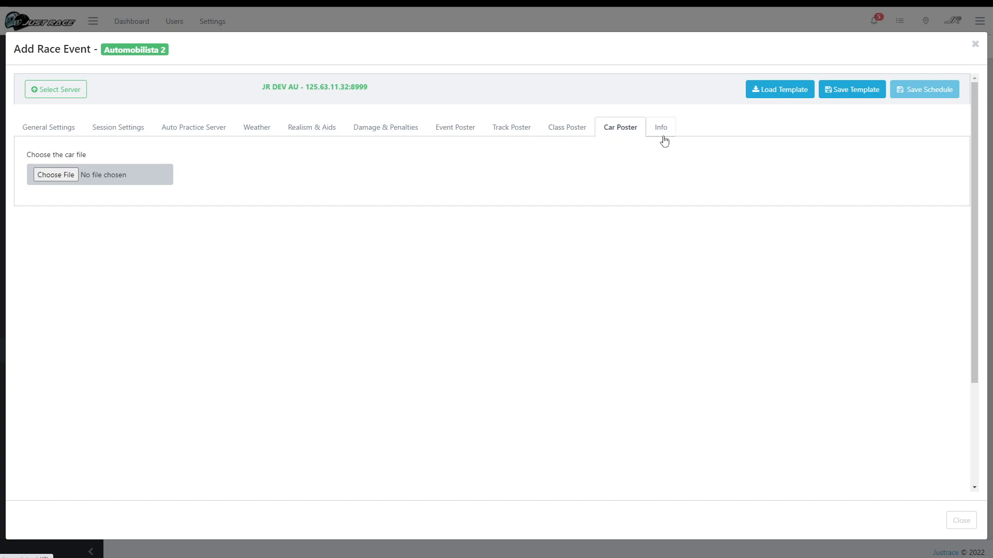
left_click(660, 127)
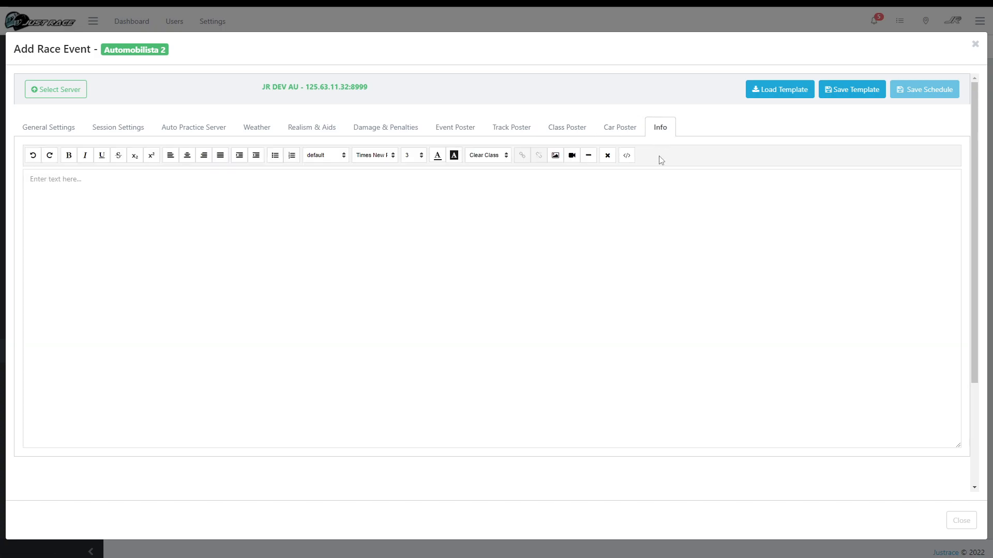
mouse_move(48, 128)
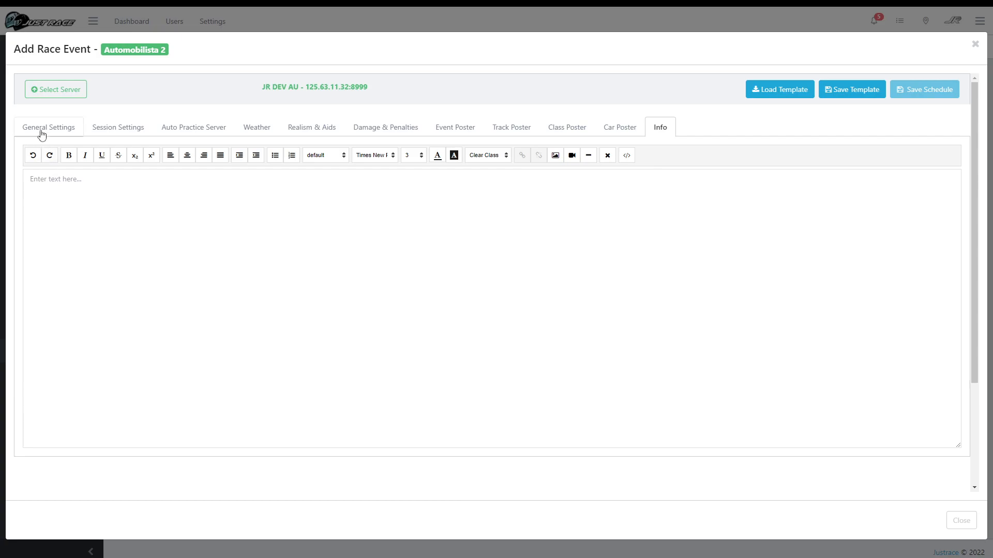
- Bring up the saved schedule templates list from General Settings and select the P4 name
left_click(48, 127)
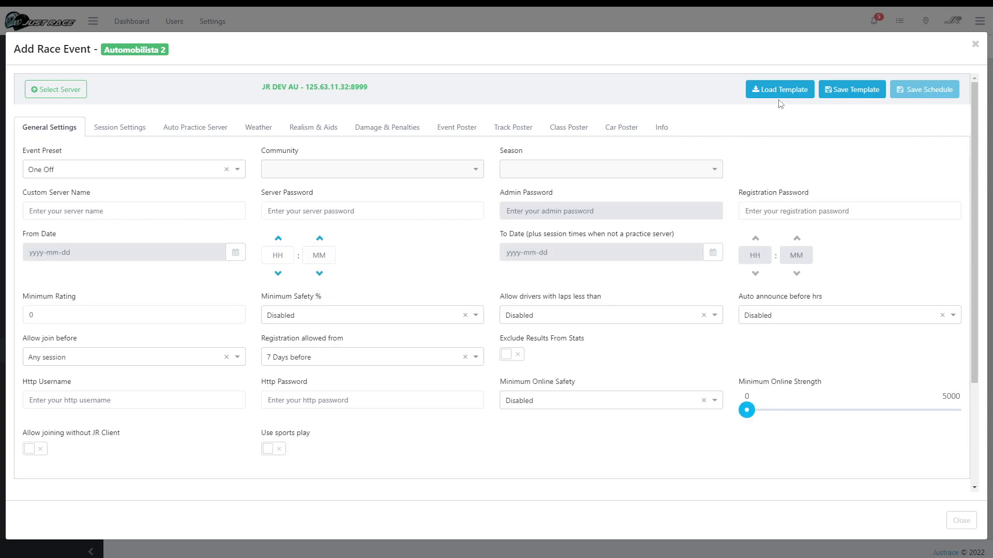
mouse_move(779, 89)
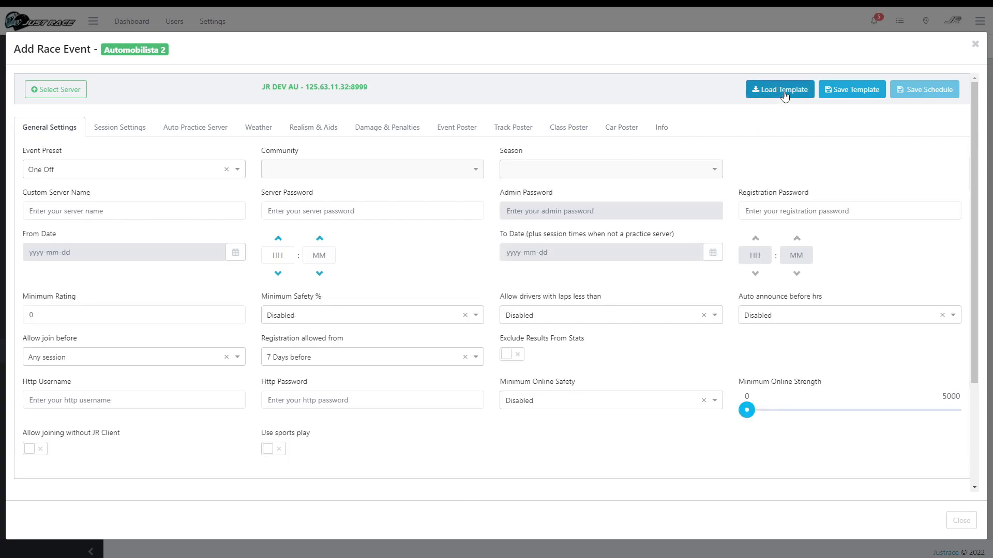
left_click(778, 89)
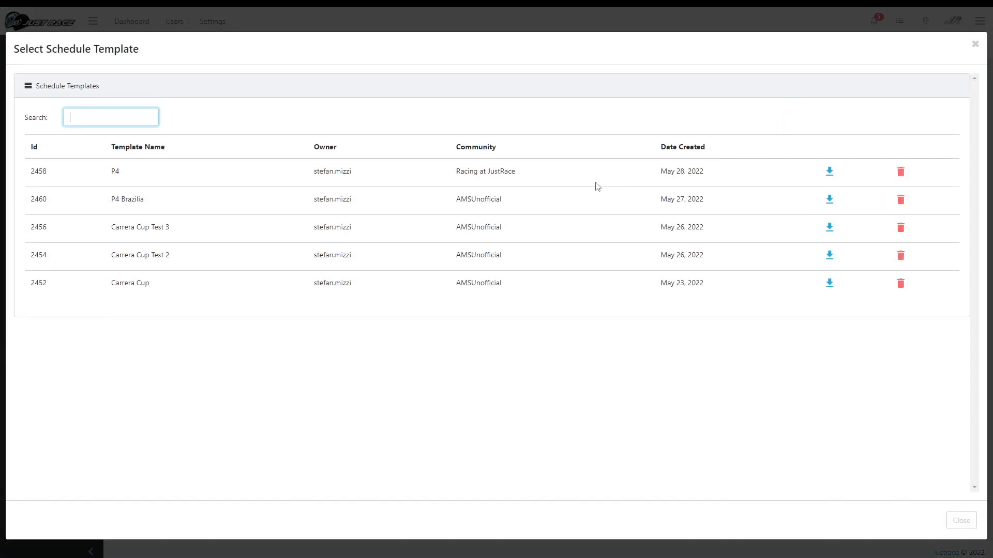
double_click(115, 172)
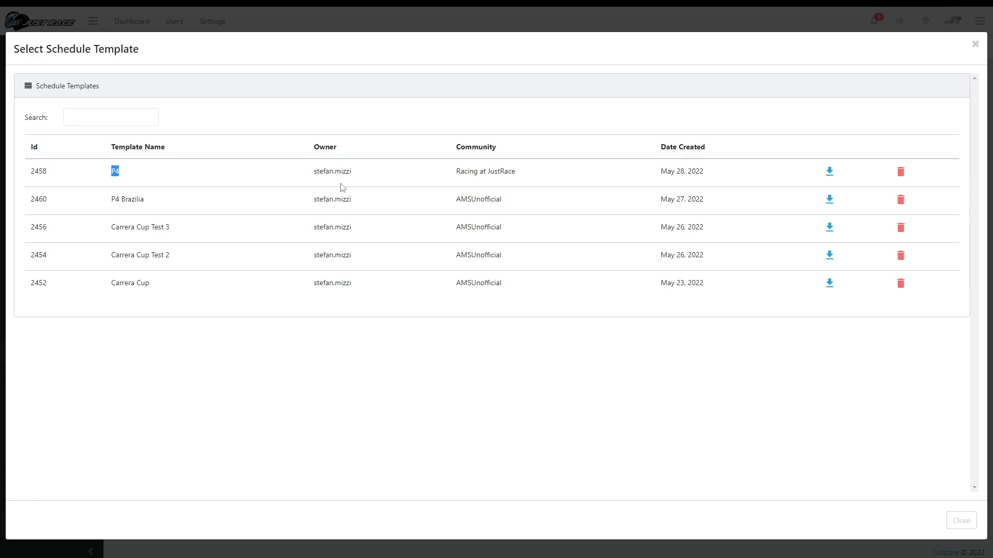
mouse_move(829, 173)
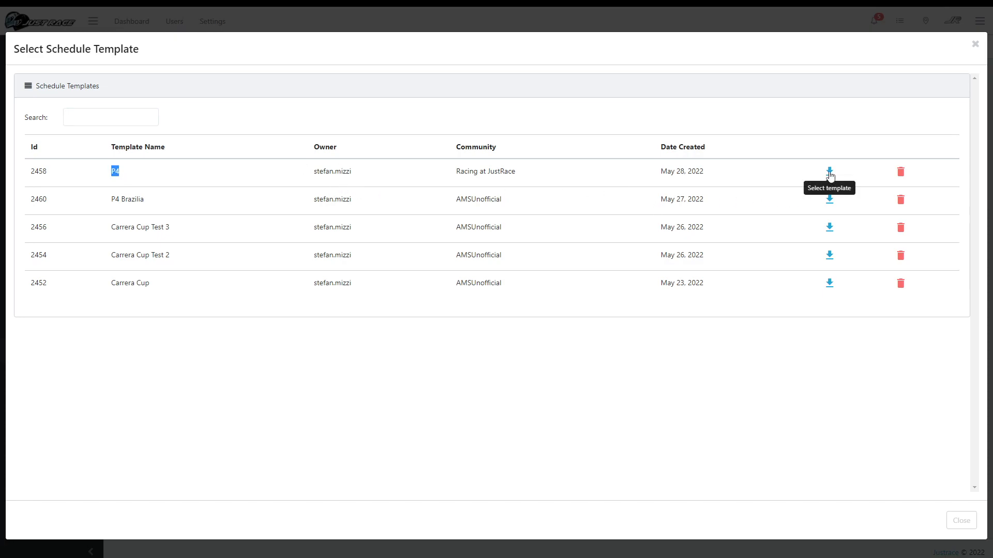
mouse_move(141, 202)
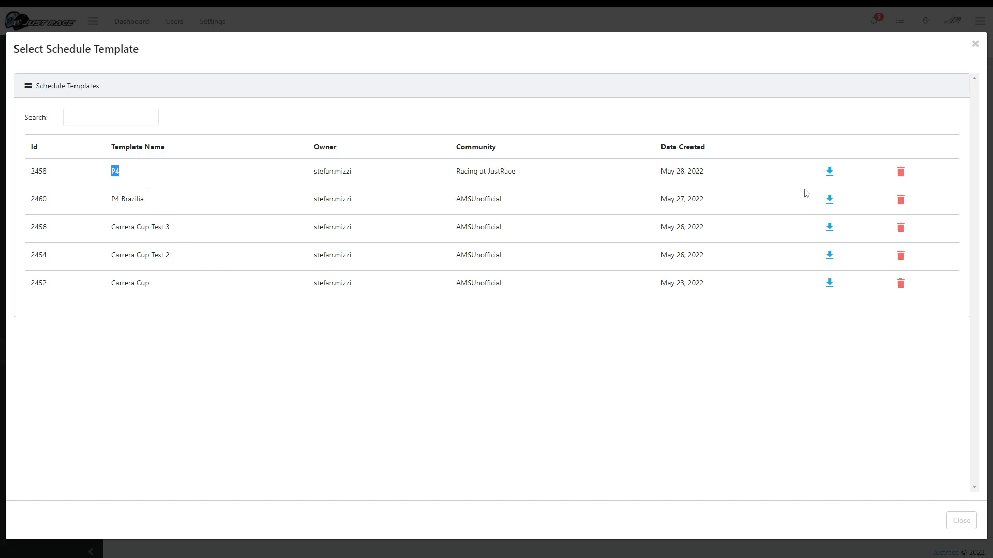
mouse_move(828, 172)
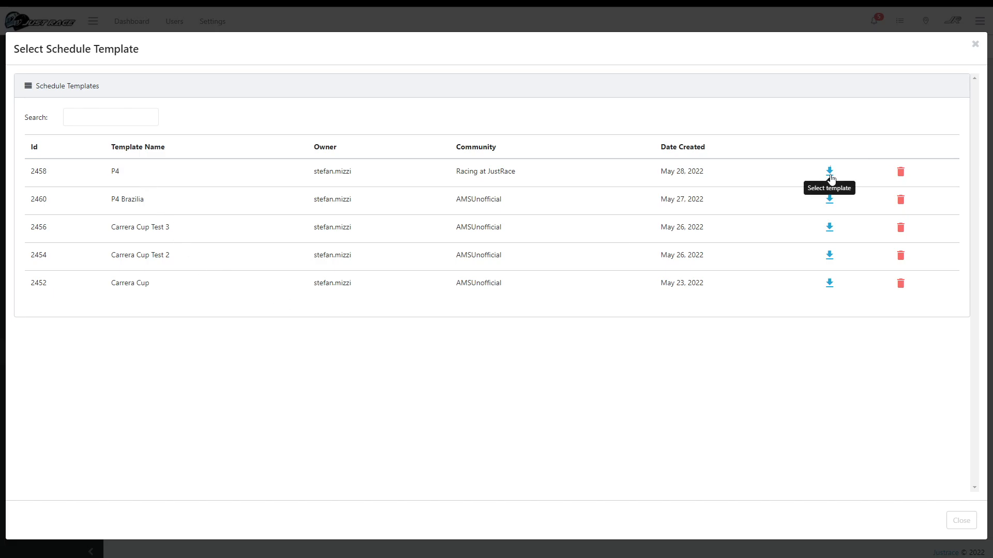
- Load the P4 template so the event becomes MCR S2000 @ Spa
left_click(828, 170)
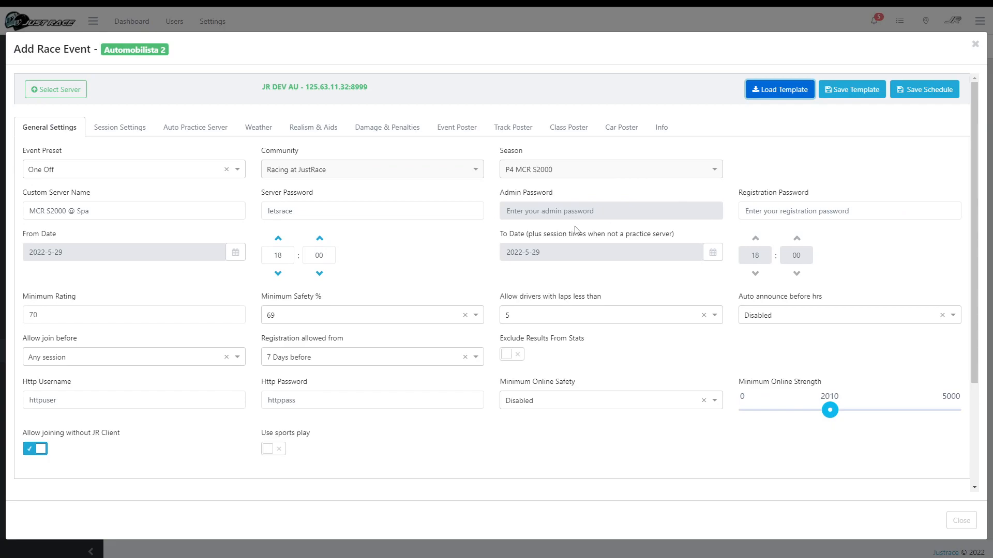
mouse_move(462, 215)
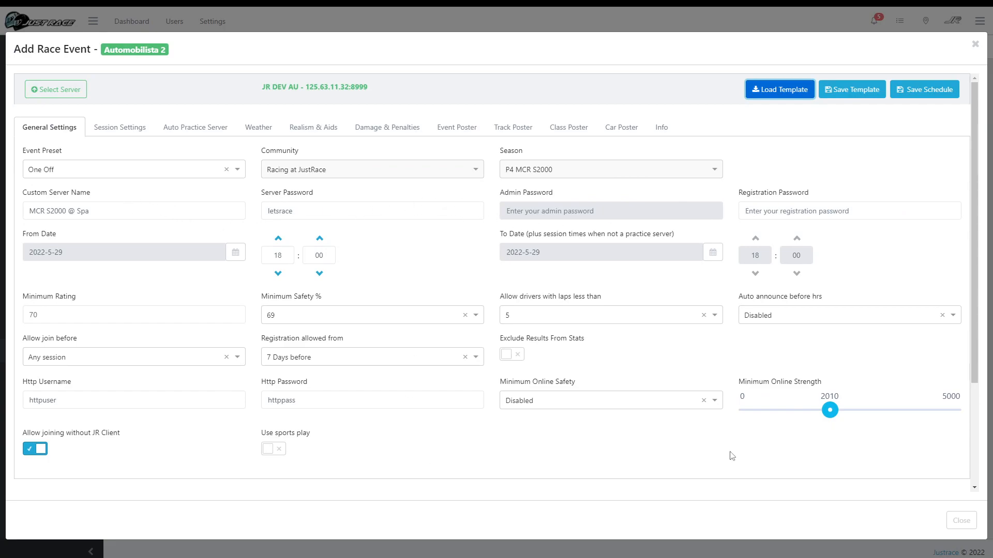
mouse_move(642, 456)
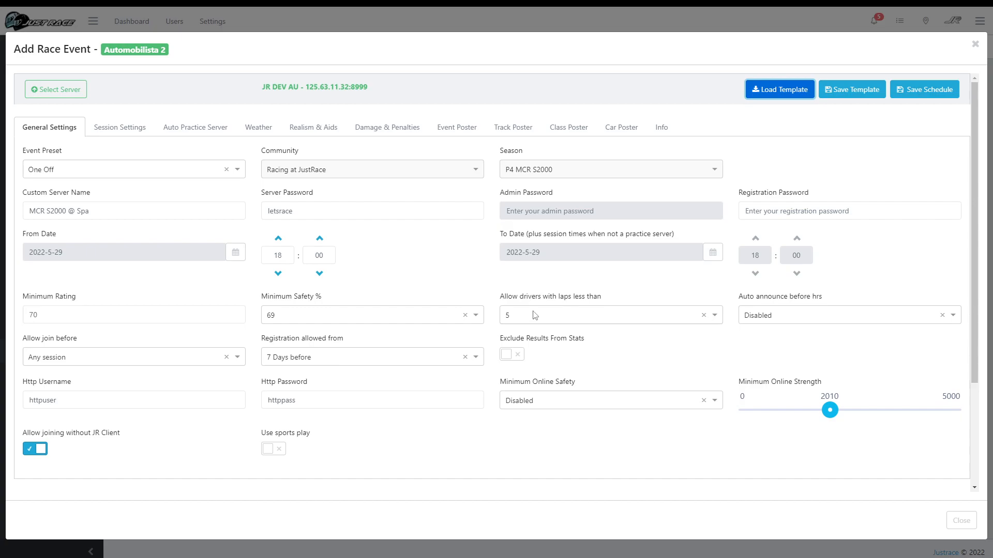
left_click(608, 314)
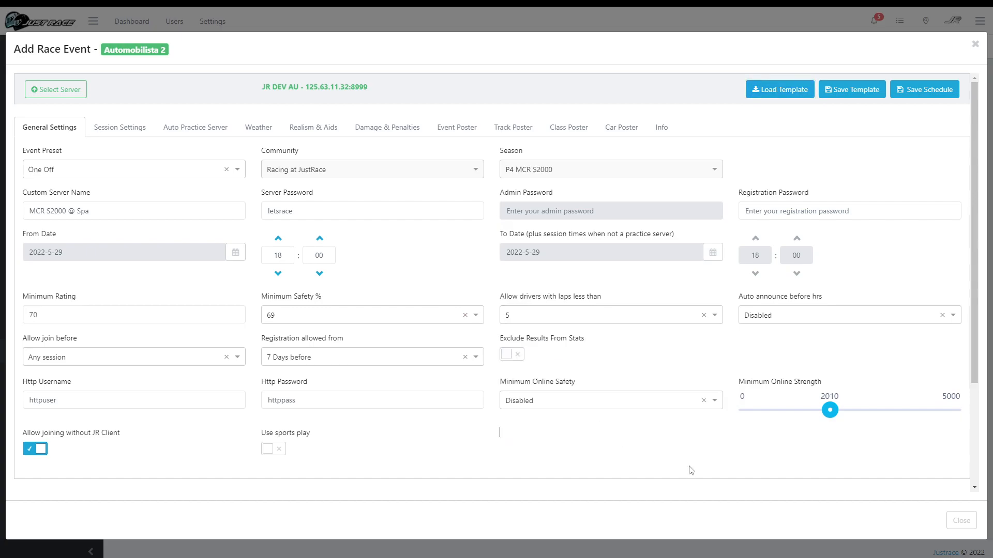
left_click(851, 89)
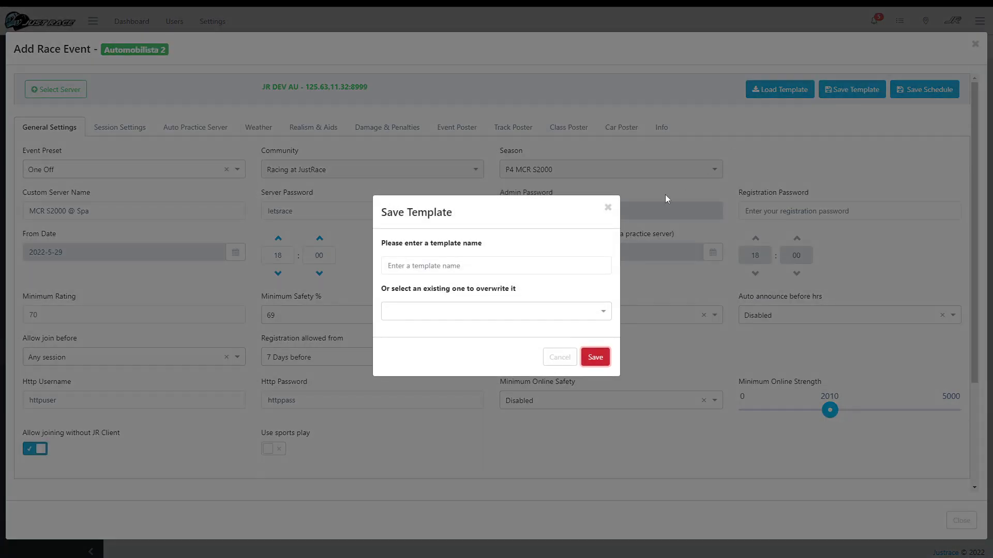
left_click(495, 311)
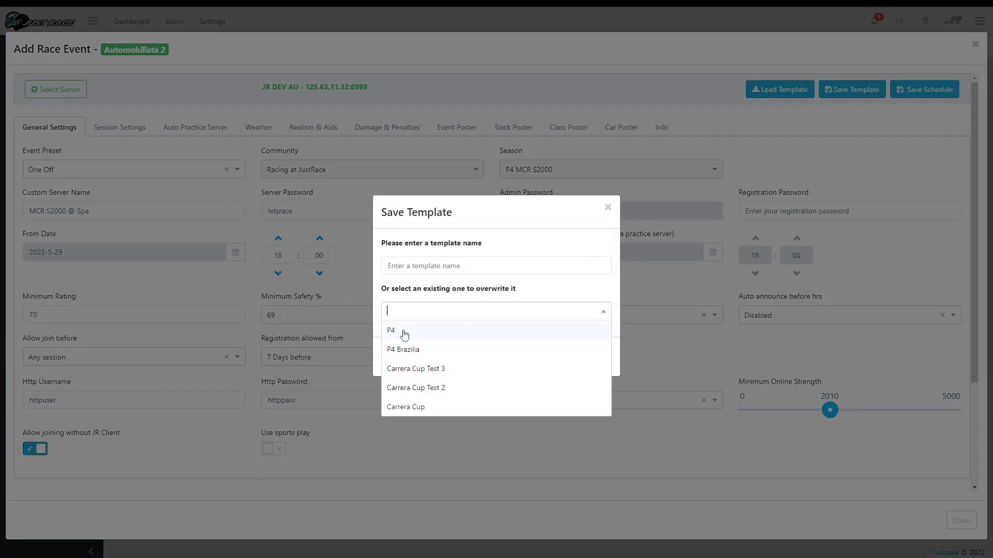
left_click(390, 330)
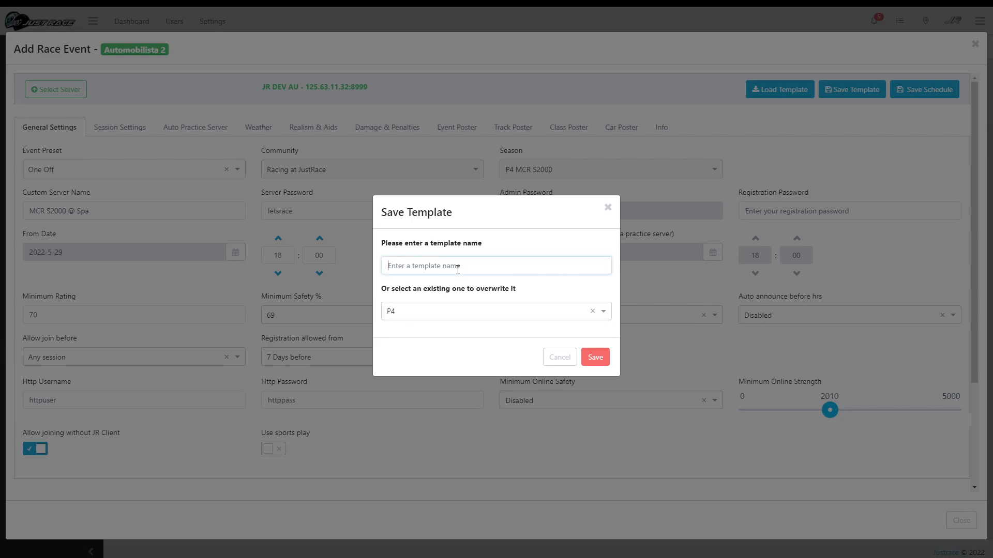
left_click(495, 266)
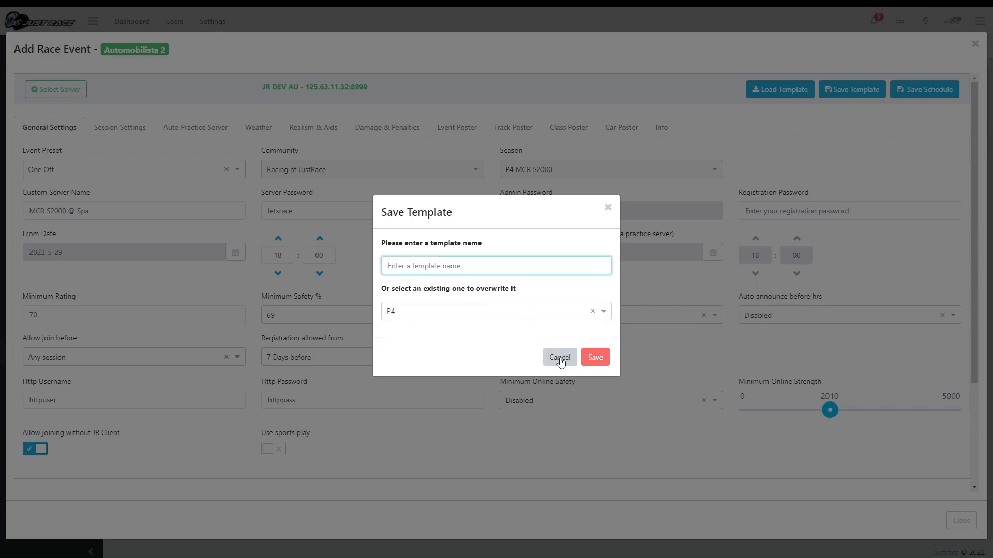
left_click(559, 357)
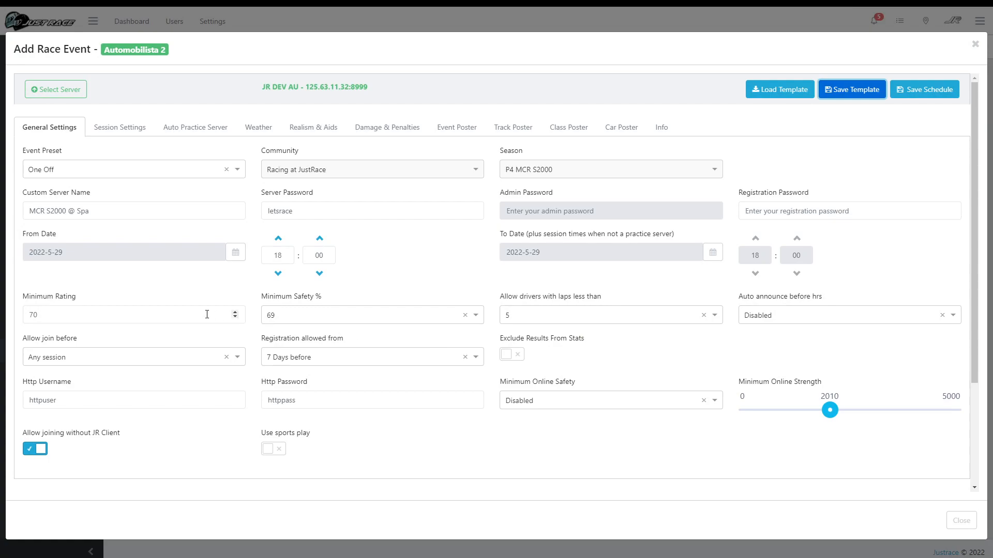
mouse_move(228, 317)
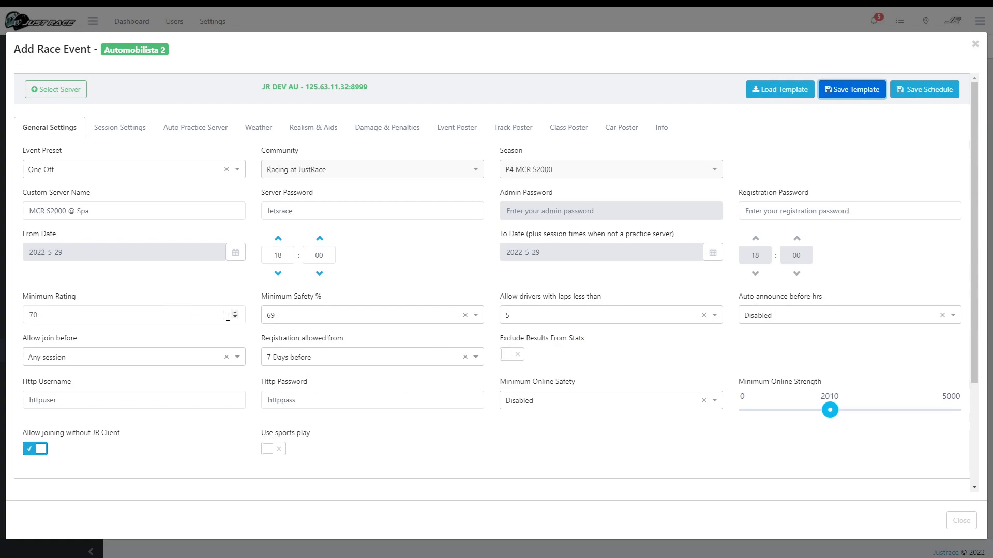
mouse_move(656, 456)
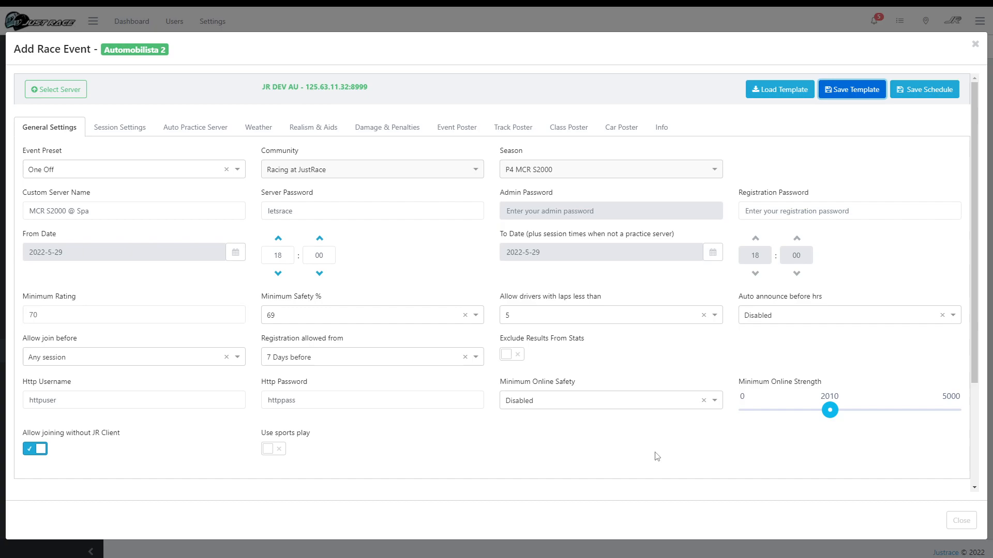
mouse_move(120, 127)
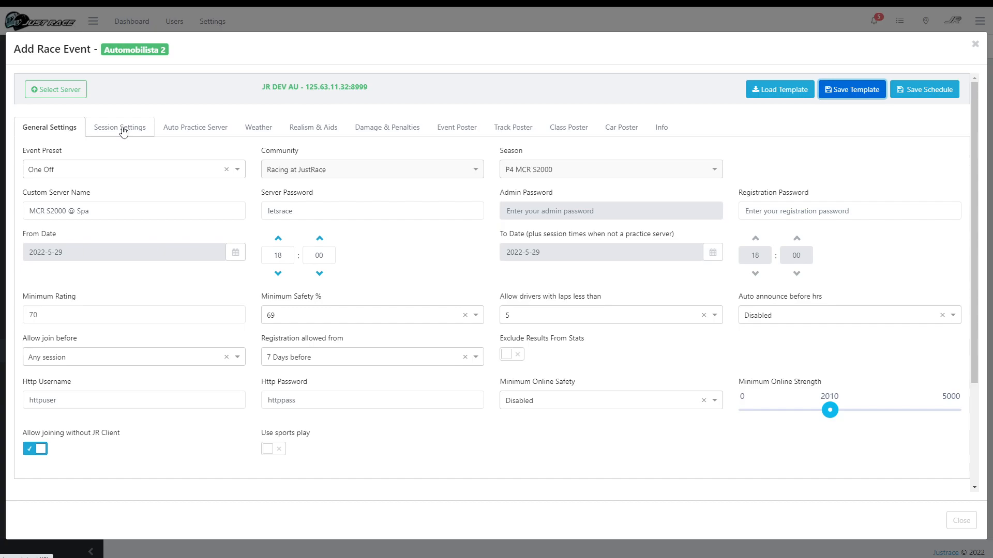
mouse_move(131, 131)
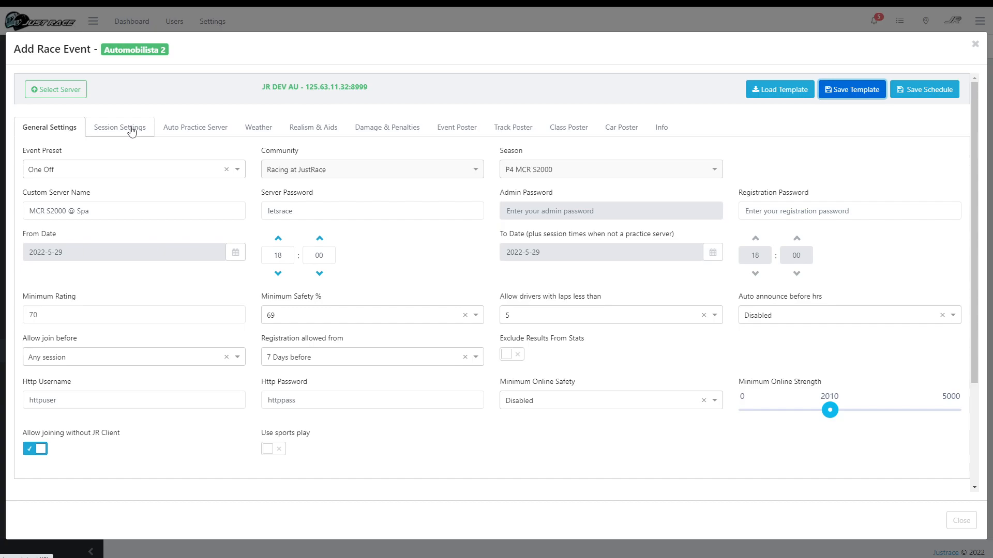
- Check the P4 class MCR S2000 sessions at Spa, then move to the event poster
left_click(119, 128)
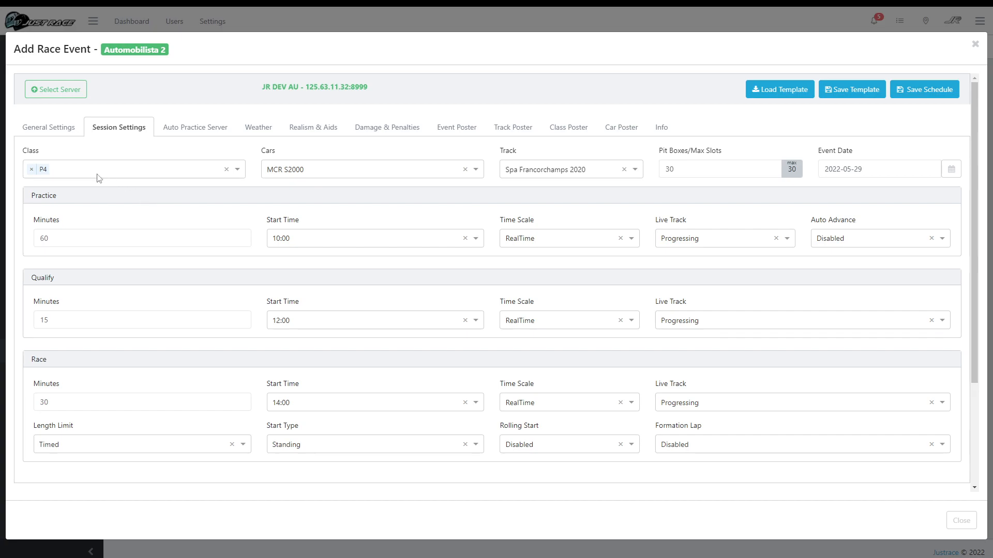
left_click(133, 169)
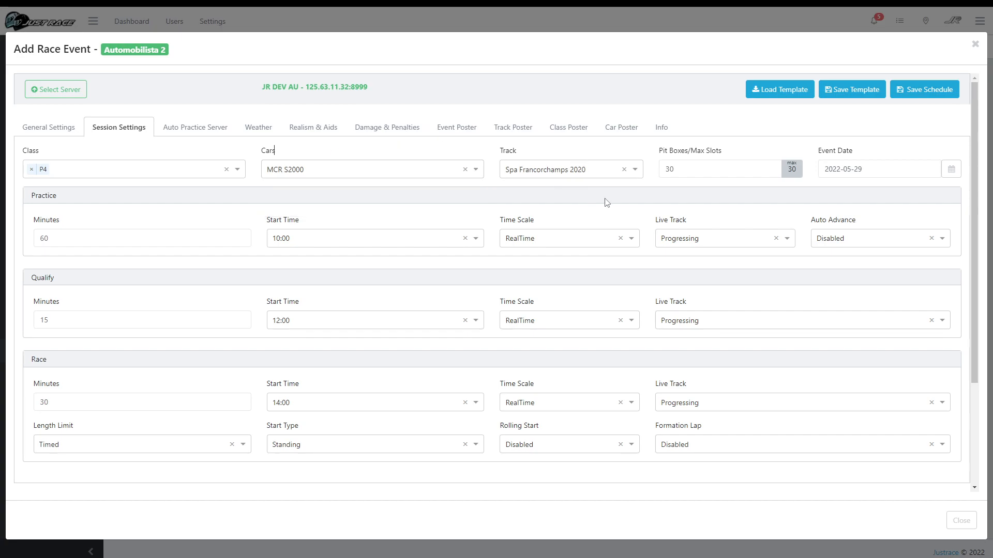
left_click(455, 127)
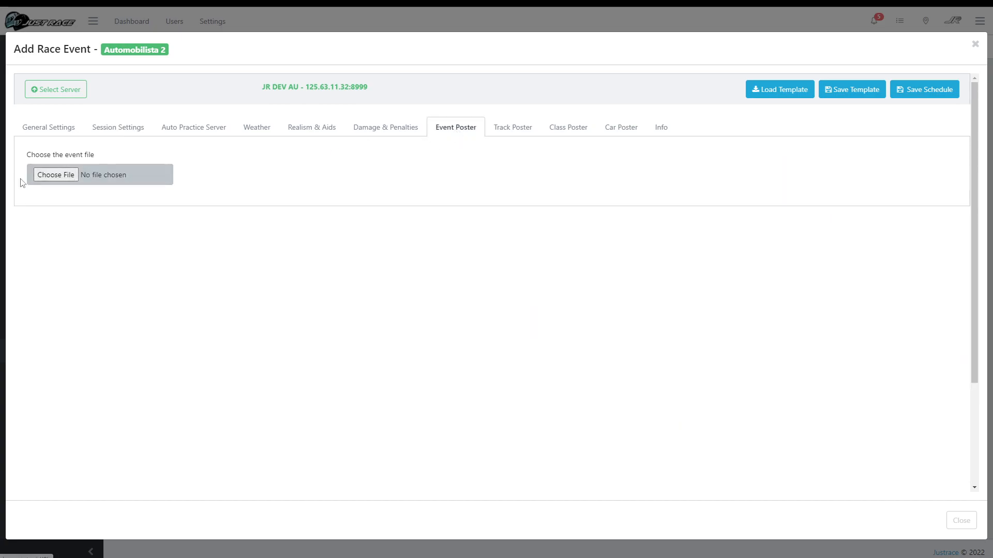
- Upload mcr2000-2.jpg as event poster and check the track, class and car posters
left_click(55, 175)
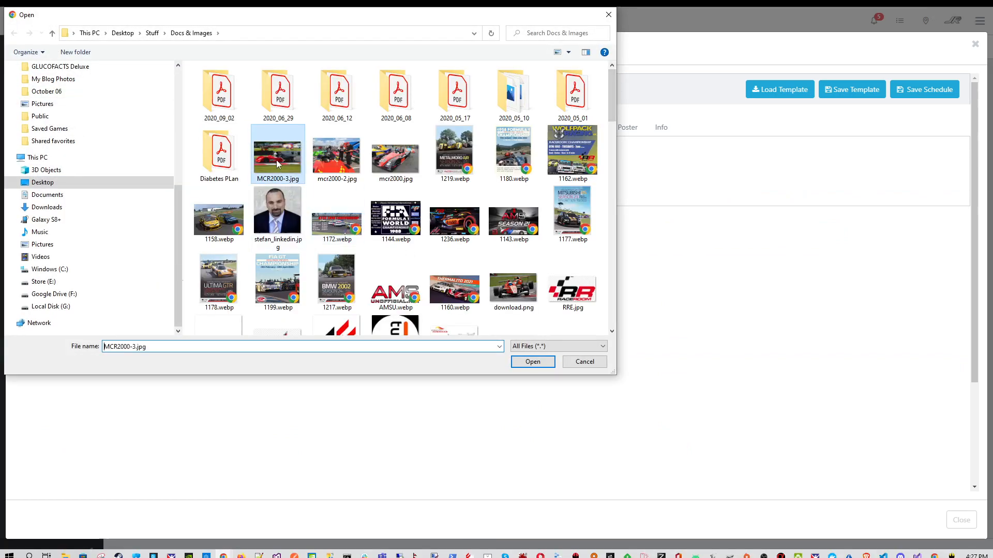
left_click(532, 362)
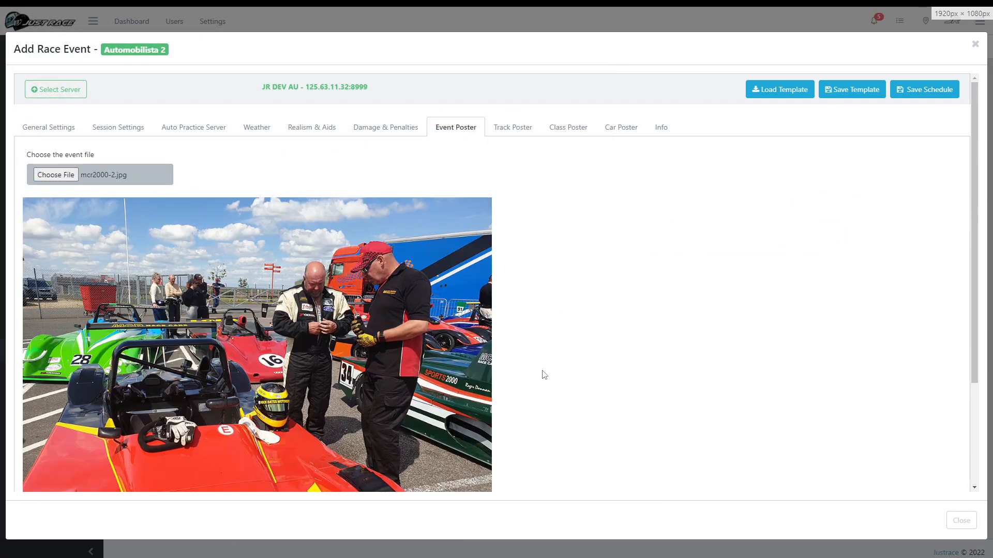
left_click(512, 128)
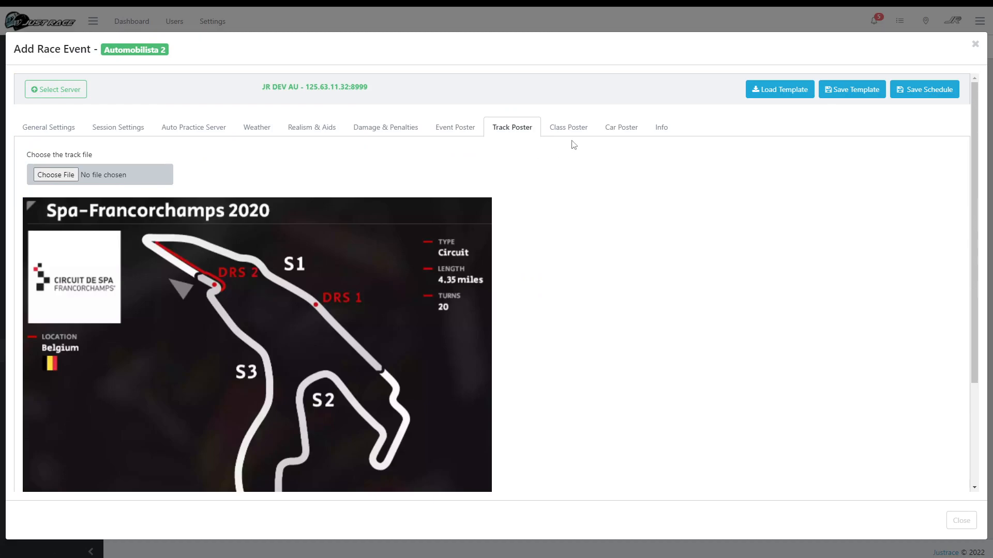
left_click(567, 127)
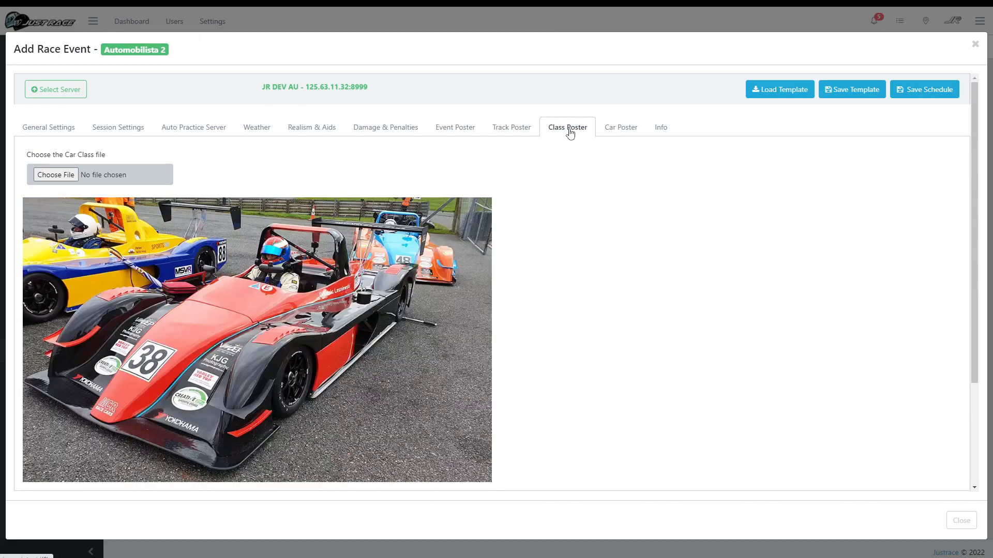
left_click(619, 127)
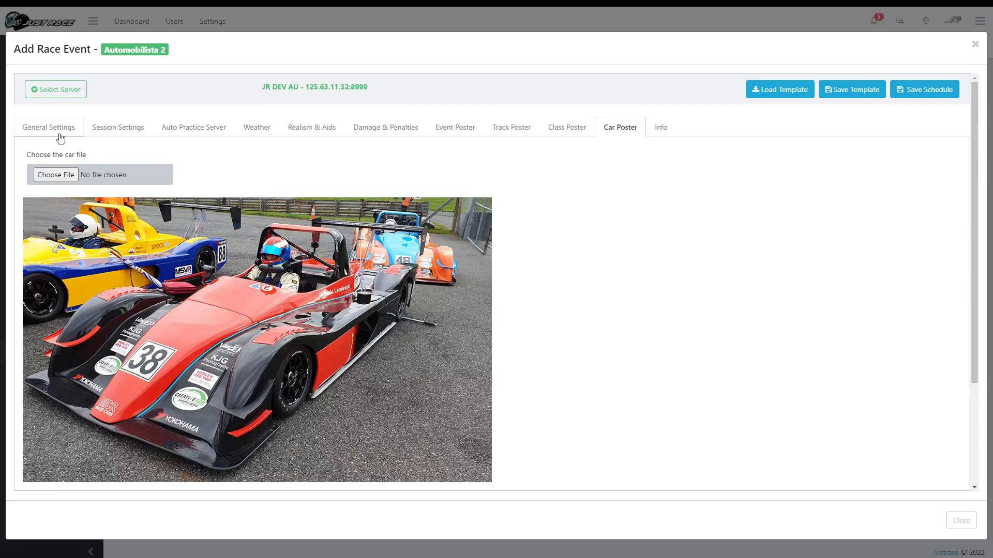
left_click(49, 126)
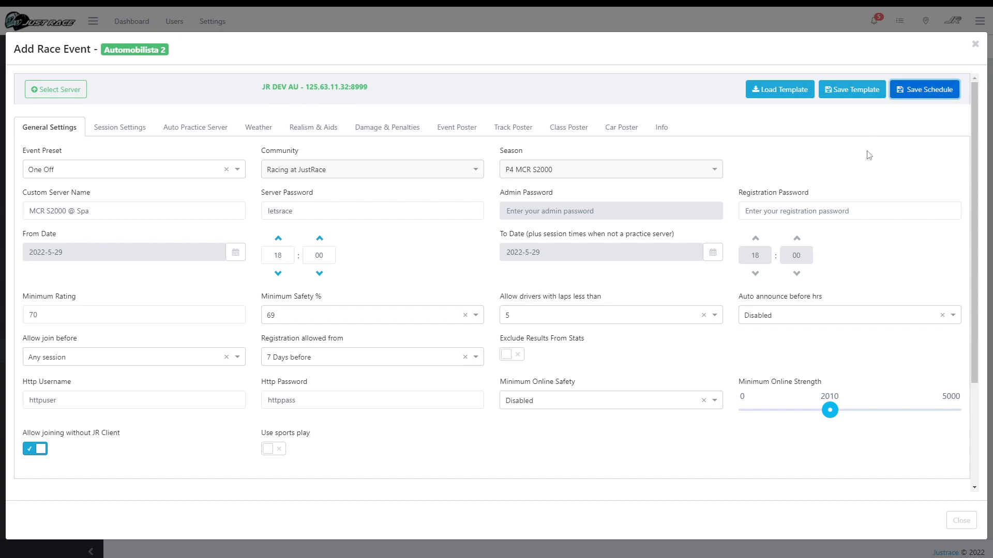
- Save the MCR S2000 @ Spa event and show it under P4 MCR S2000's races
left_click(923, 89)
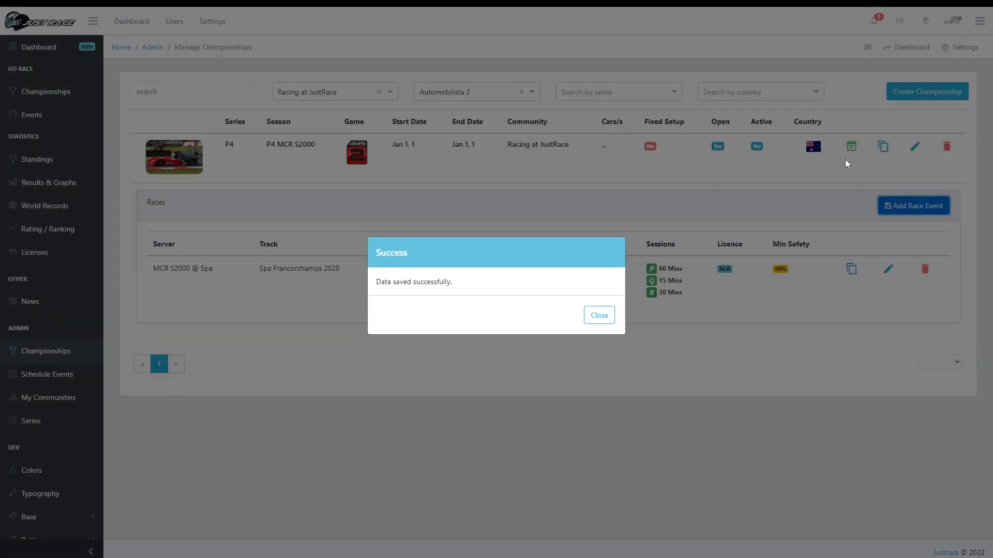
left_click(598, 314)
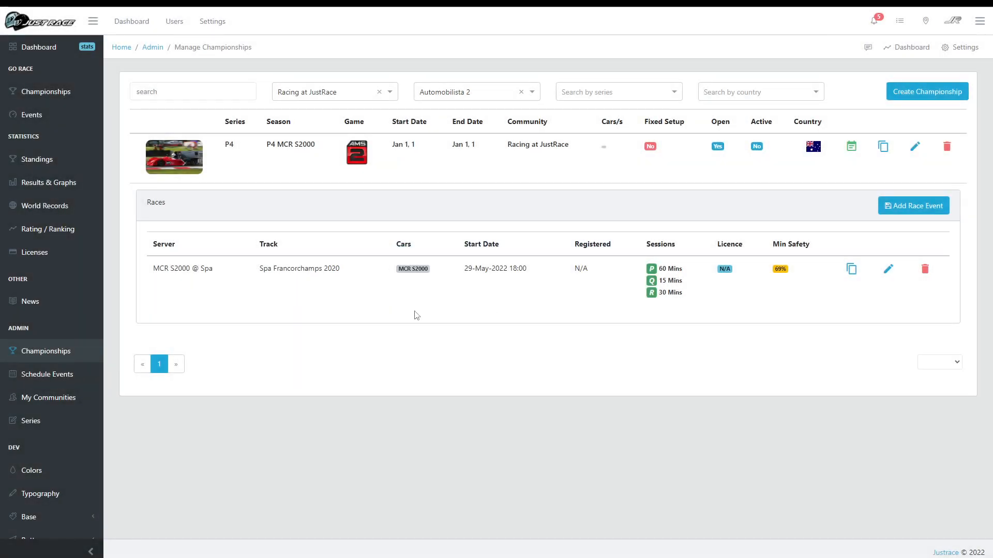
mouse_move(204, 301)
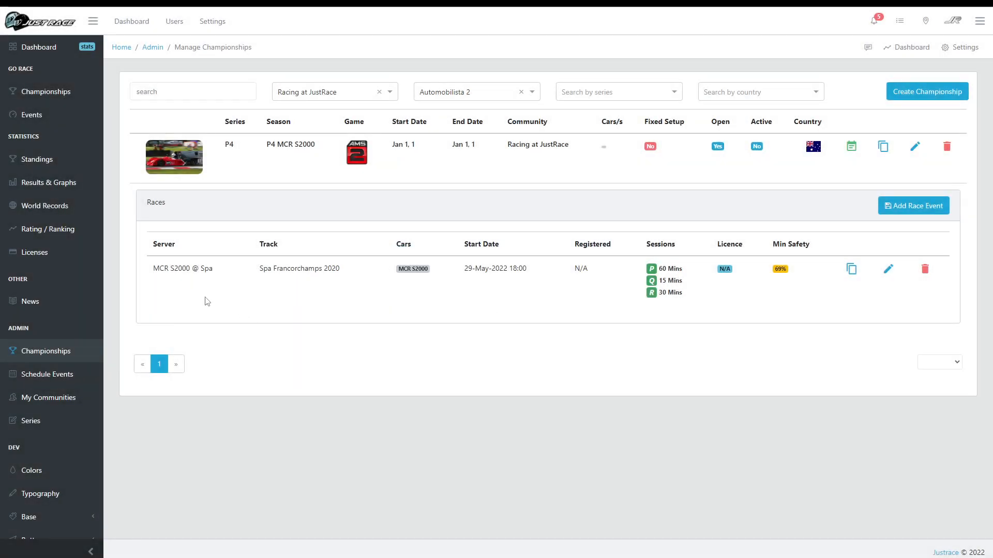
mouse_move(328, 284)
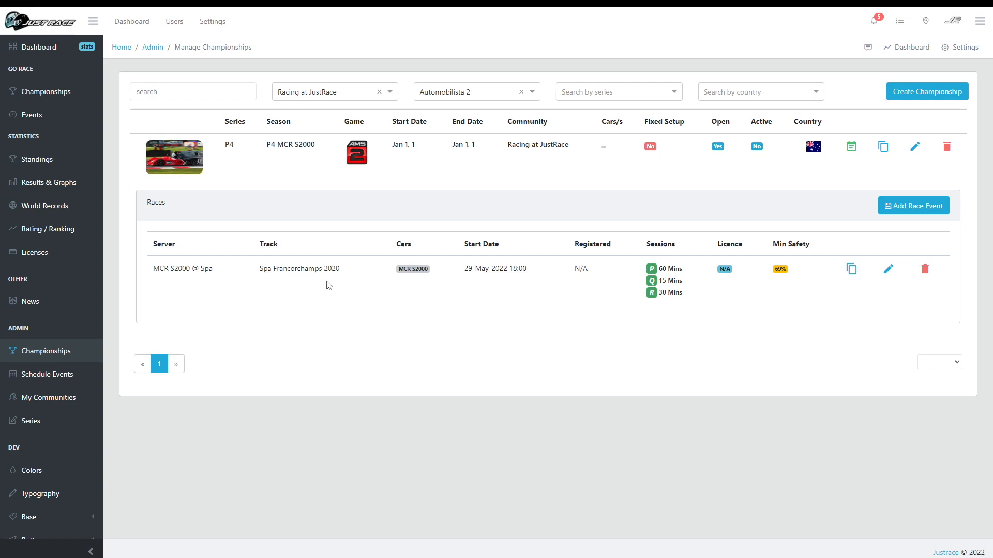
mouse_move(513, 291)
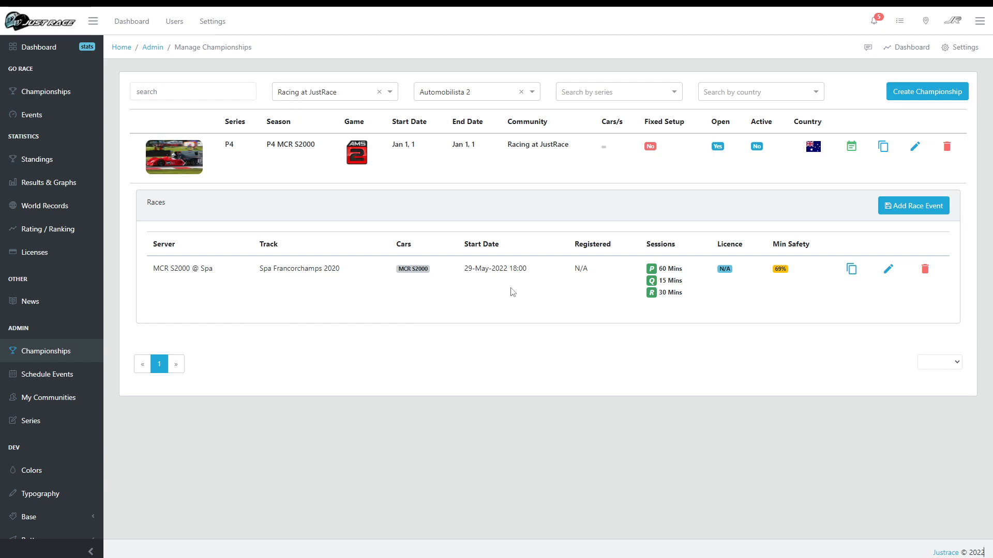
mouse_move(638, 326)
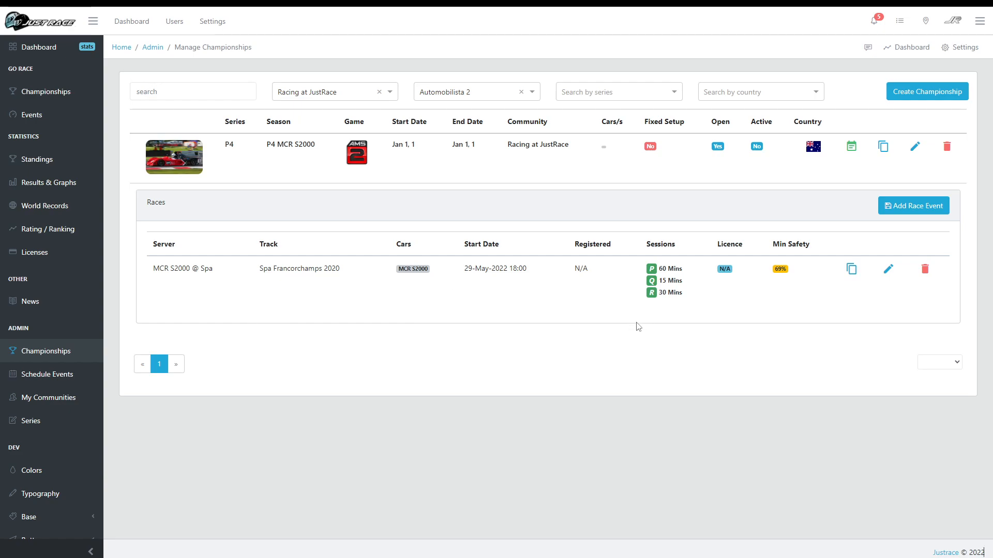
mouse_move(595, 323)
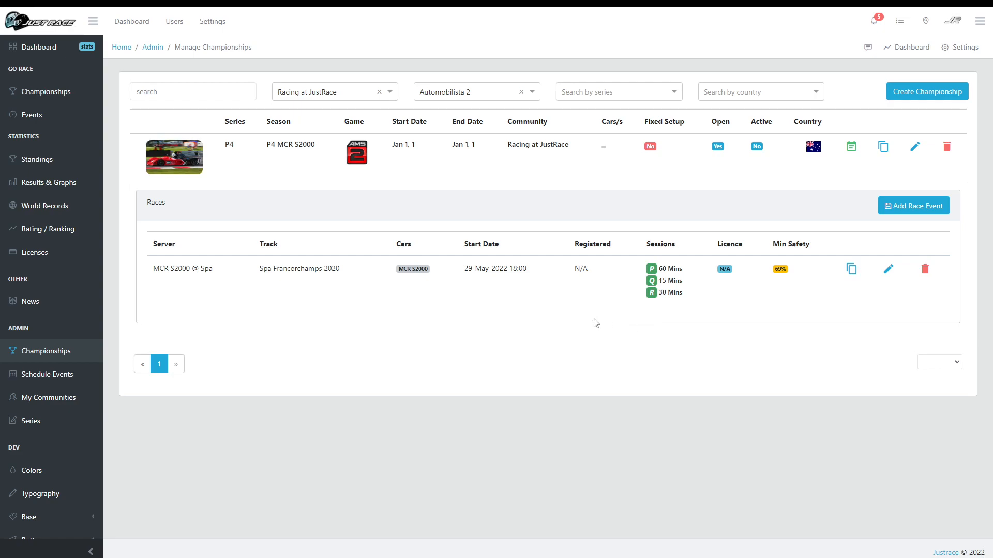
mouse_move(599, 300)
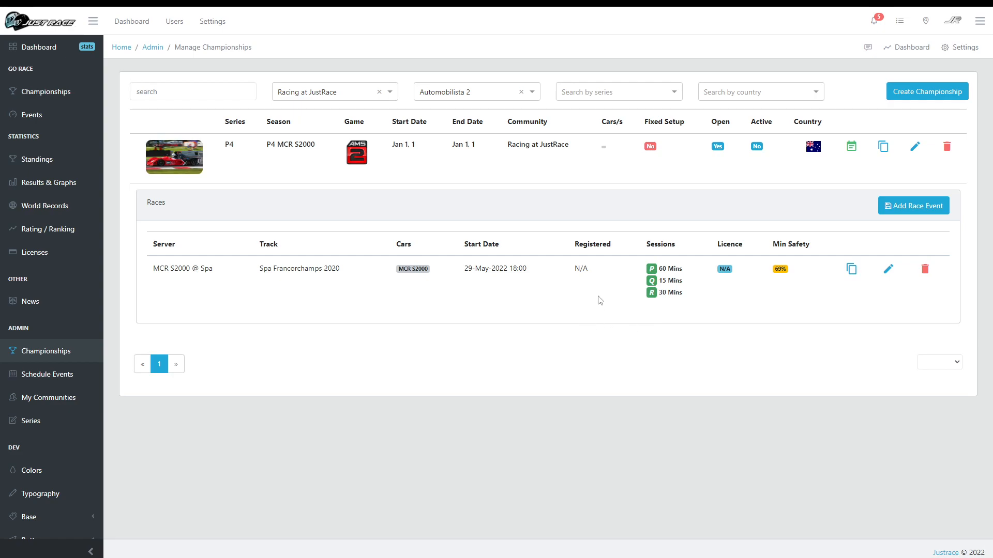
mouse_move(650, 280)
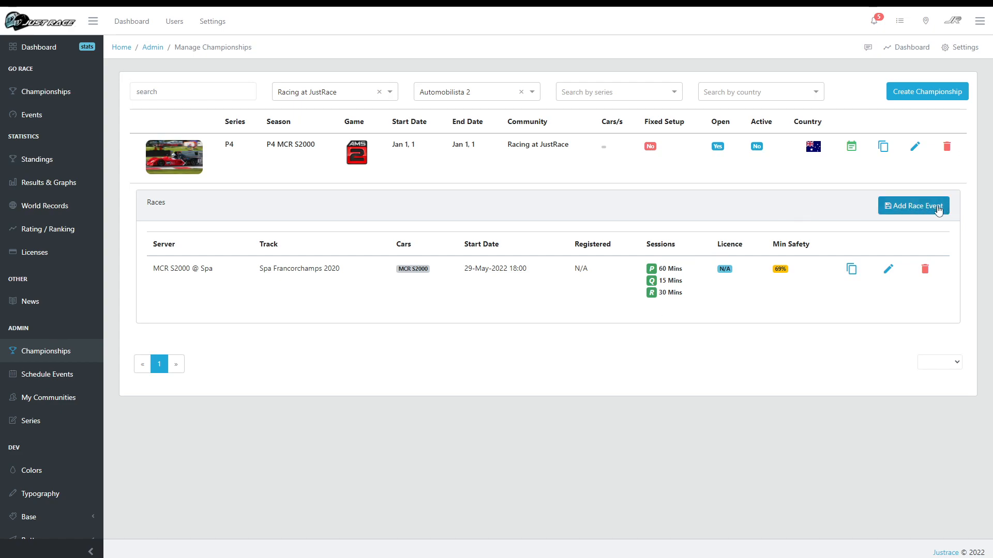
mouse_move(850, 269)
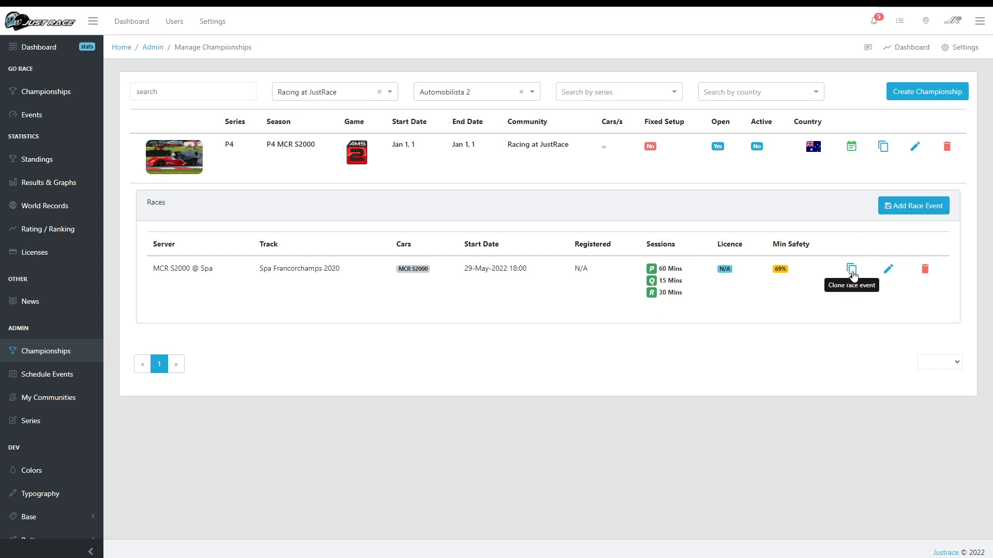
- Clone the MCR S2000 @ Spa event and review its session, weather and realism settings
left_click(888, 269)
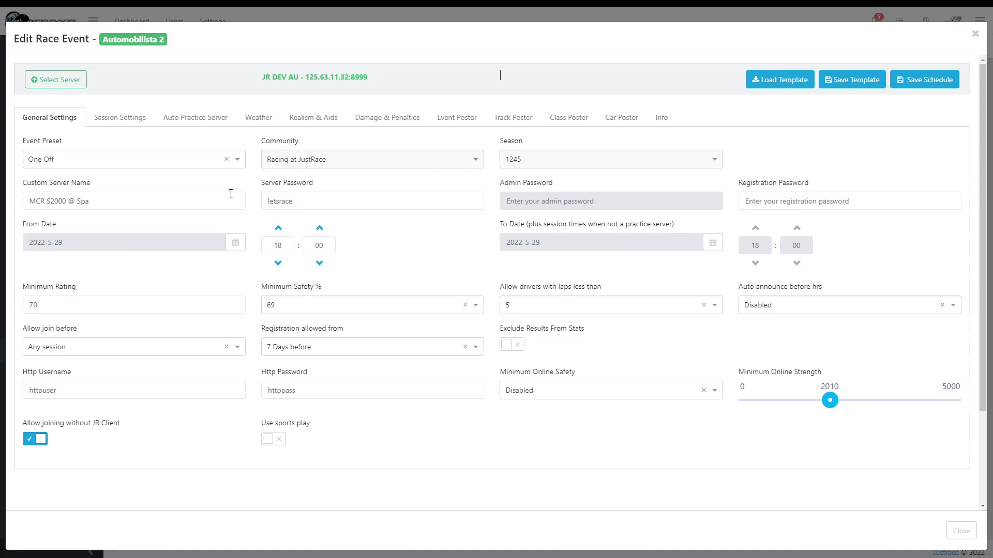
mouse_move(373, 222)
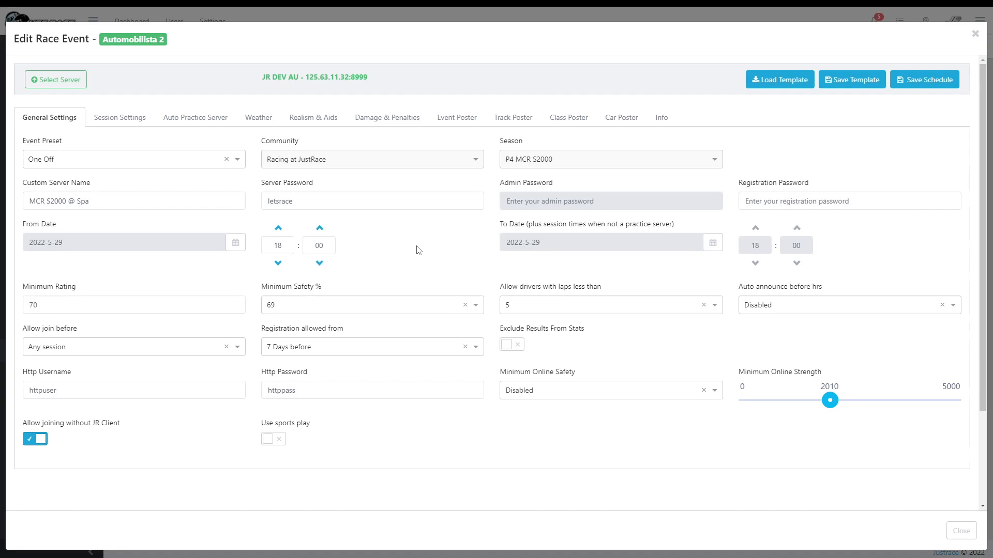
mouse_move(443, 263)
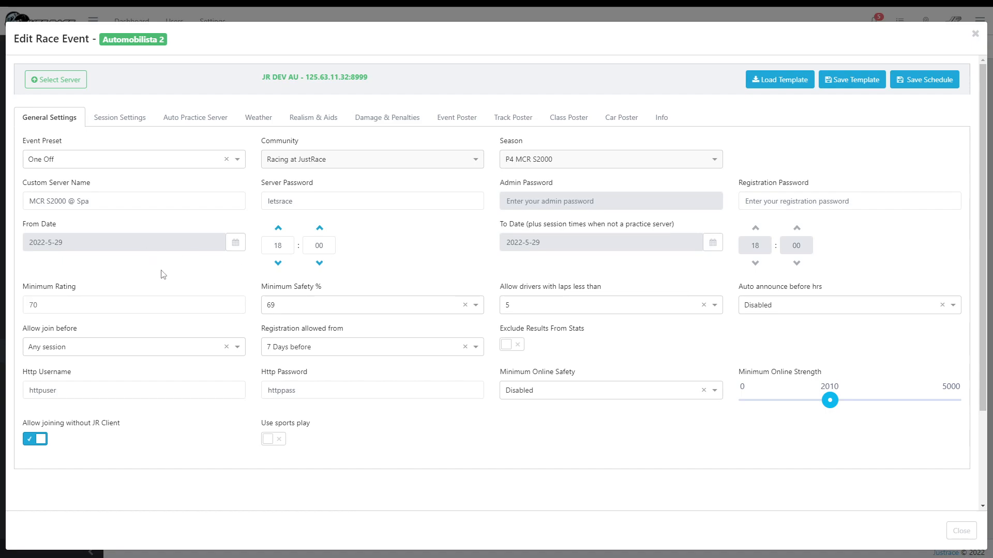
left_click(119, 117)
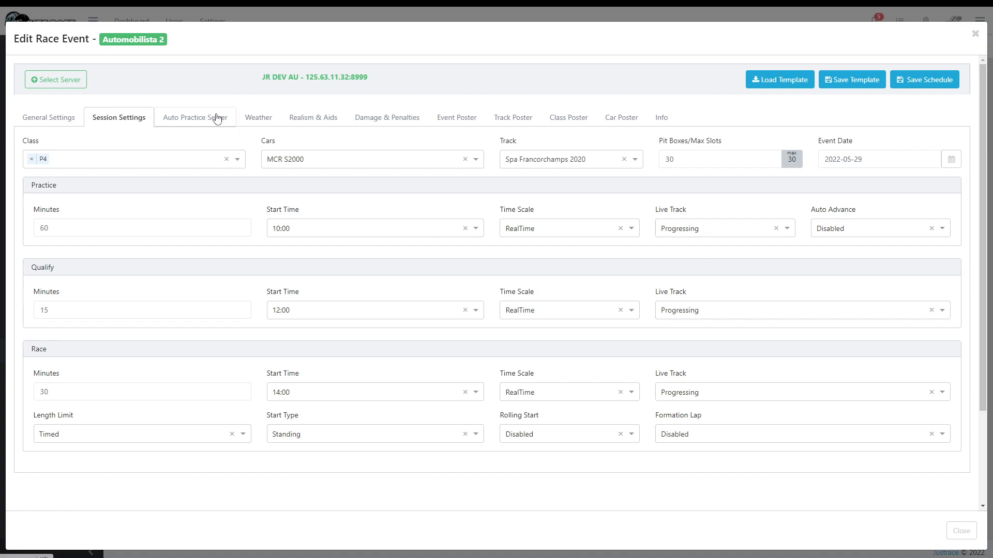
left_click(256, 117)
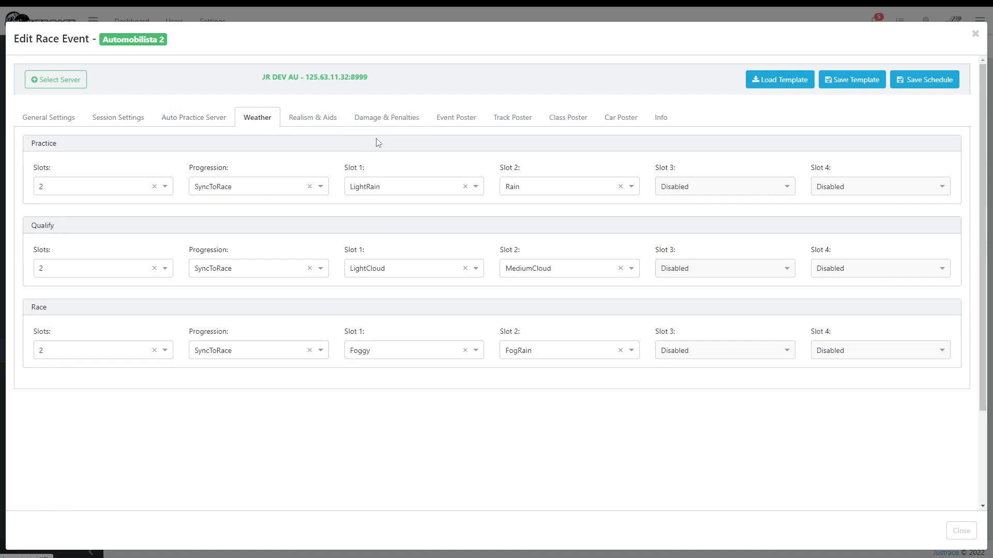
left_click(312, 117)
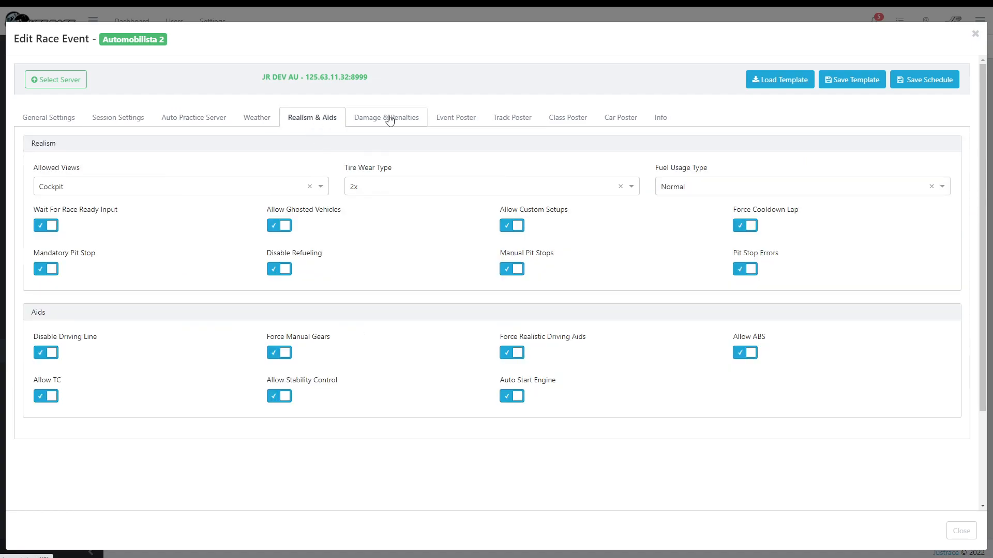
- Review the copy's damage settings and its event and car poster images, leaving them unchanged
left_click(386, 117)
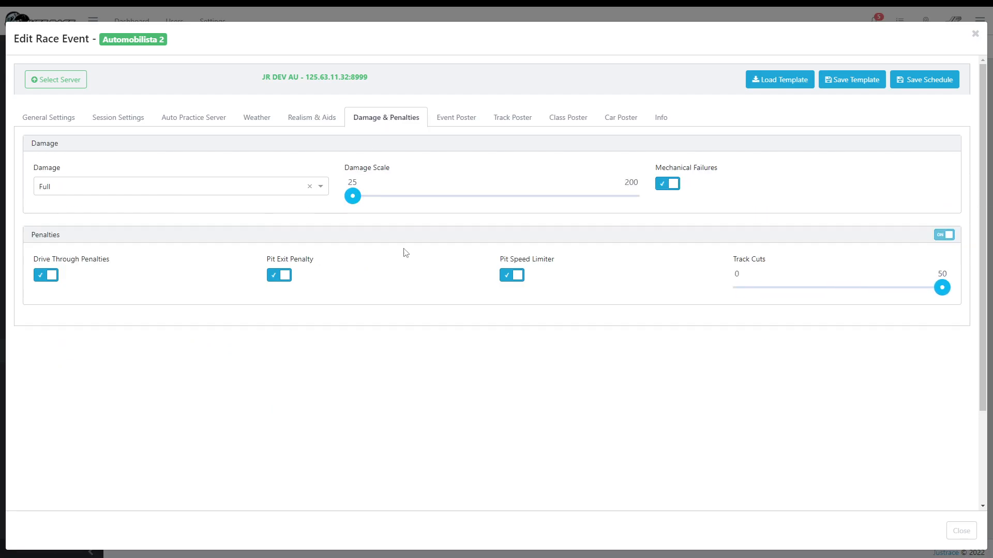
left_click(455, 117)
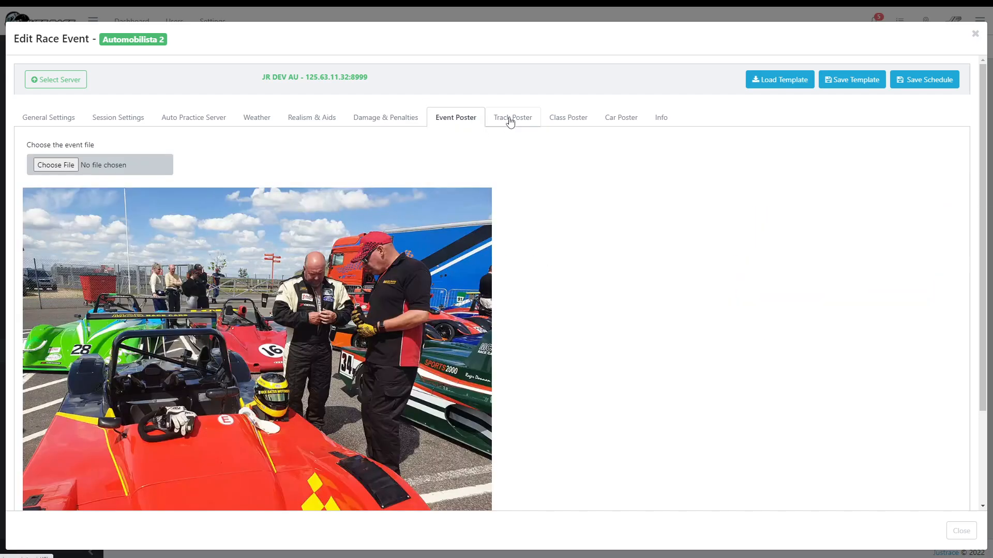
left_click(620, 117)
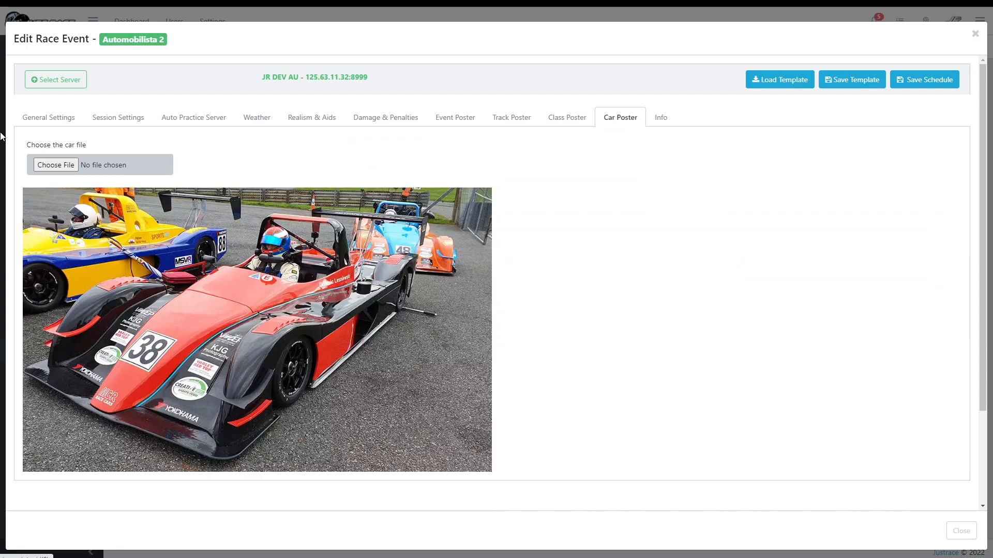
- Set the copied event's track to Bathurst 2020 and check its track poster
left_click(117, 117)
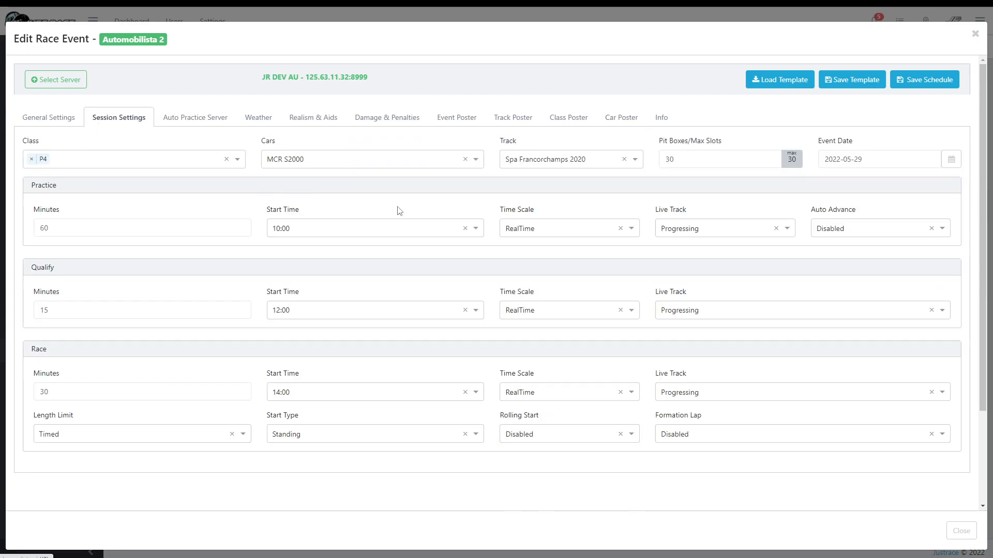
left_click(635, 159)
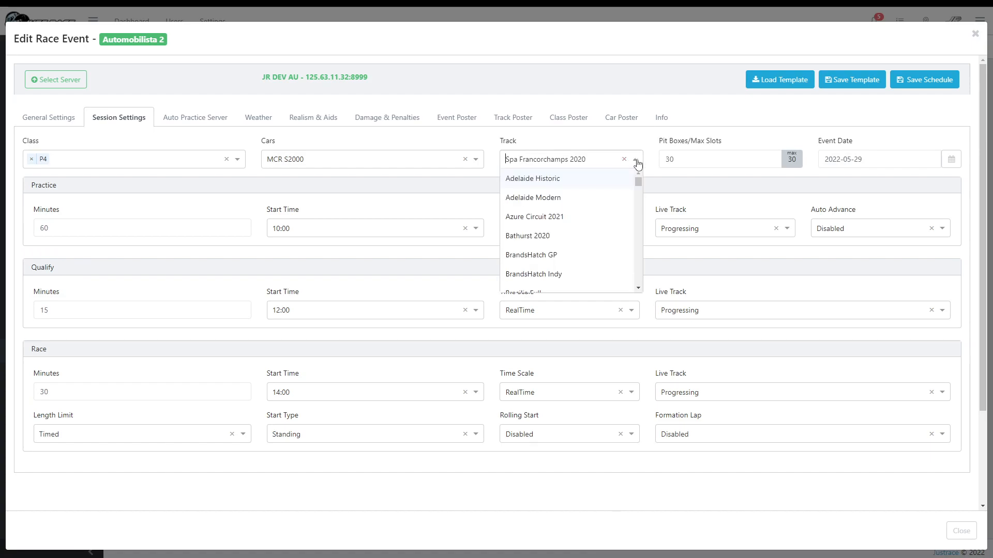
left_click(527, 236)
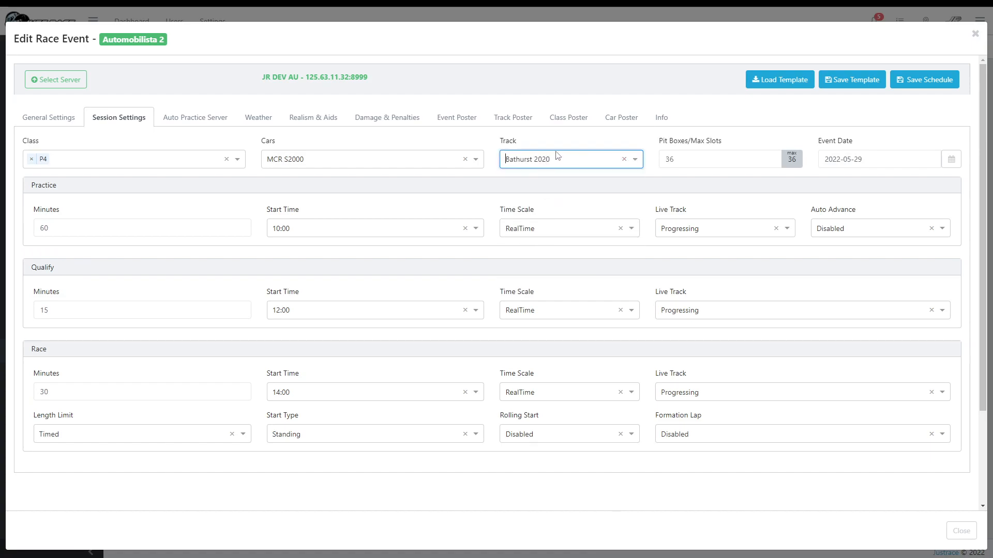
left_click(512, 117)
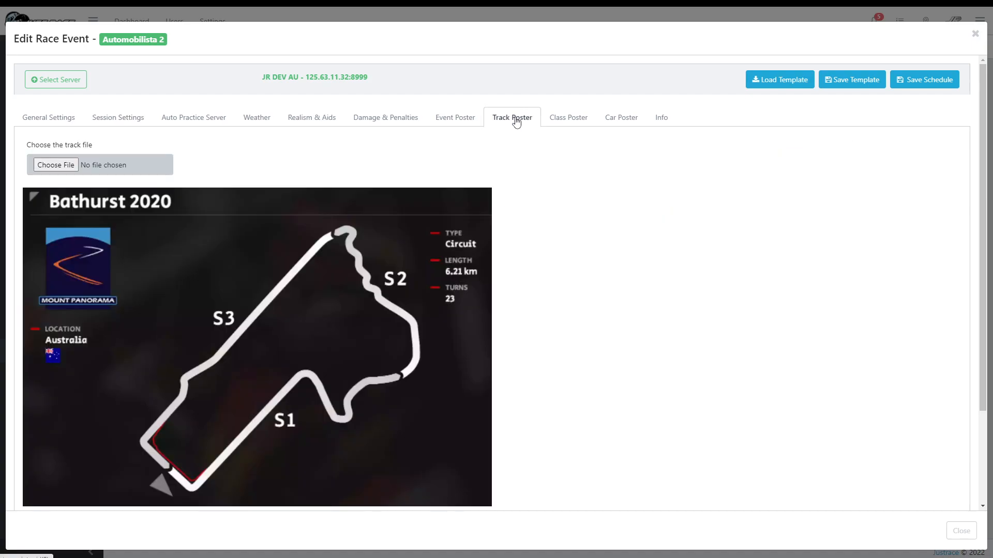
mouse_move(266, 309)
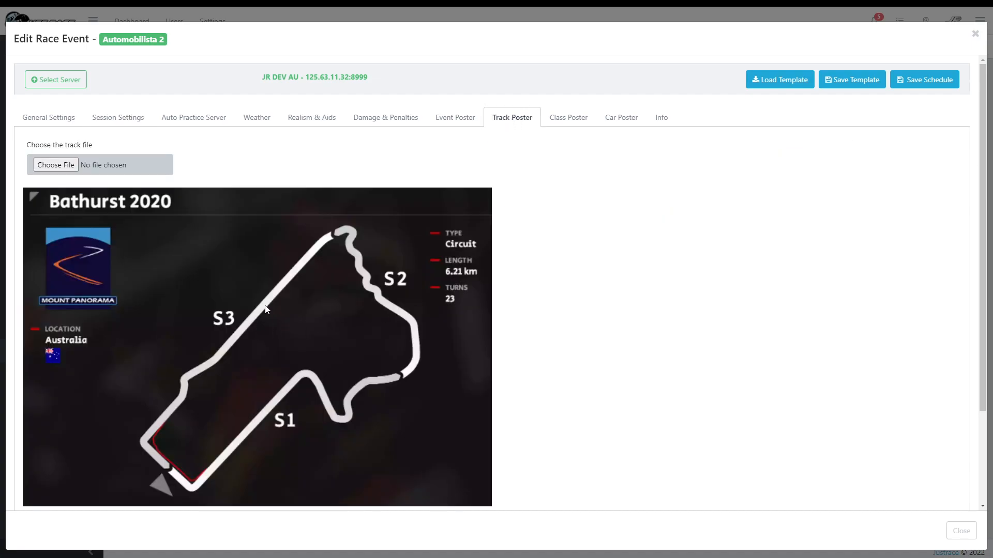
mouse_move(272, 321)
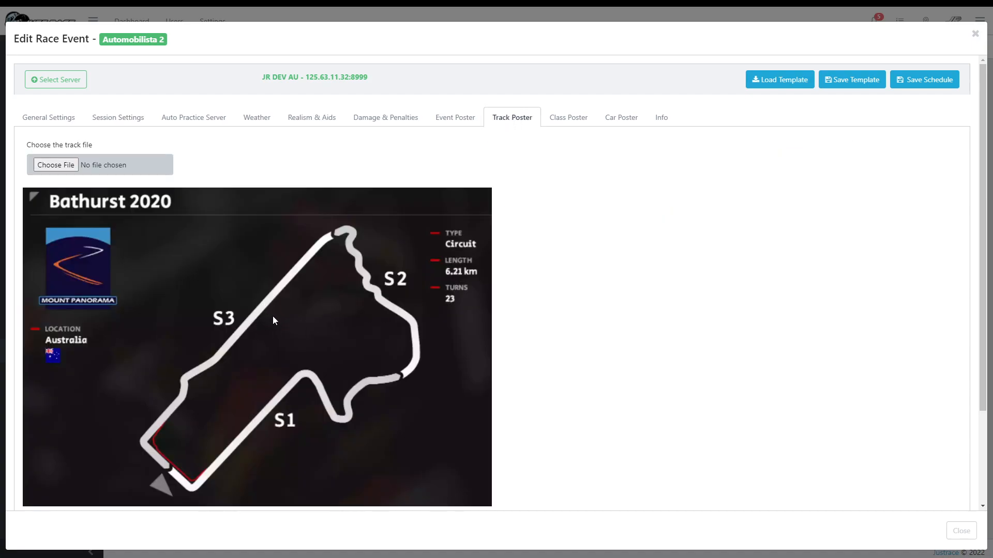
mouse_move(268, 332)
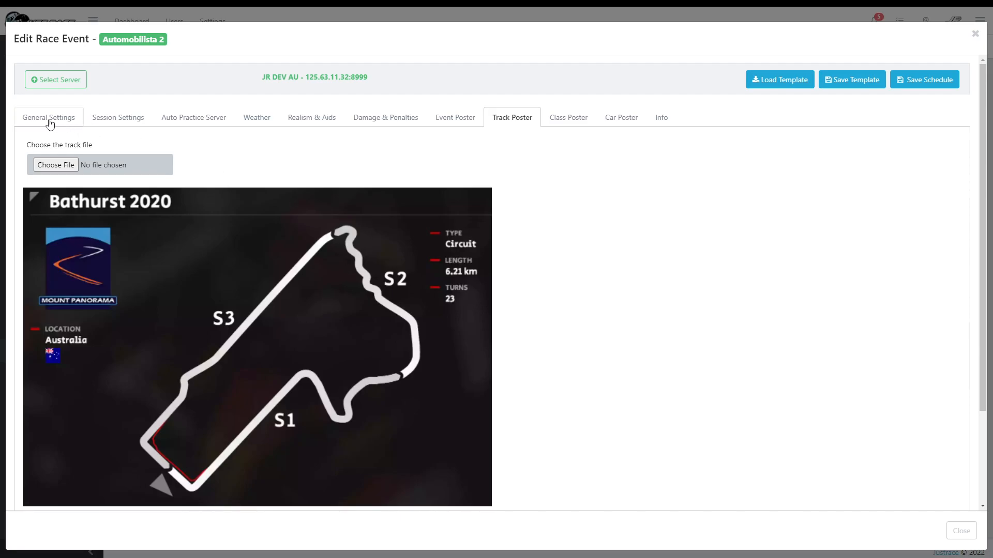
- Name the server MCR S2000 @ Bathurst, date it 2022-06-05 and keep the One Off preset
left_click(49, 117)
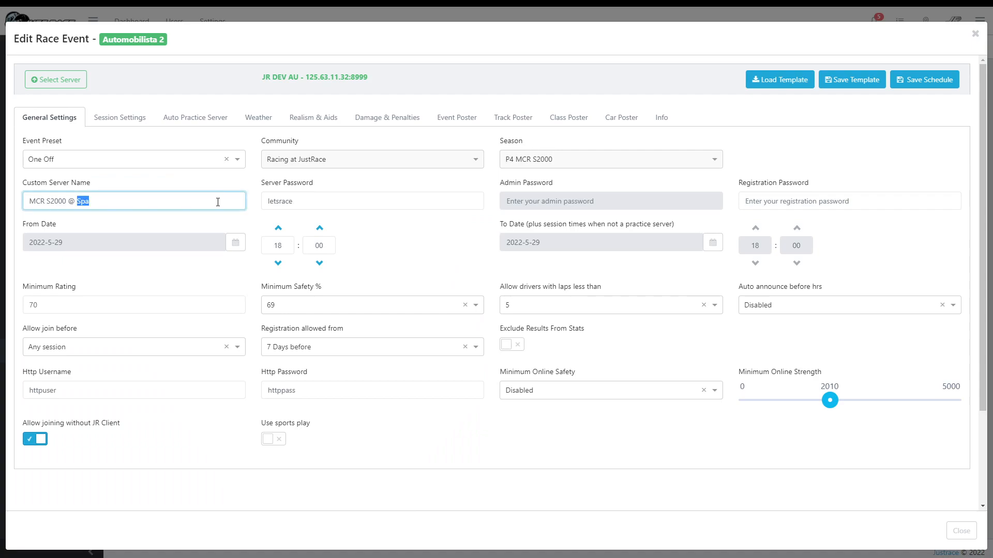
type("Batch")
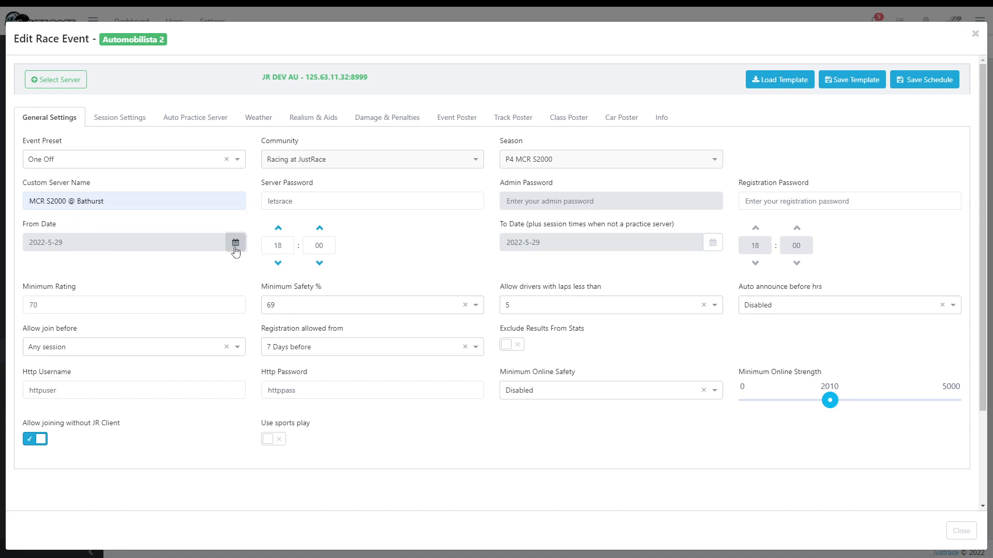
left_click(235, 242)
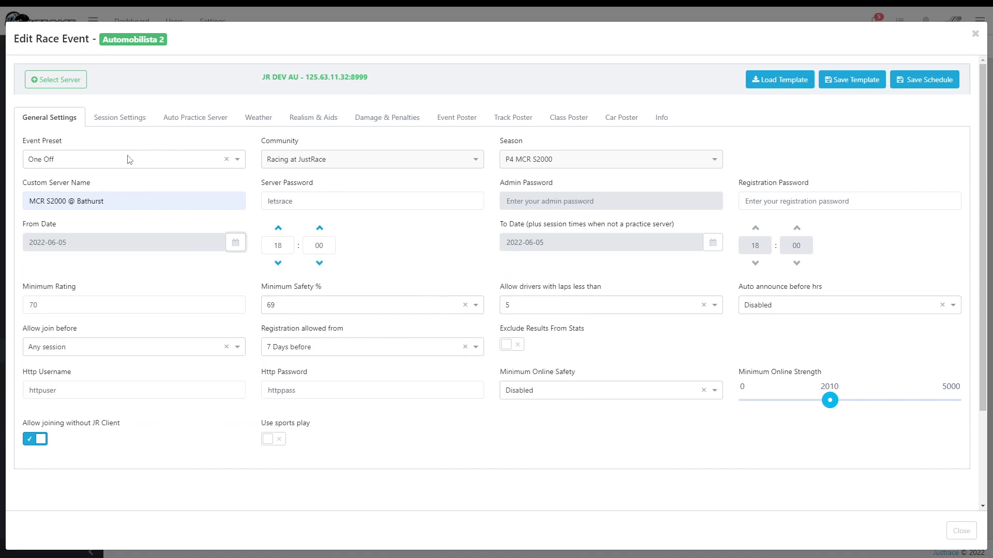
left_click(133, 159)
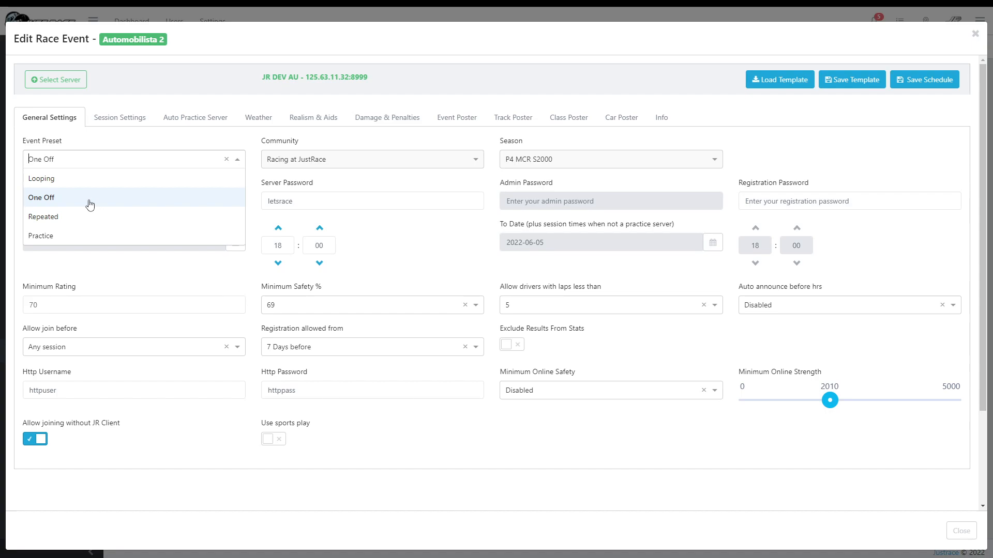
mouse_move(94, 223)
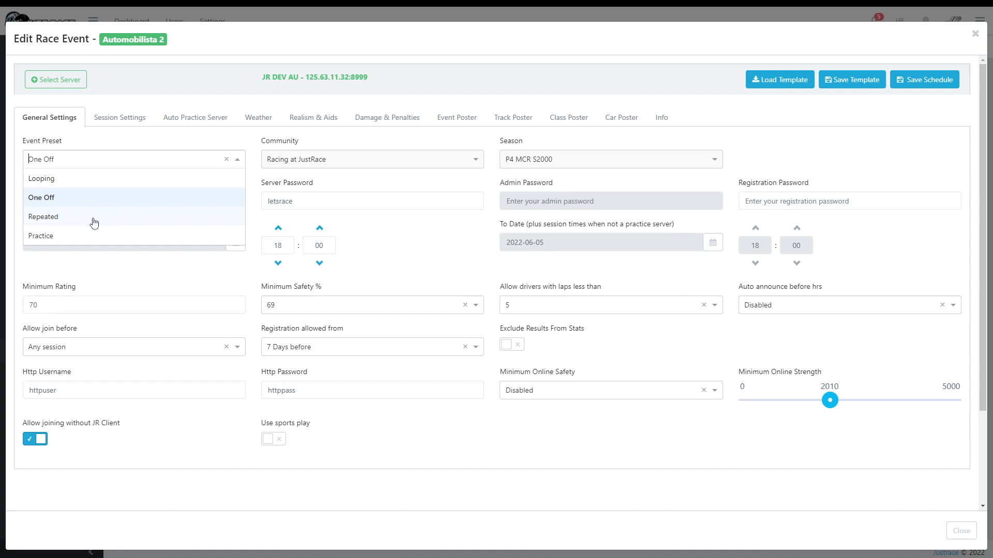
mouse_move(94, 235)
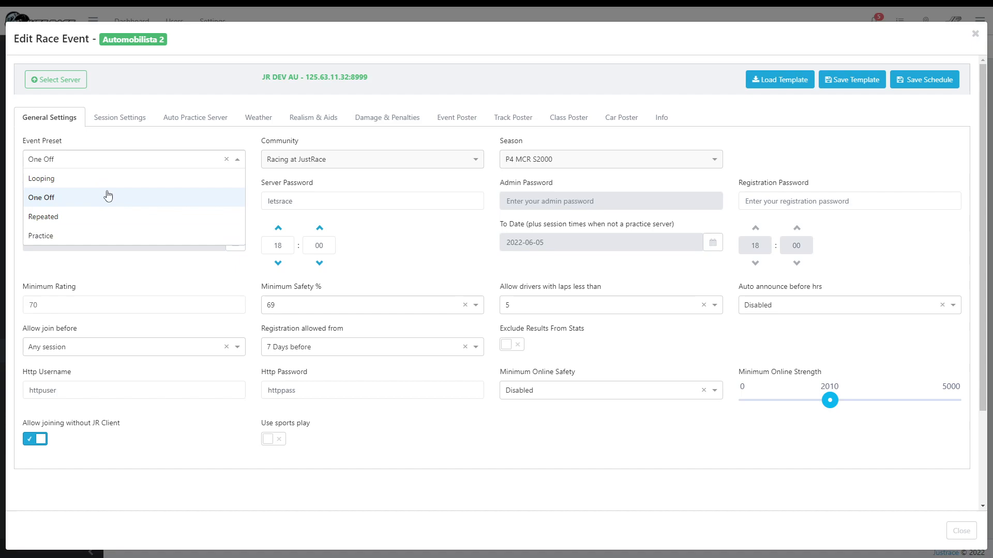
mouse_move(111, 201)
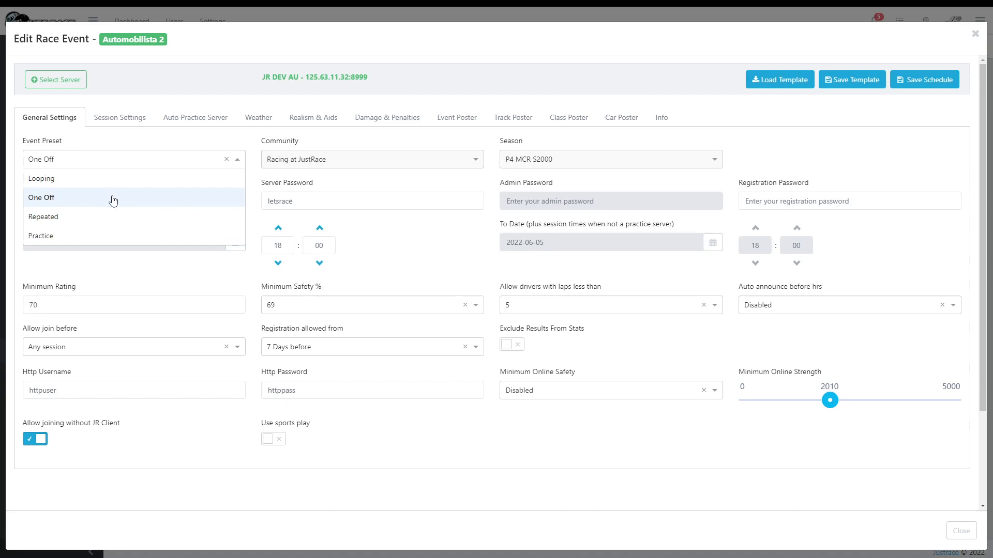
left_click(41, 197)
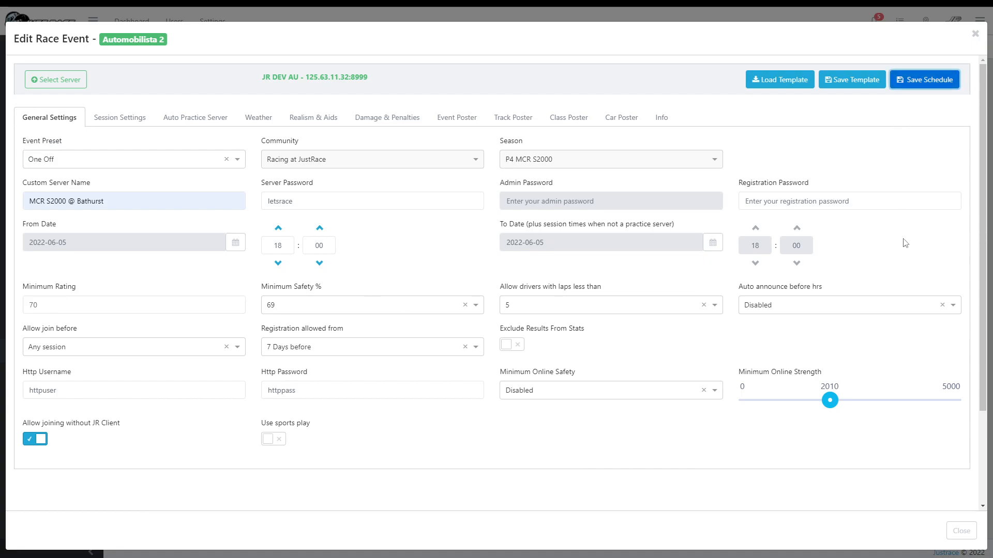
mouse_move(717, 197)
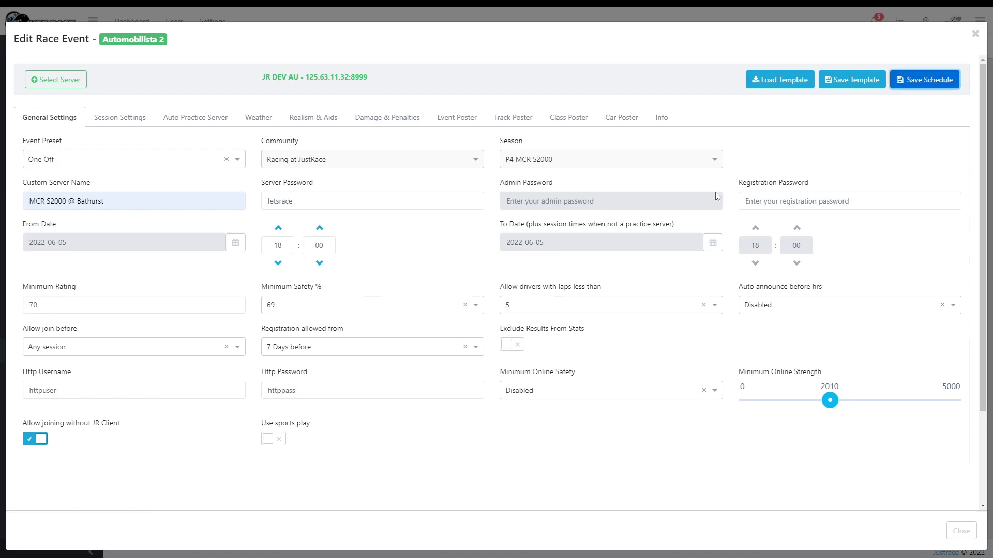
- Save the MCR S2000 @ Bathurst event so it lists beside Spa for 05-Jun-2022 18:00
left_click(923, 79)
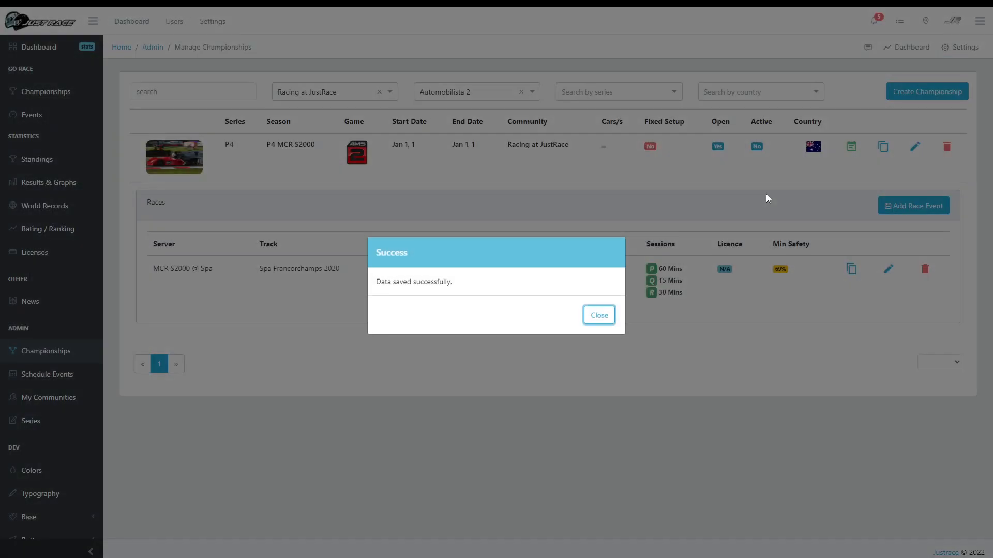
left_click(598, 314)
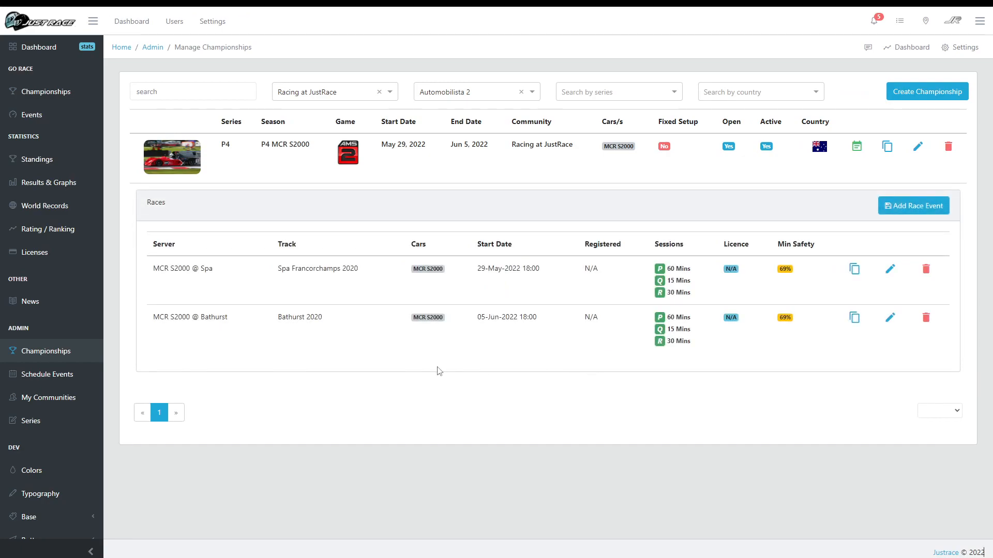
mouse_move(487, 351)
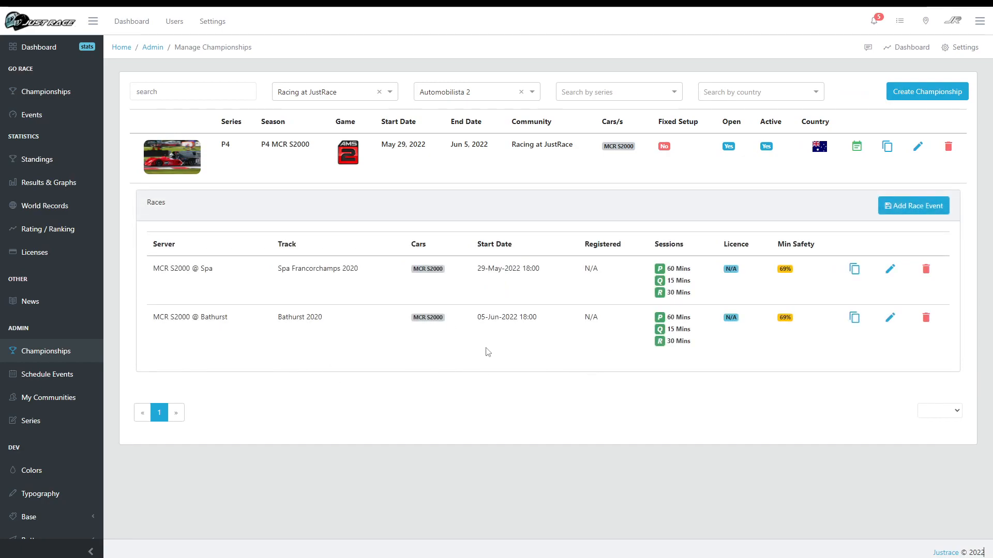
mouse_move(731, 375)
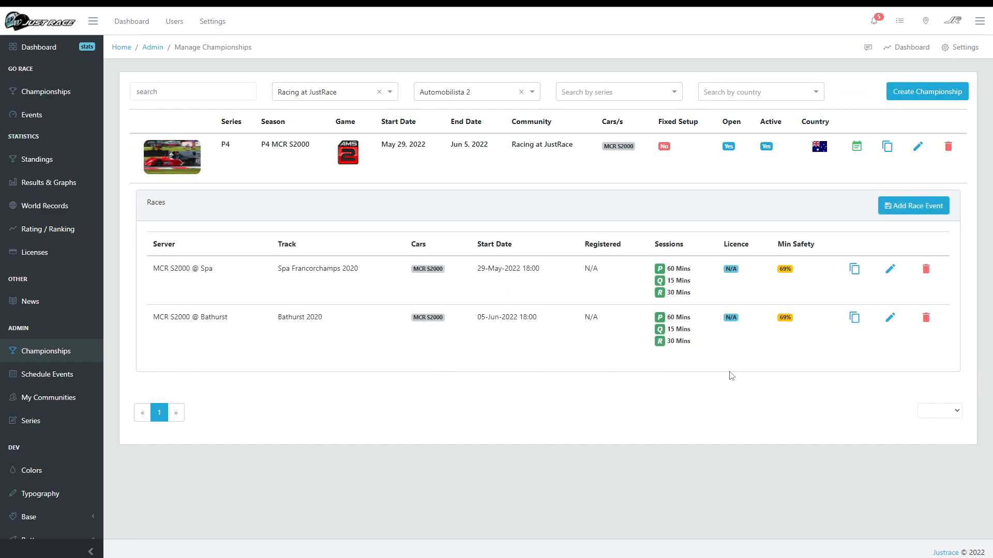
mouse_move(853, 317)
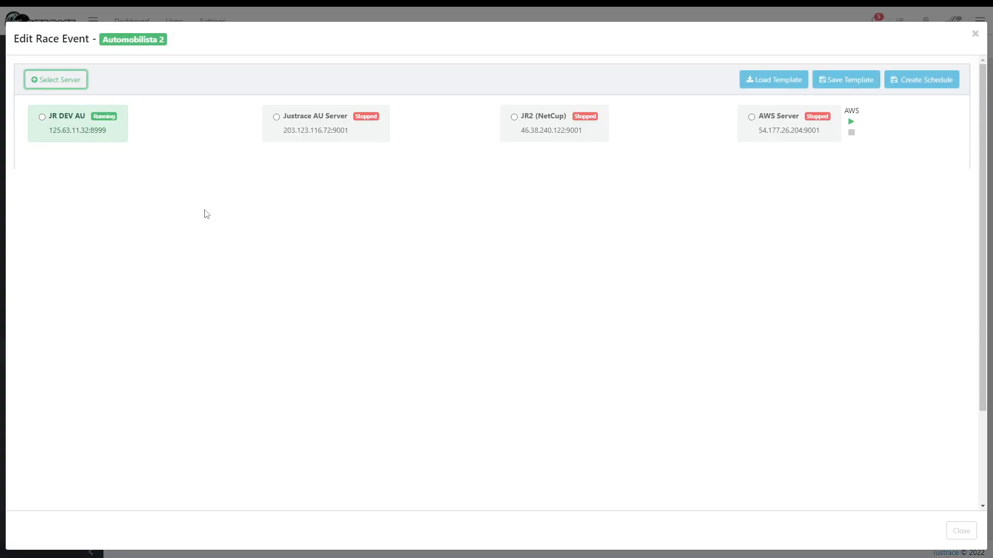
- Start a new race on the JR DEV AU server with Donington GP as the track
left_click(42, 117)
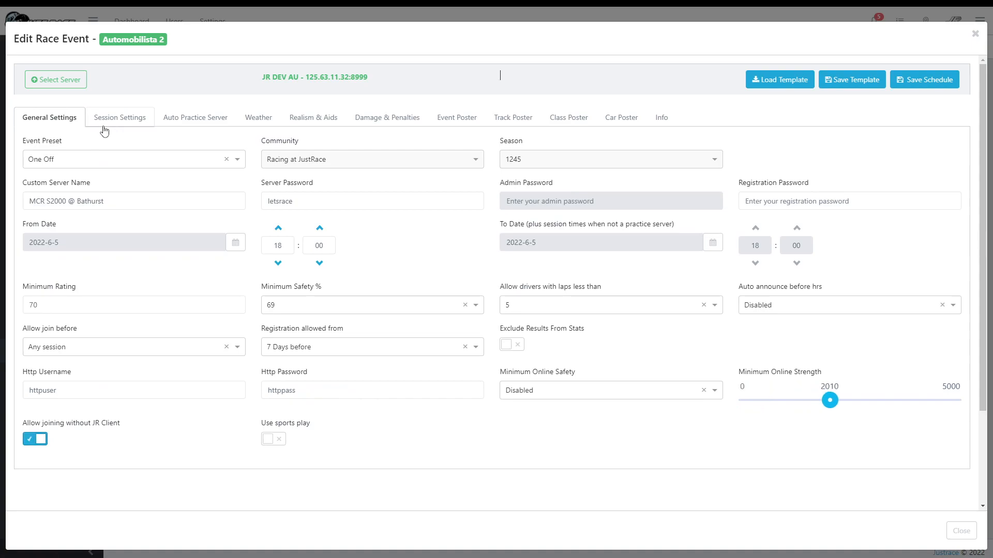
left_click(119, 117)
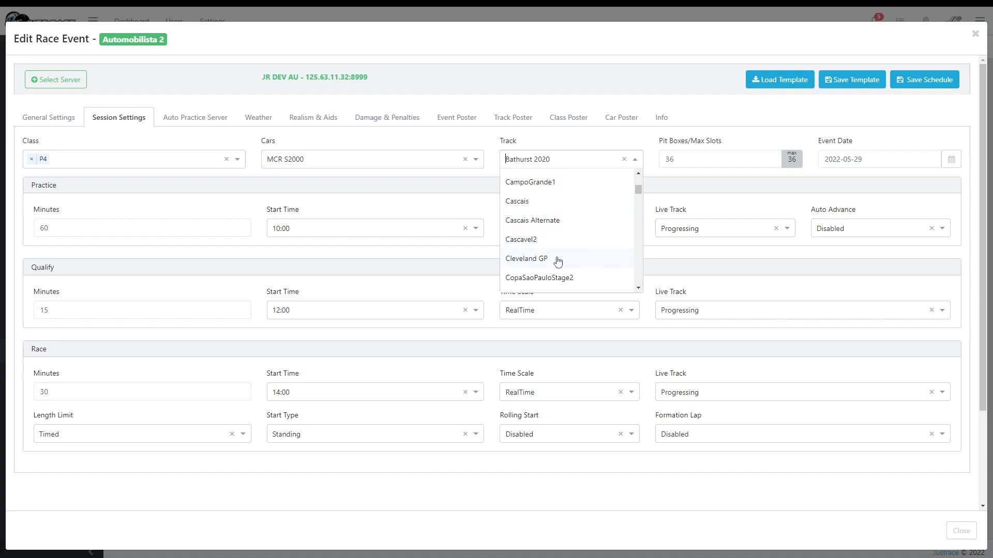
scroll("down", 3)
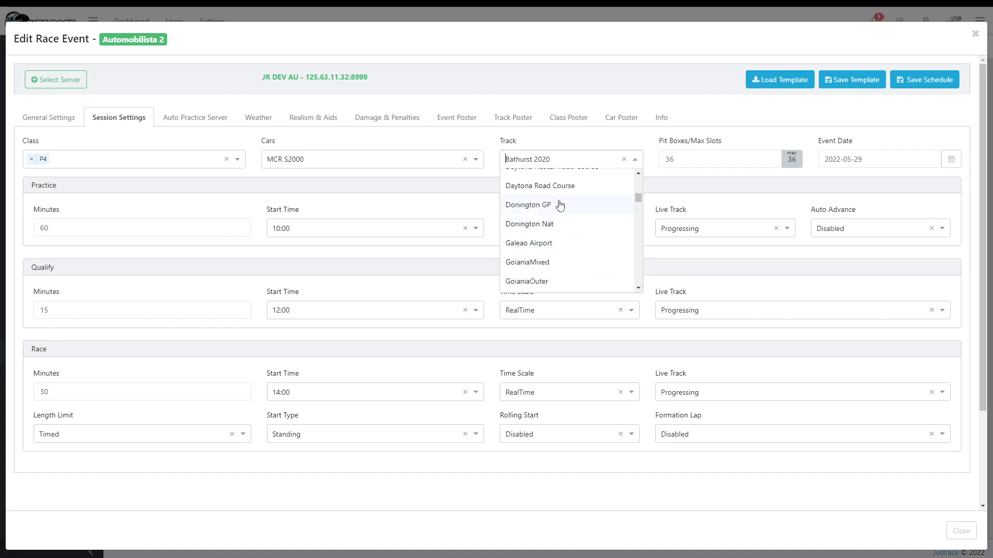
left_click(528, 205)
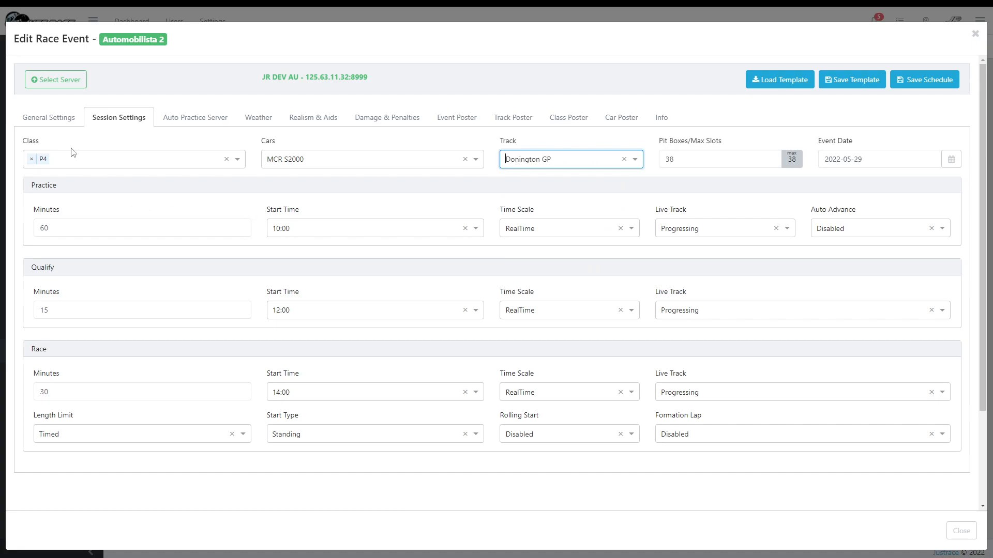
- Name it MCR S2000 @ Donington, schedule it for 12 June 2022 and save it
left_click(49, 117)
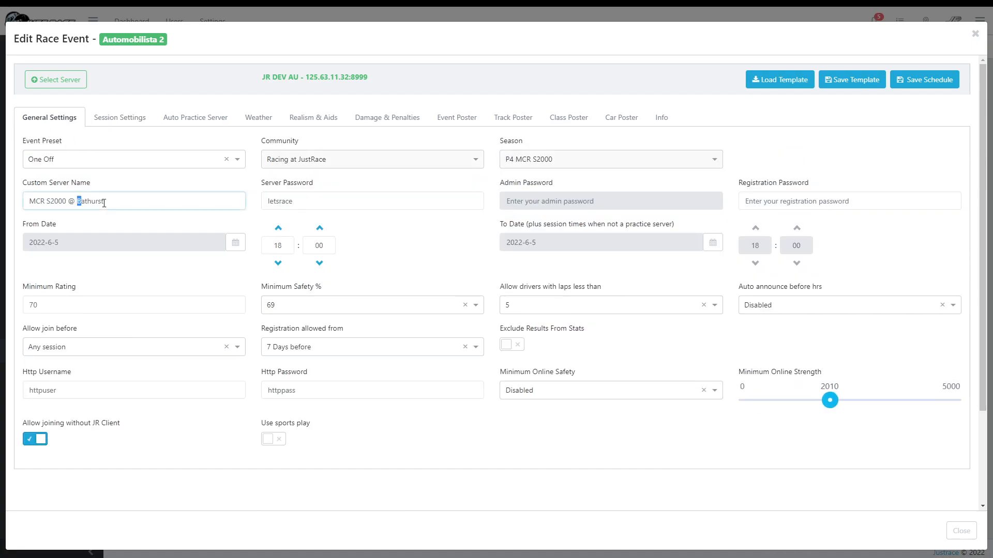
type("Donington")
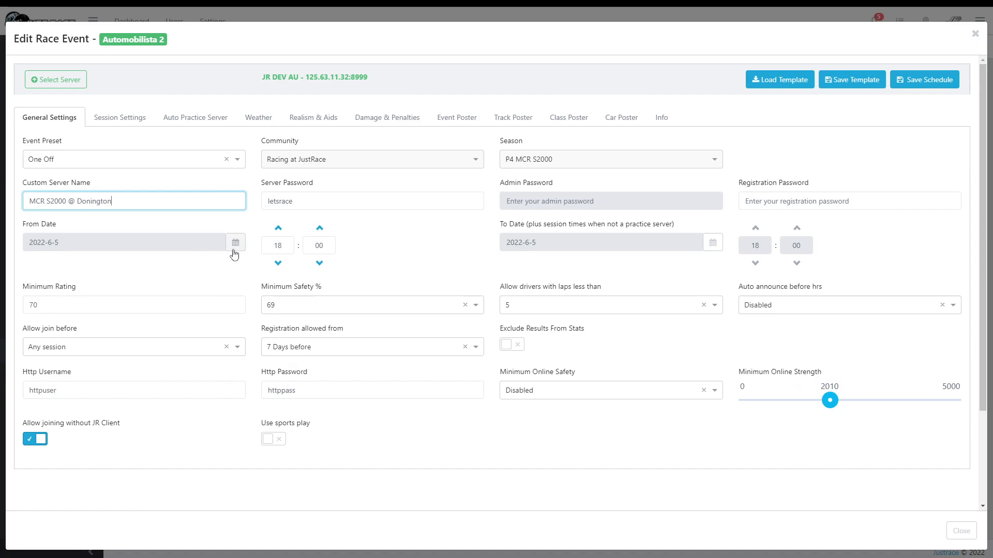
left_click(235, 242)
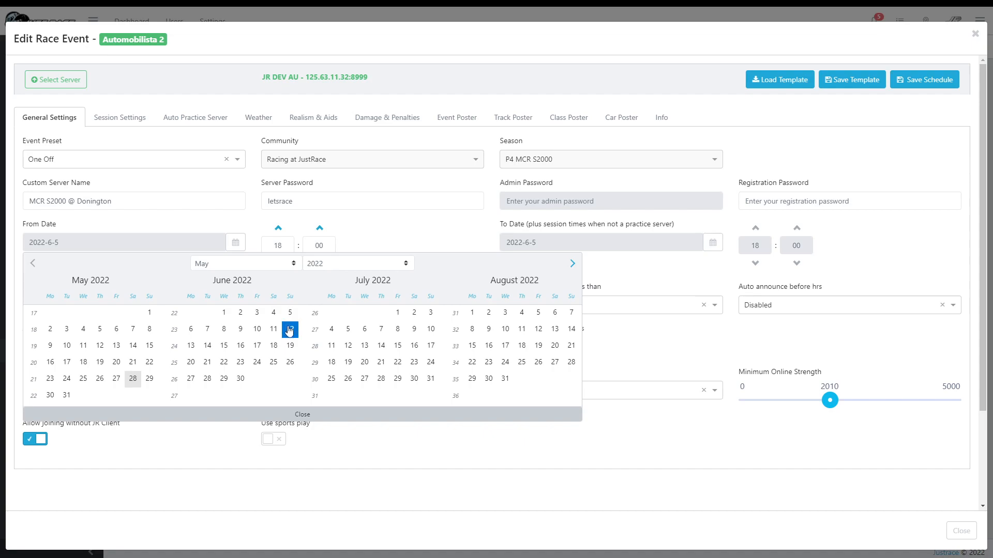
left_click(290, 329)
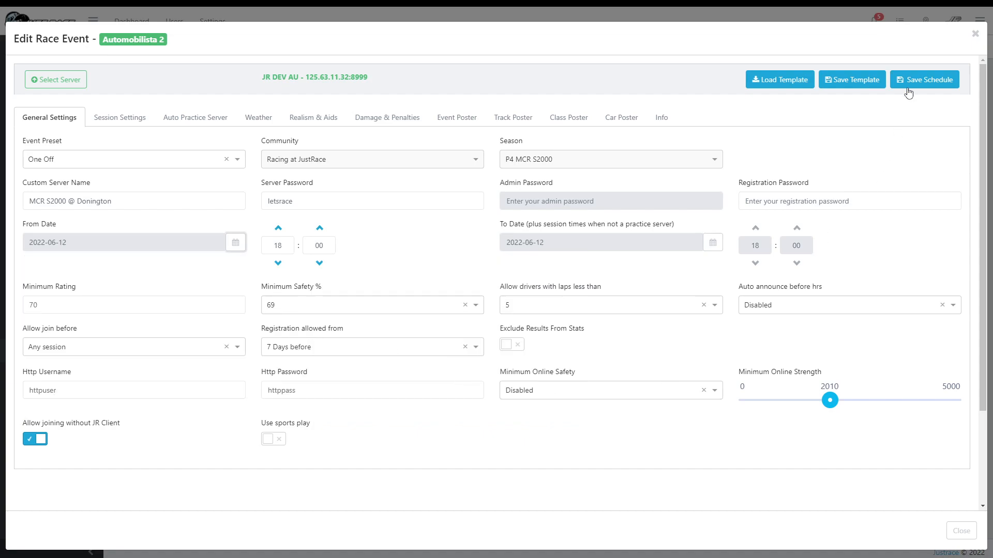
left_click(923, 80)
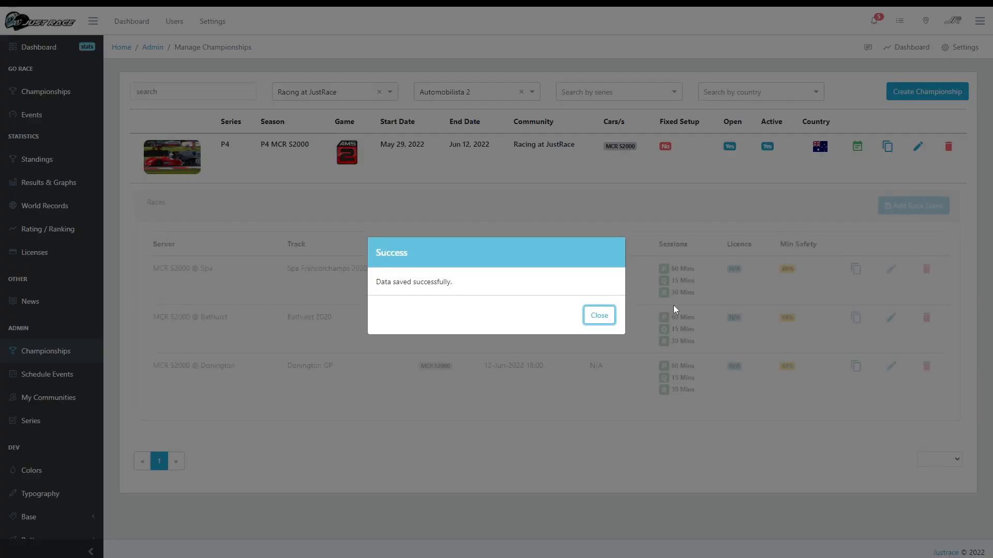
left_click(597, 316)
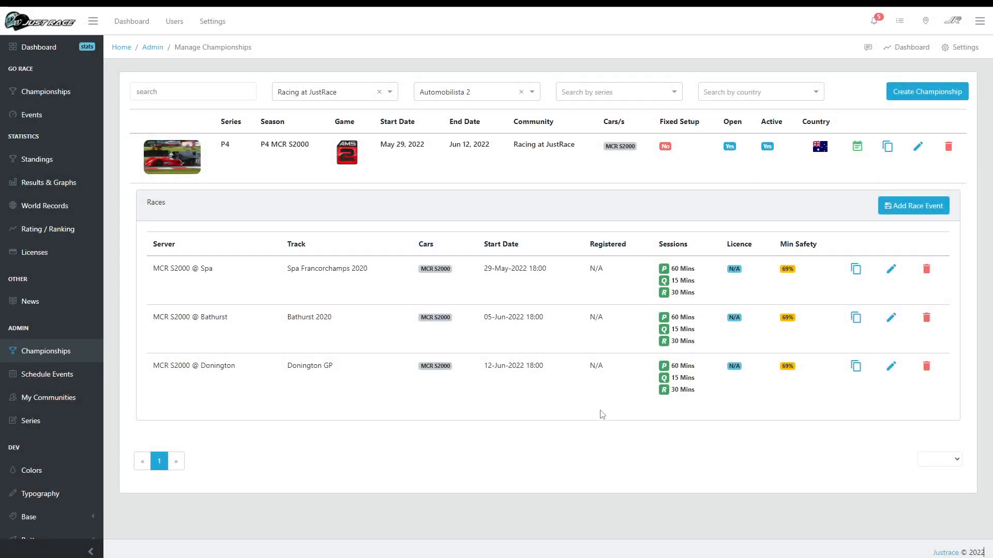
mouse_move(588, 405)
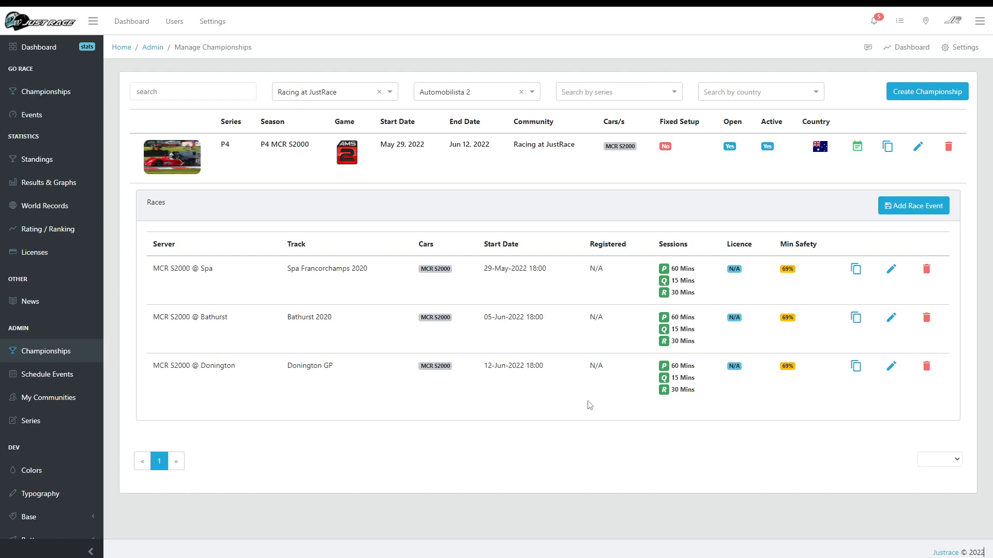
mouse_move(594, 408)
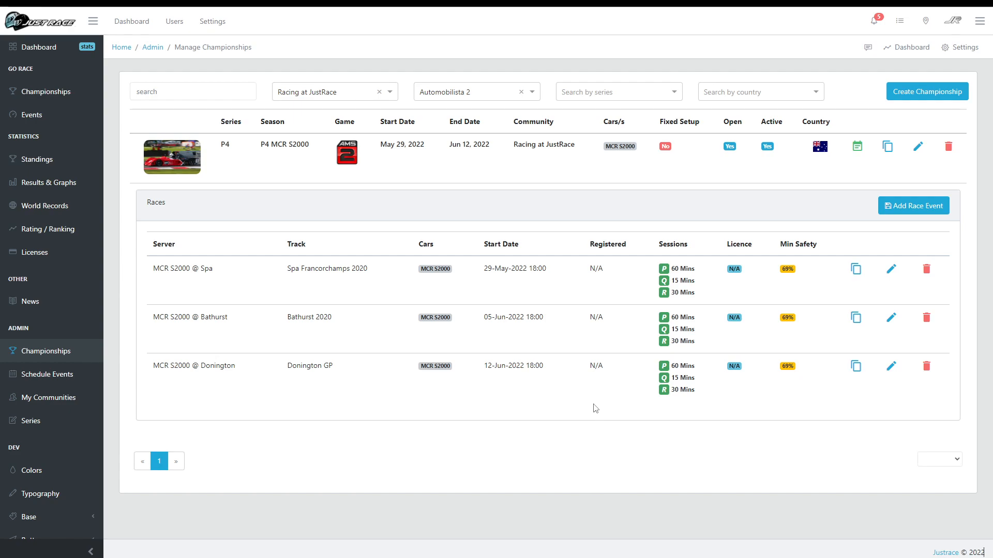
mouse_move(811, 419)
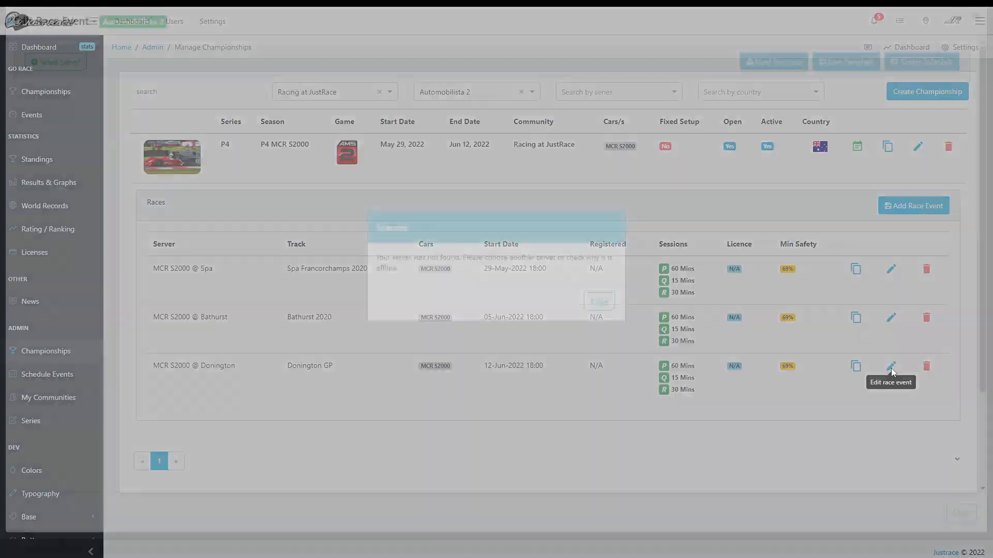
- Reopen the Donington race on JR DEV AU, confirm season P4 MCR S2000 and re-save it
left_click(890, 366)
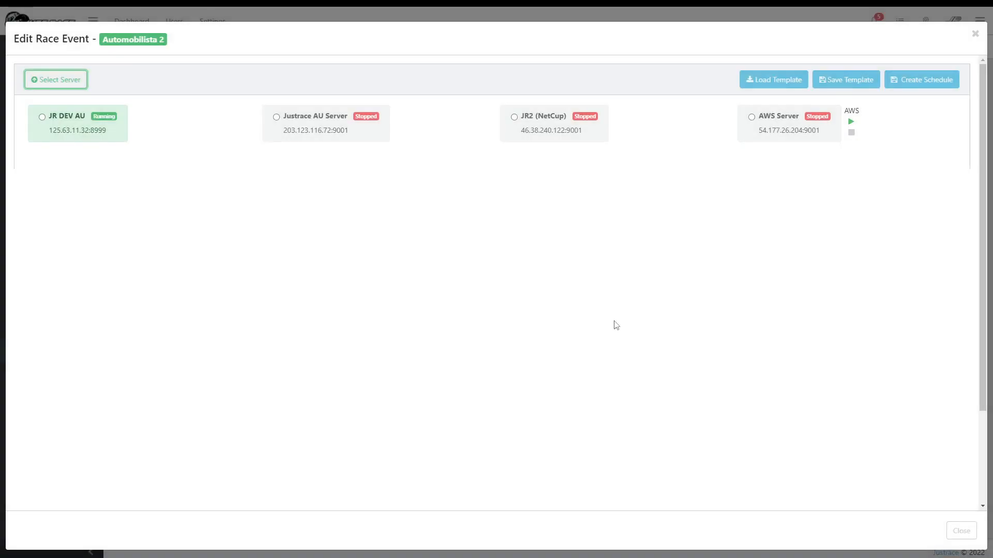
left_click(41, 116)
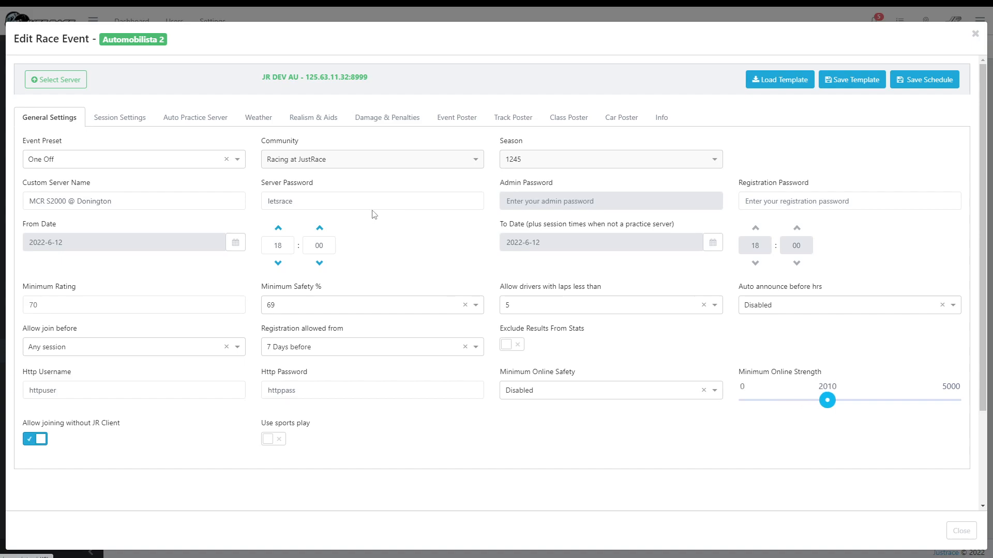
left_click(608, 159)
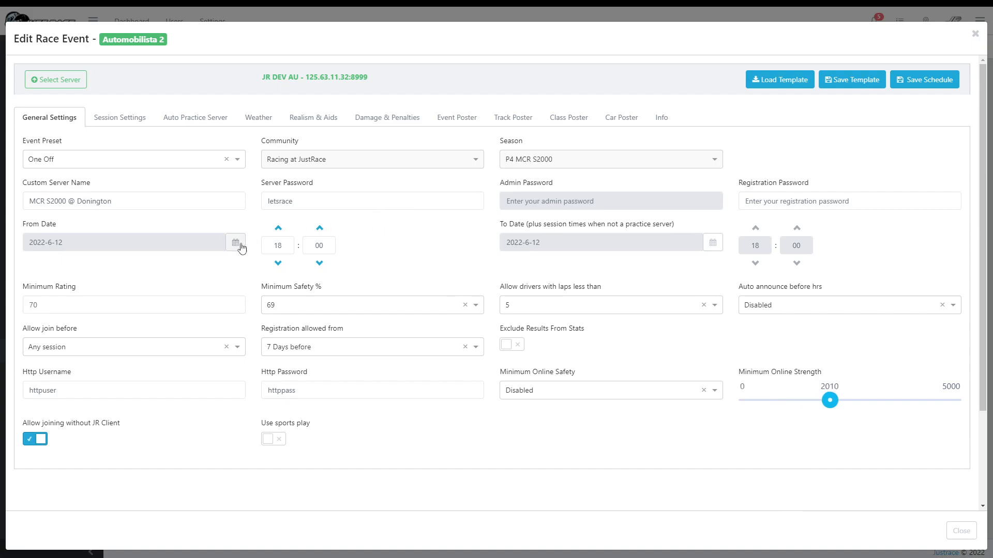
mouse_move(122, 118)
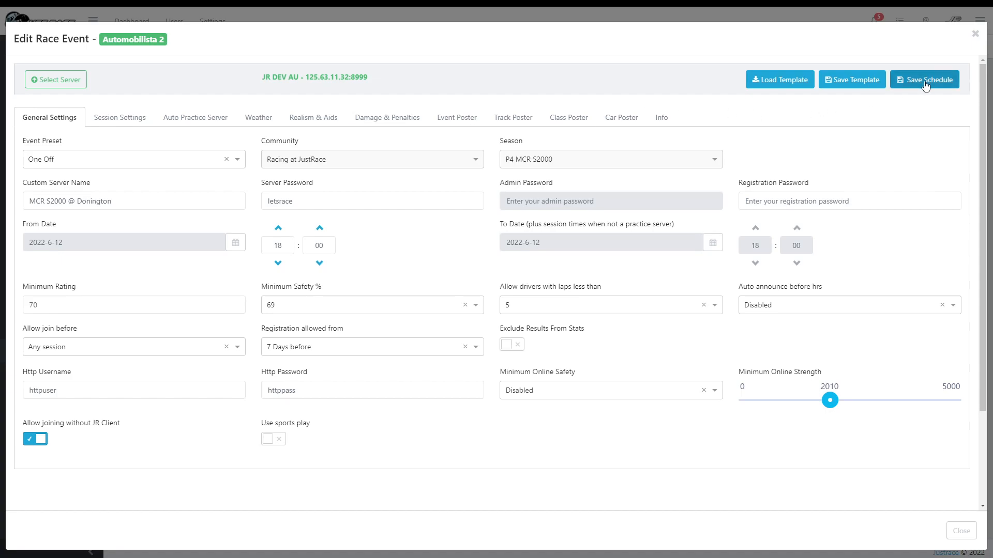
left_click(923, 80)
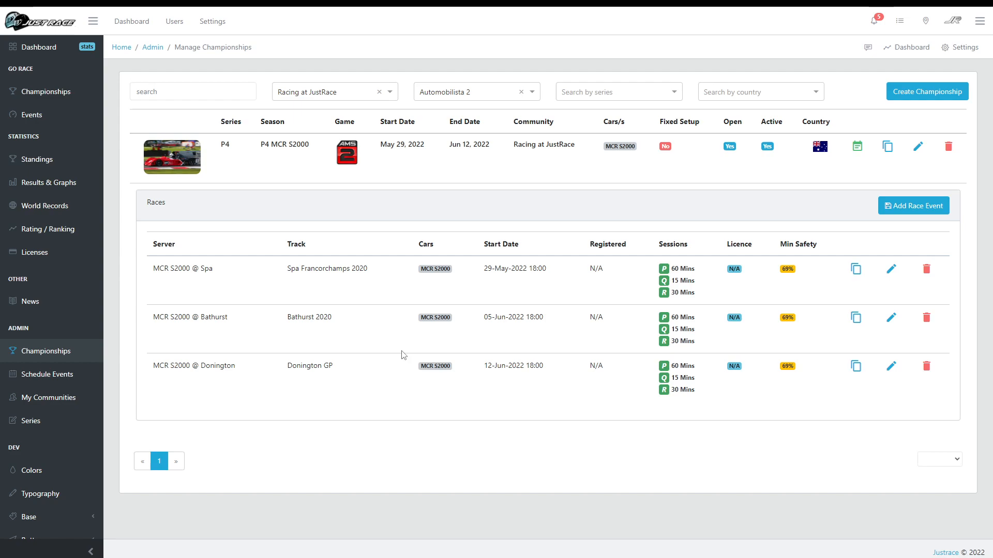
mouse_move(200, 235)
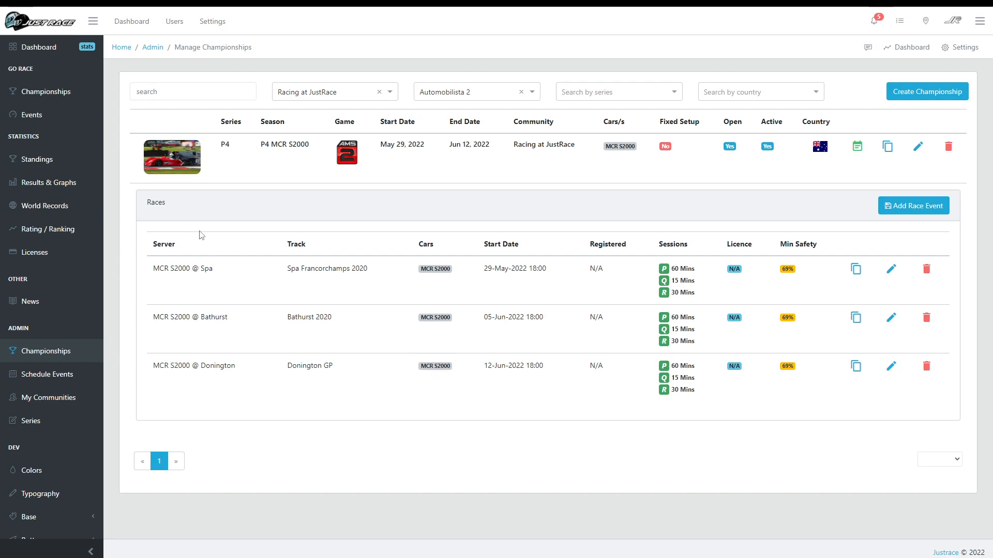
mouse_move(74, 91)
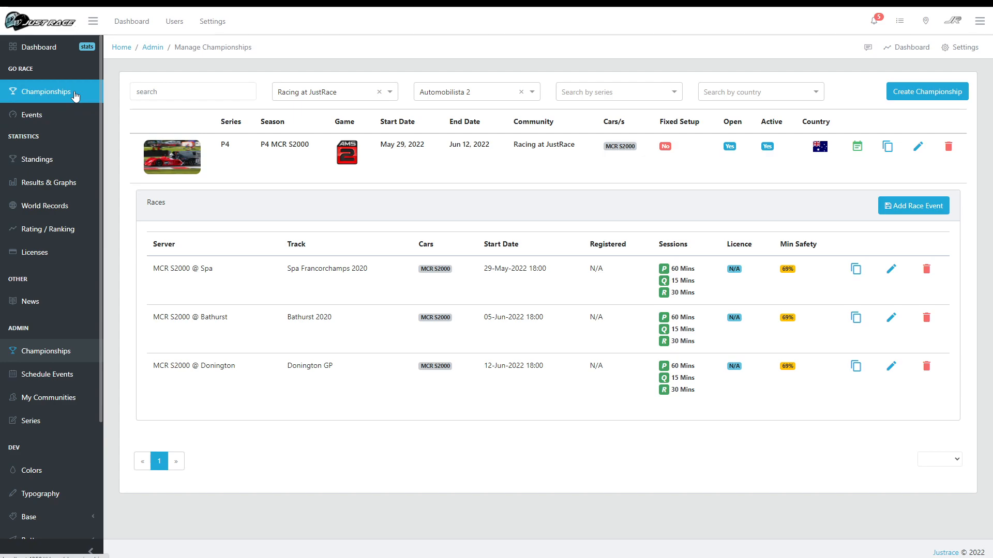
mouse_move(32, 115)
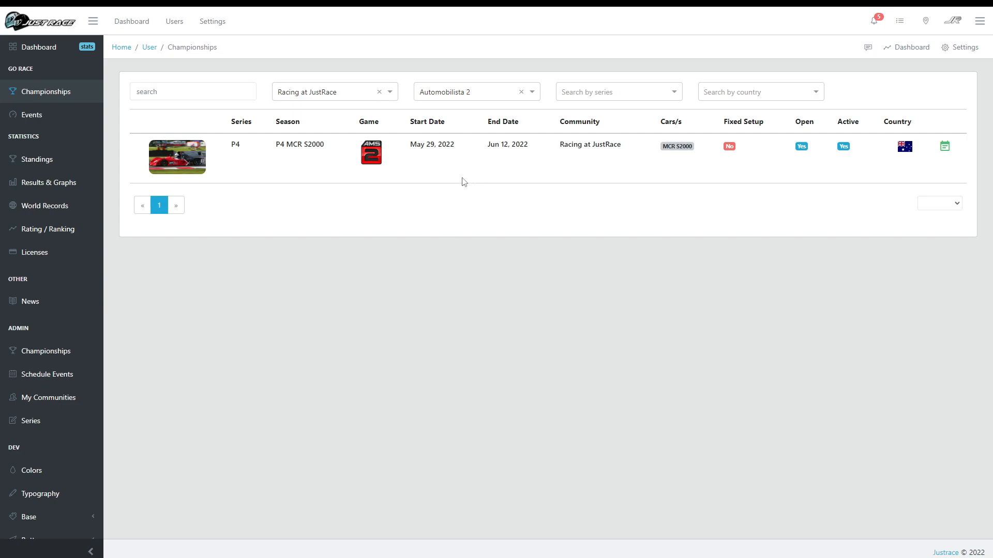
- Expand the P4 MCR S2000 championship's races and show the Spa race's registration actions
left_click(944, 146)
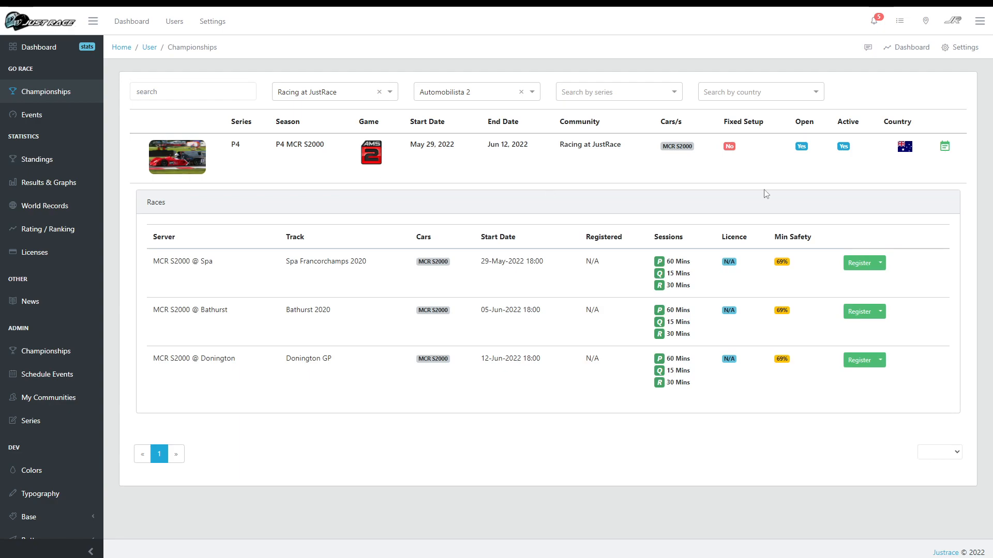
mouse_move(586, 324)
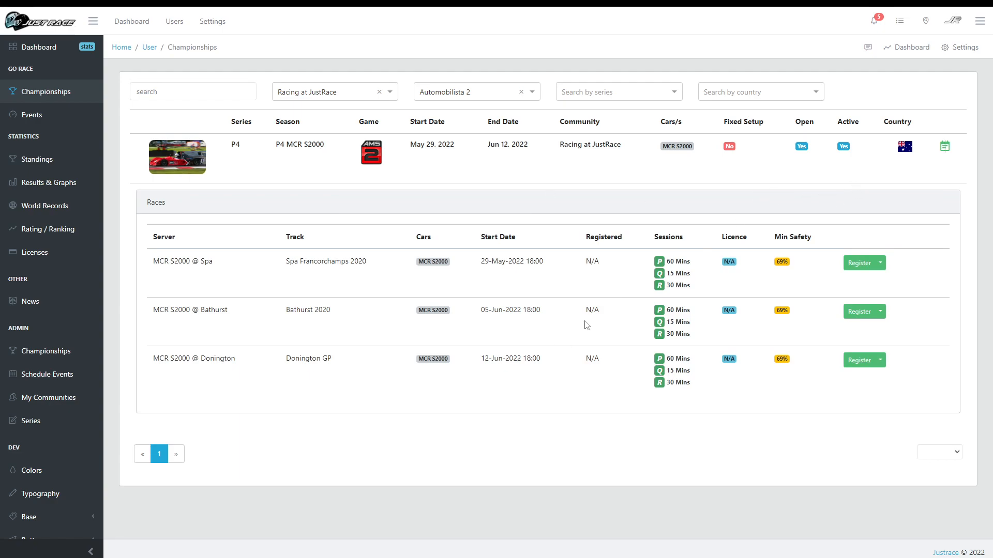
mouse_move(499, 382)
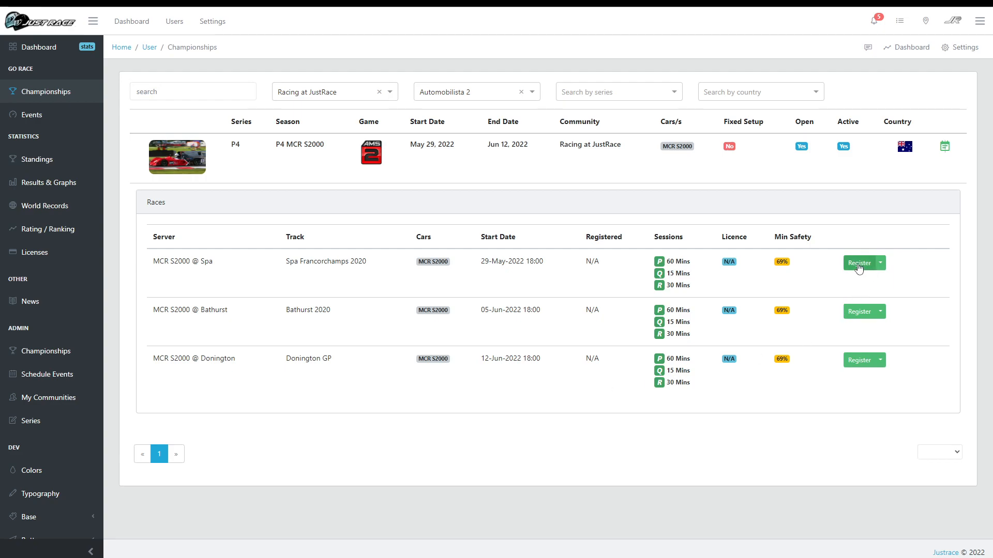
left_click(878, 263)
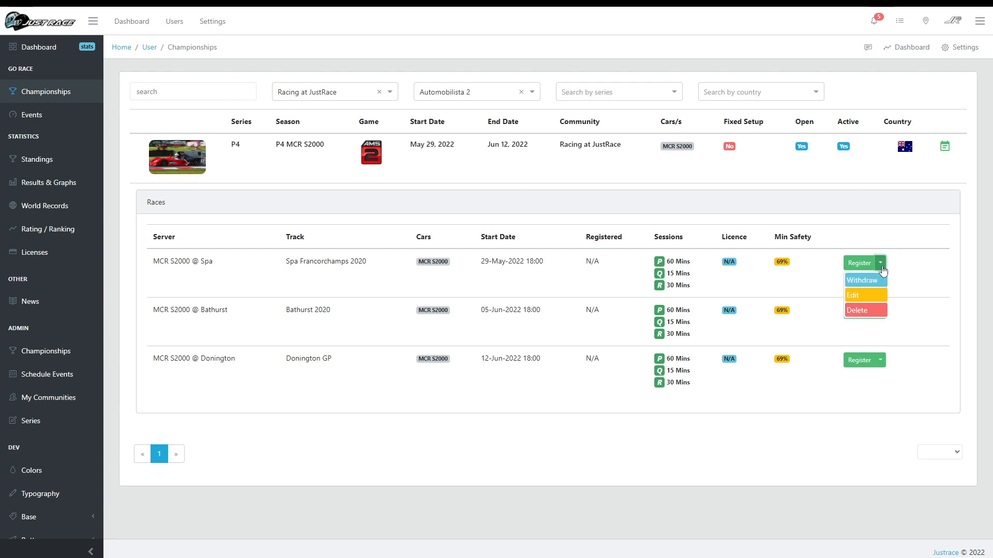
mouse_move(862, 304)
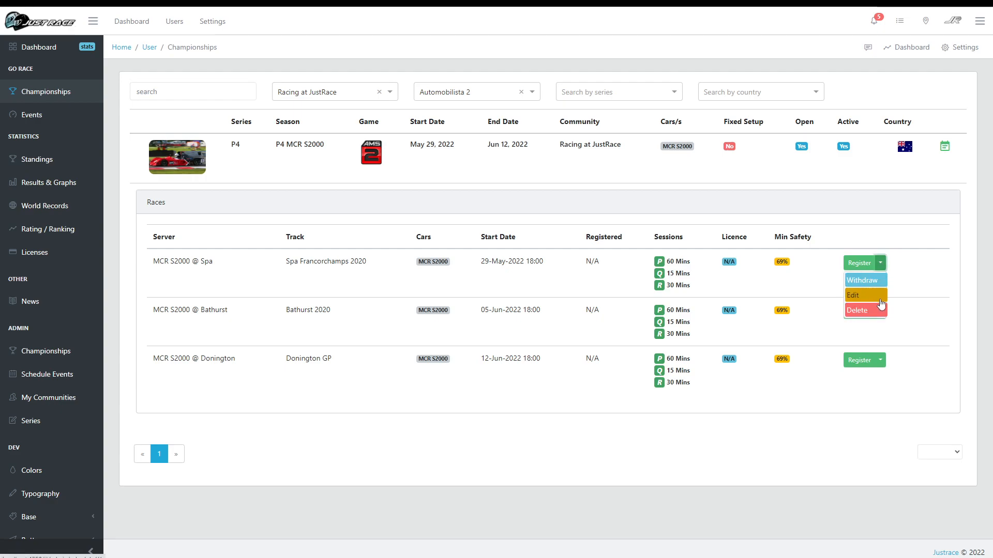
mouse_move(893, 255)
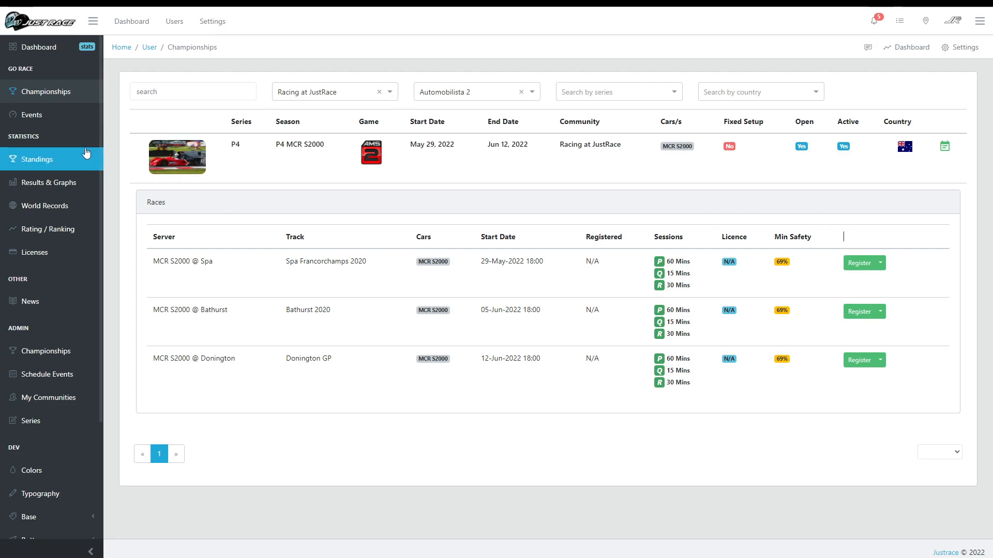
- On the Events page, filter the list to the Racing at JustRace community and Automobilista 2
left_click(31, 115)
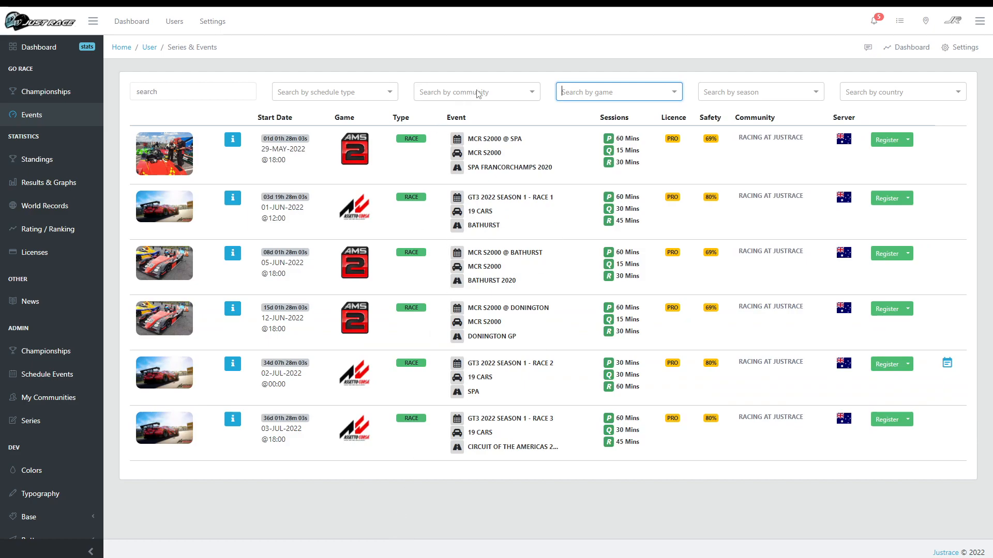
type("just")
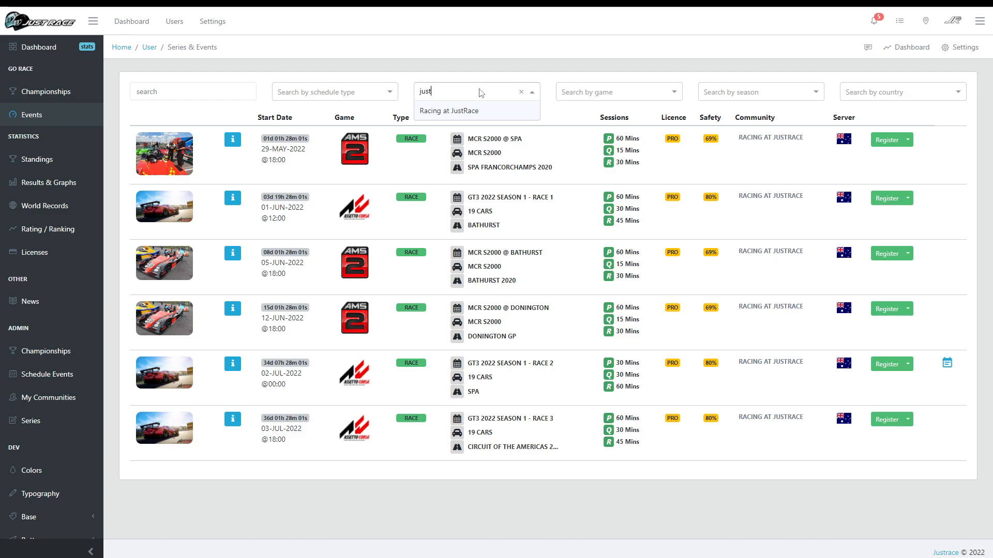
left_click(447, 111)
type("Automobilista 2")
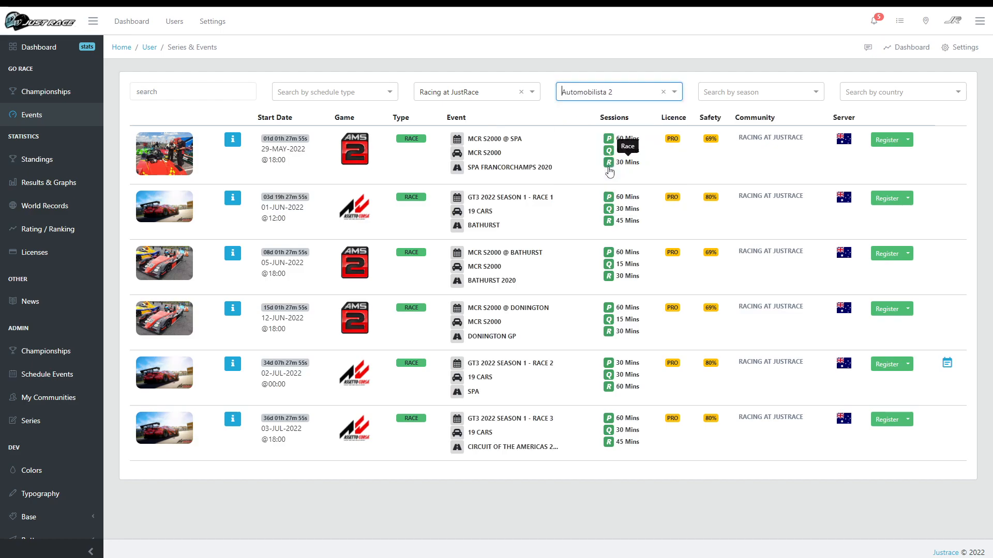
mouse_move(537, 516)
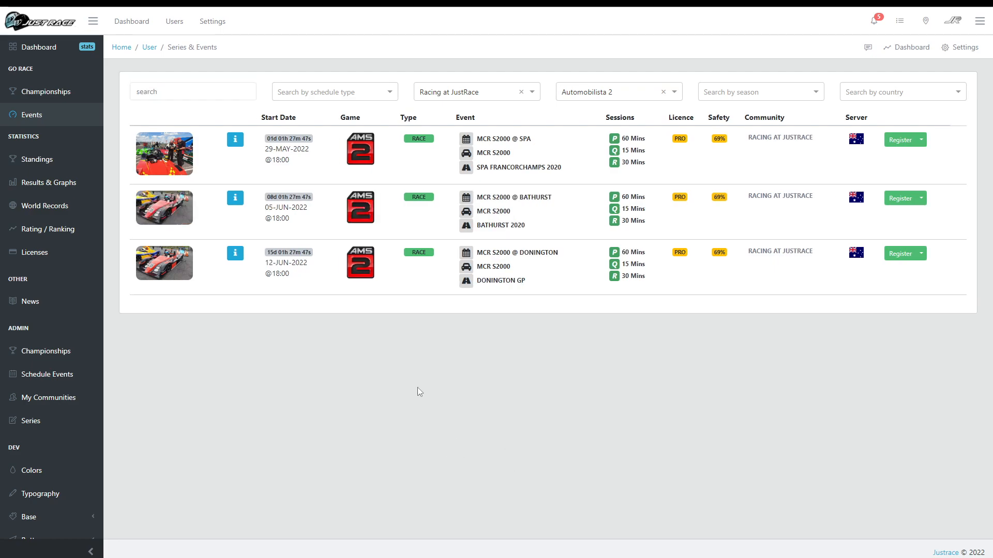
mouse_move(465, 383)
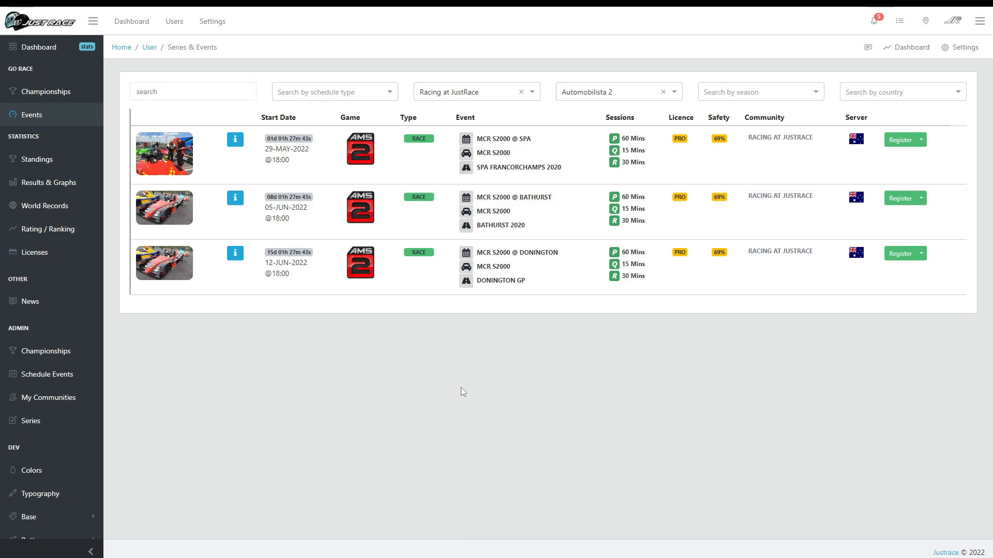
mouse_move(463, 103)
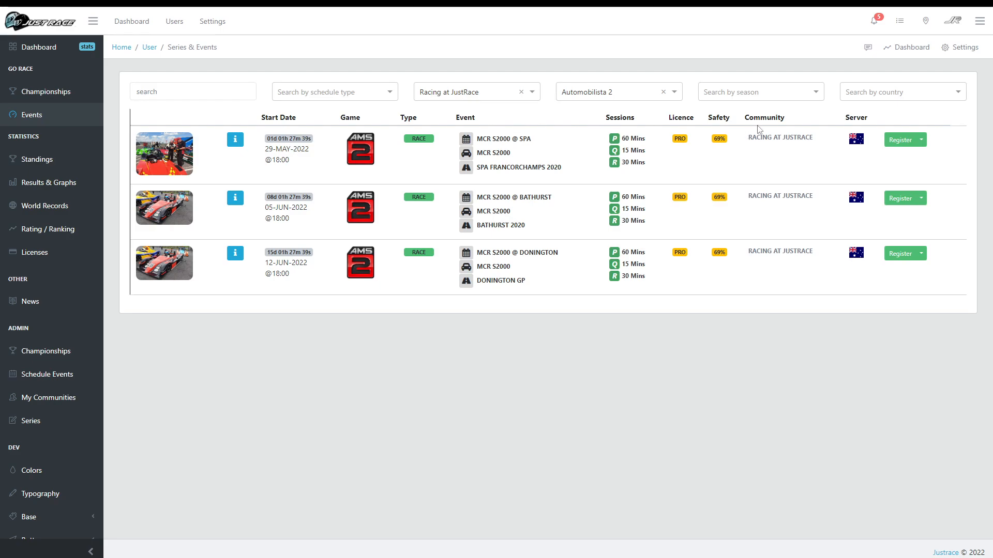
- Clear the community and game filters and filter events by the P4 MCR S2000 season
left_click(758, 92)
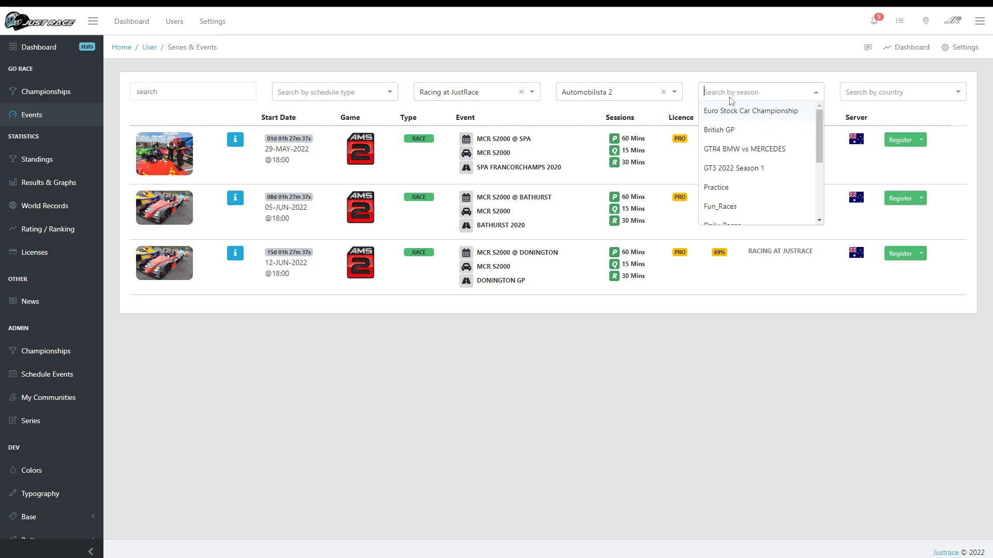
left_click(663, 92)
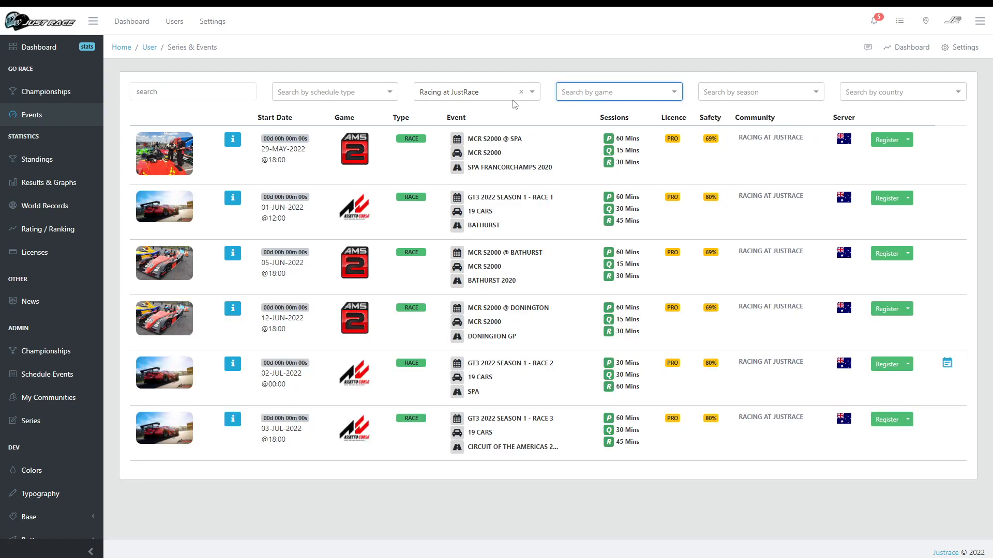
left_click(759, 91)
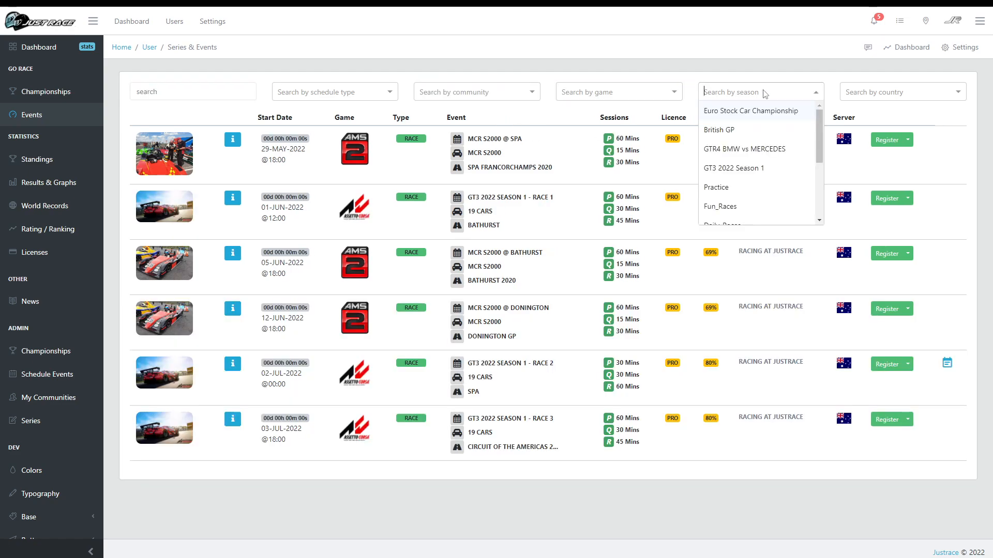
type("p4")
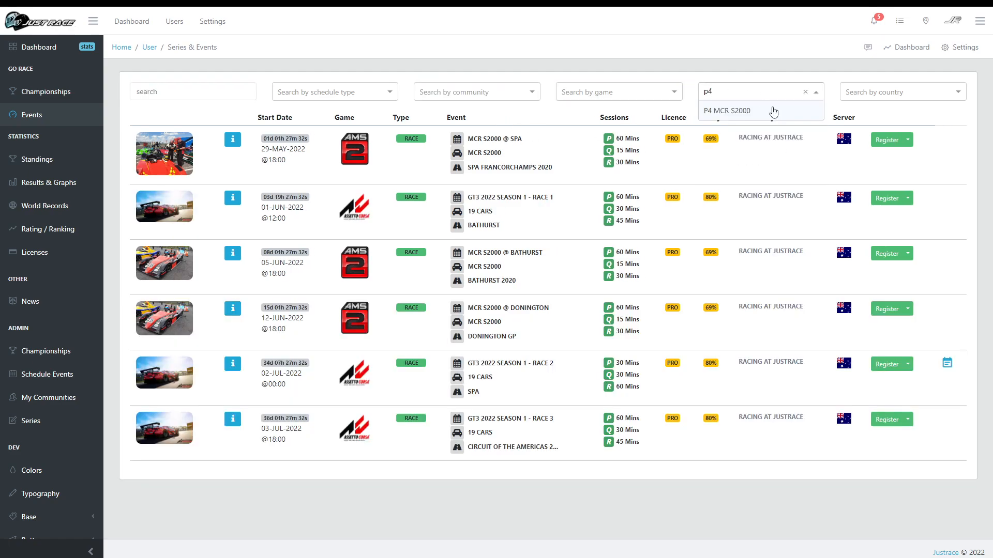
left_click(726, 111)
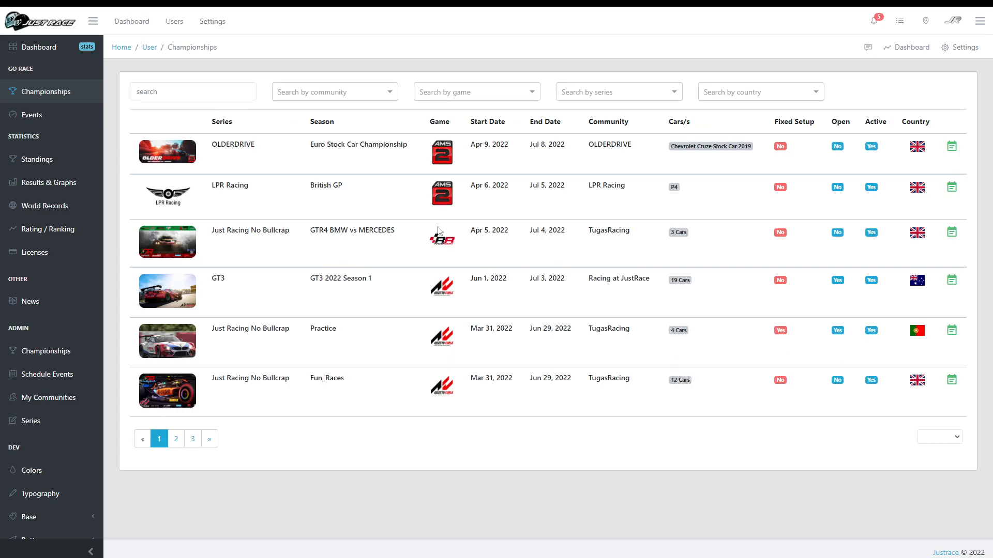
mouse_move(448, 100)
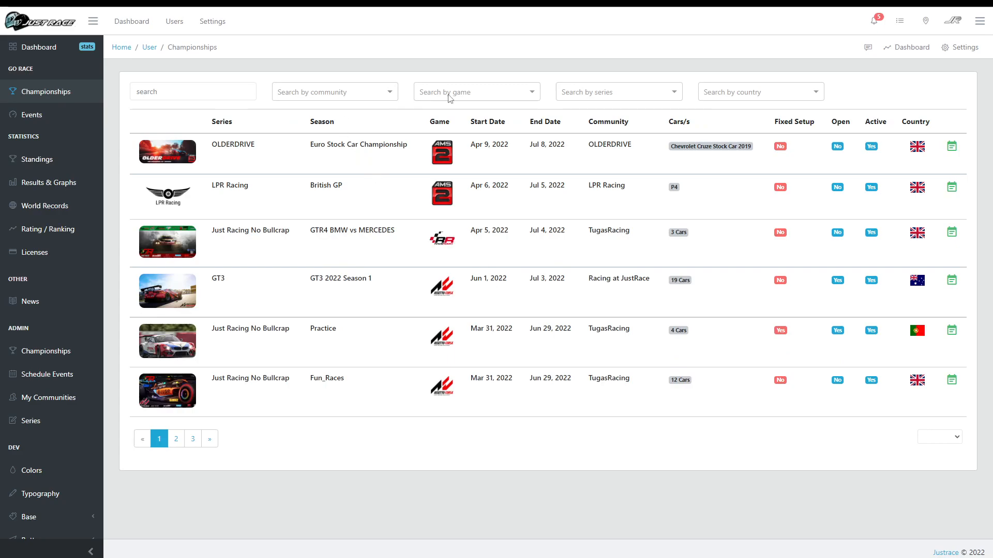
mouse_move(615, 101)
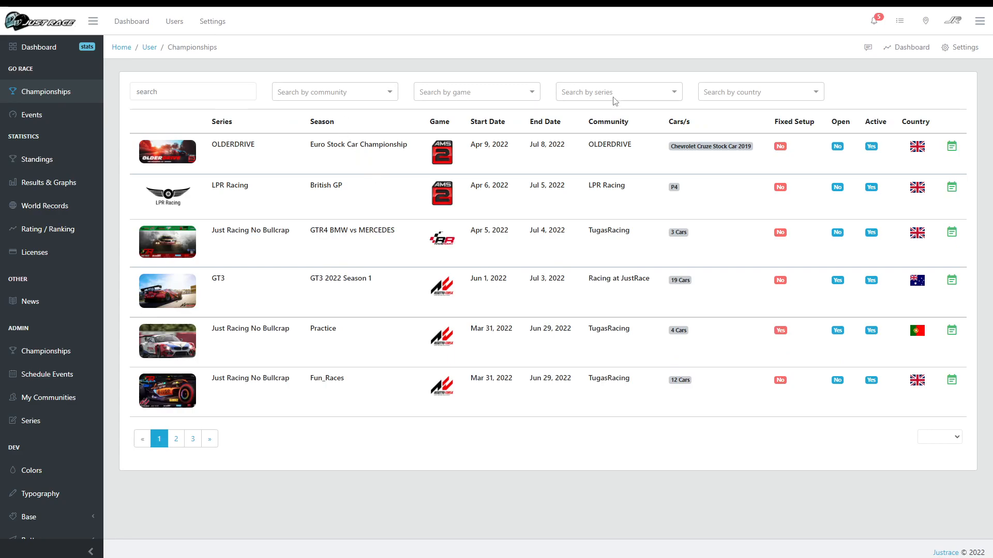
- Clear the season filter and show events for Automobilista 2 alone, listing the three races
left_click(30, 114)
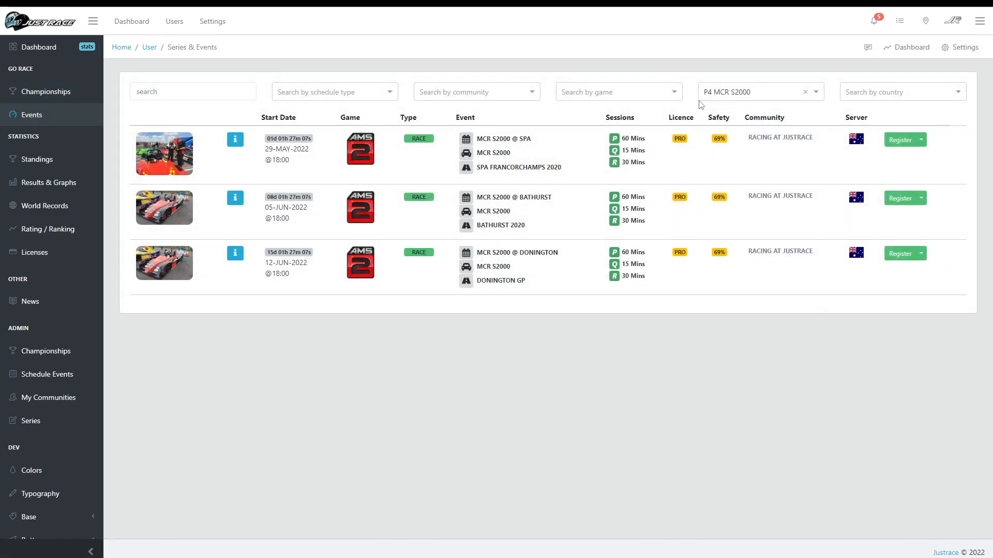
mouse_move(755, 99)
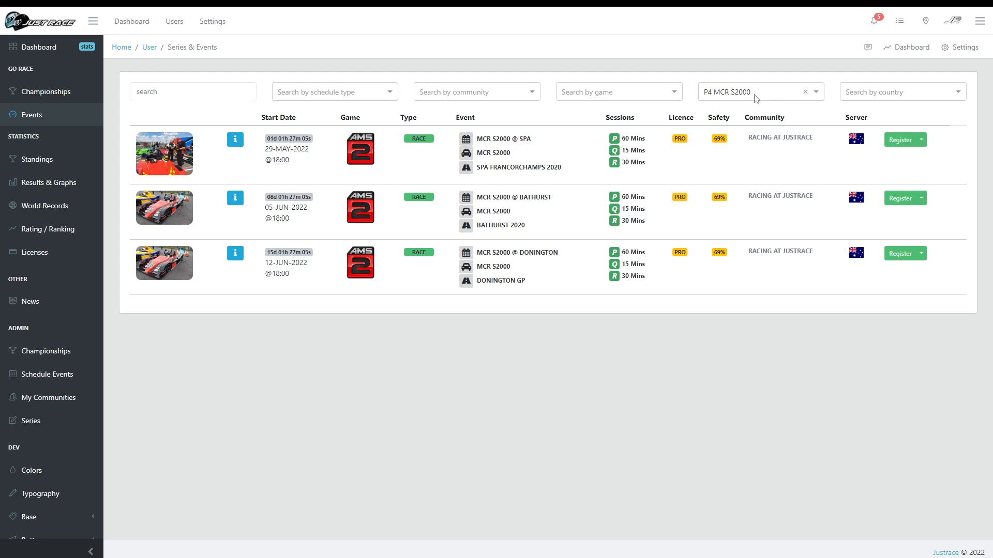
left_click(805, 92)
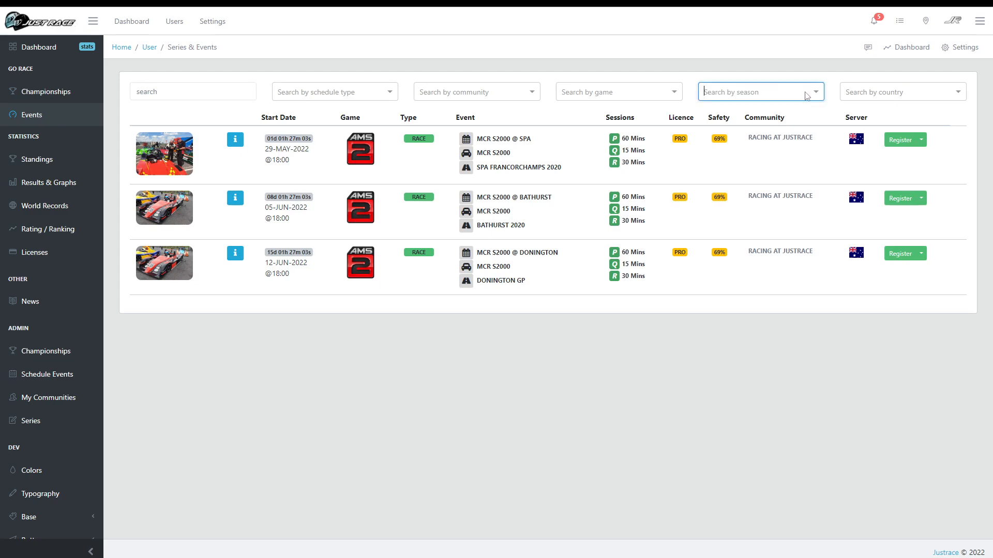
left_click(617, 91)
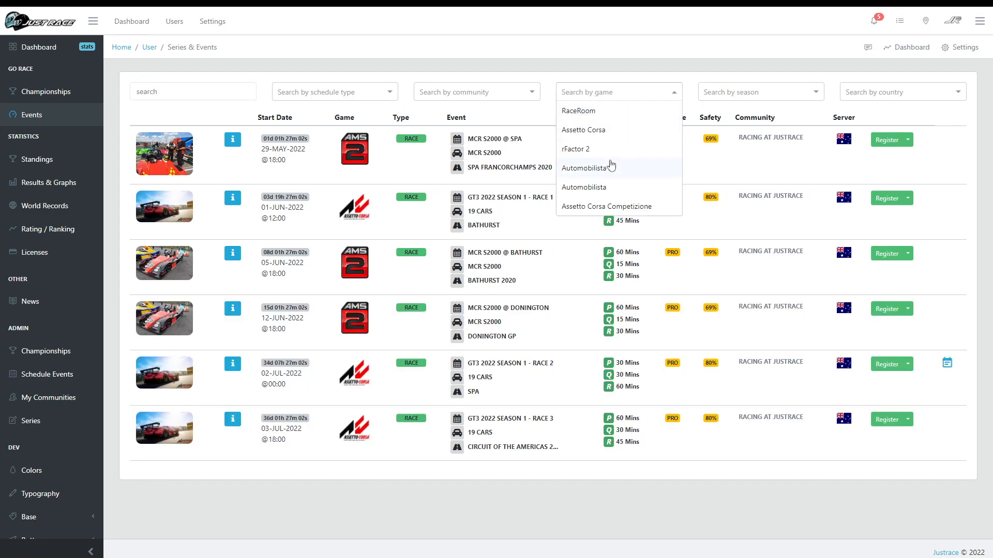
left_click(588, 166)
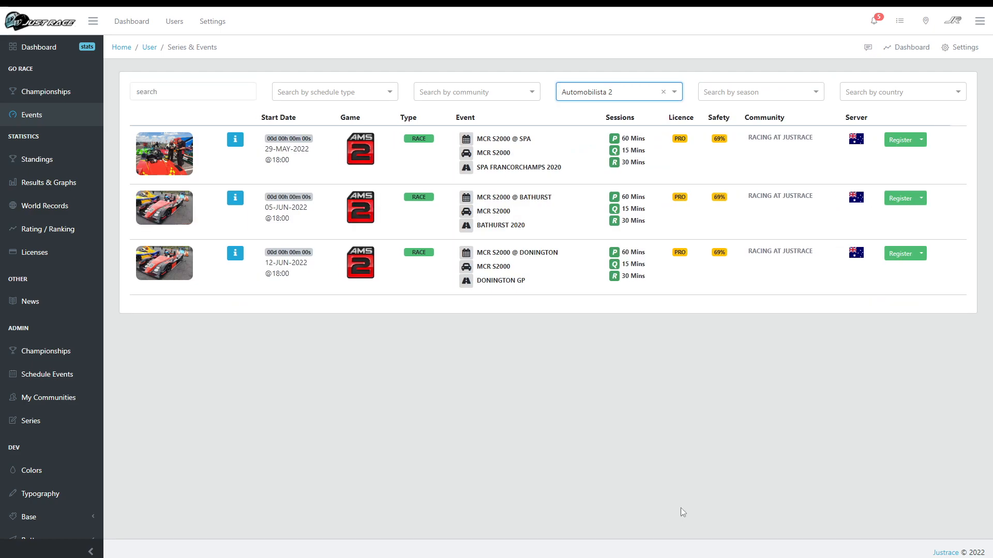
left_click(44, 91)
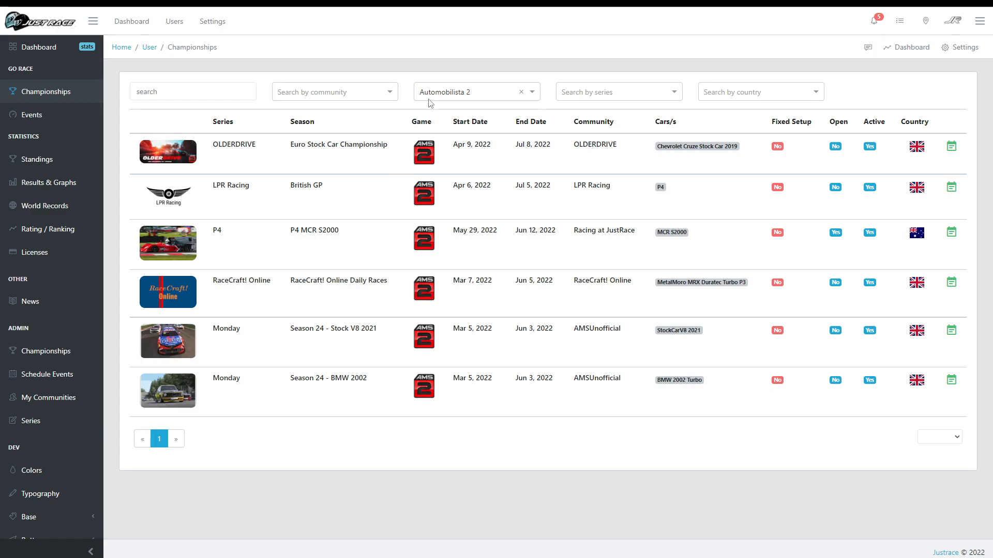
mouse_move(408, 95)
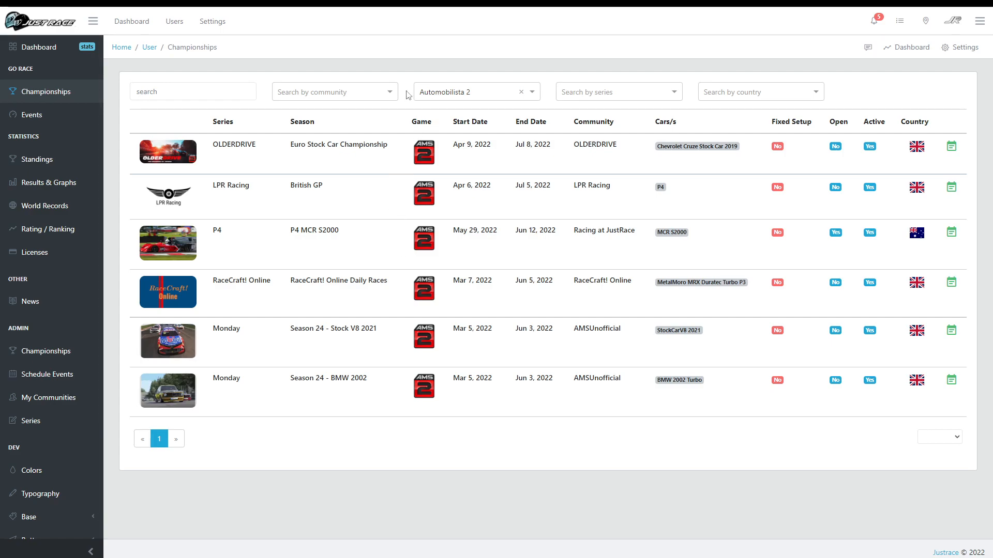
- Show the empty driver standings for the P4 MCR S2000 championship
left_click(37, 159)
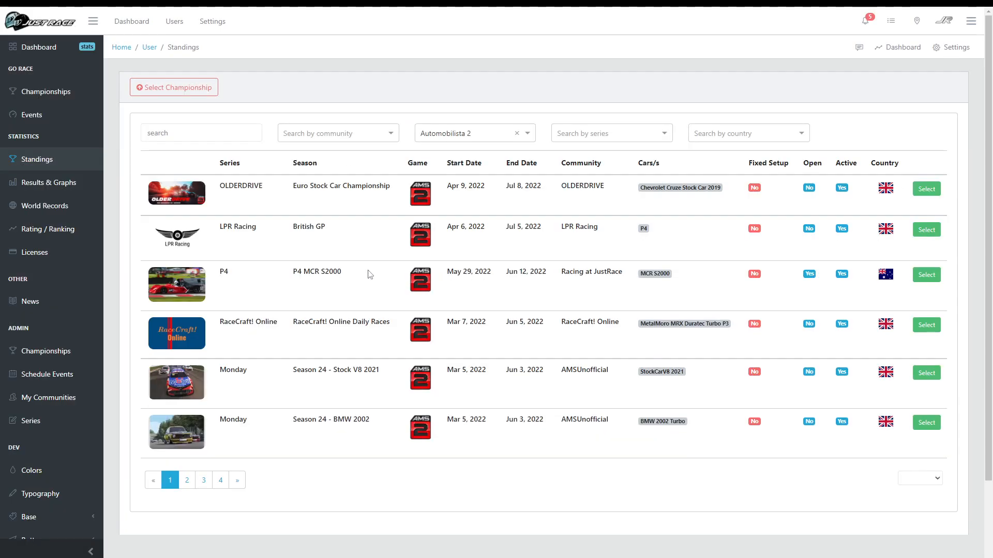
mouse_move(926, 290)
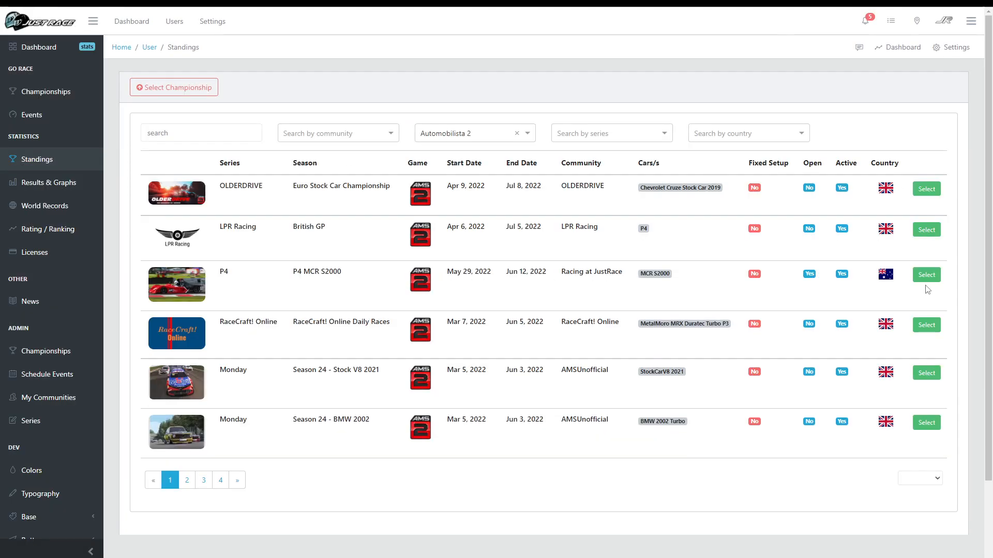
left_click(925, 274)
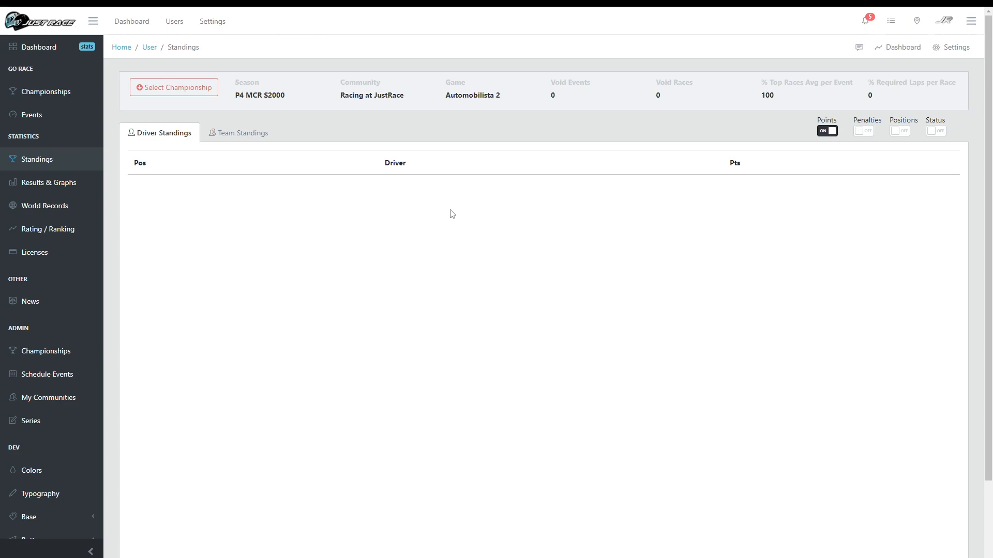
mouse_move(427, 231)
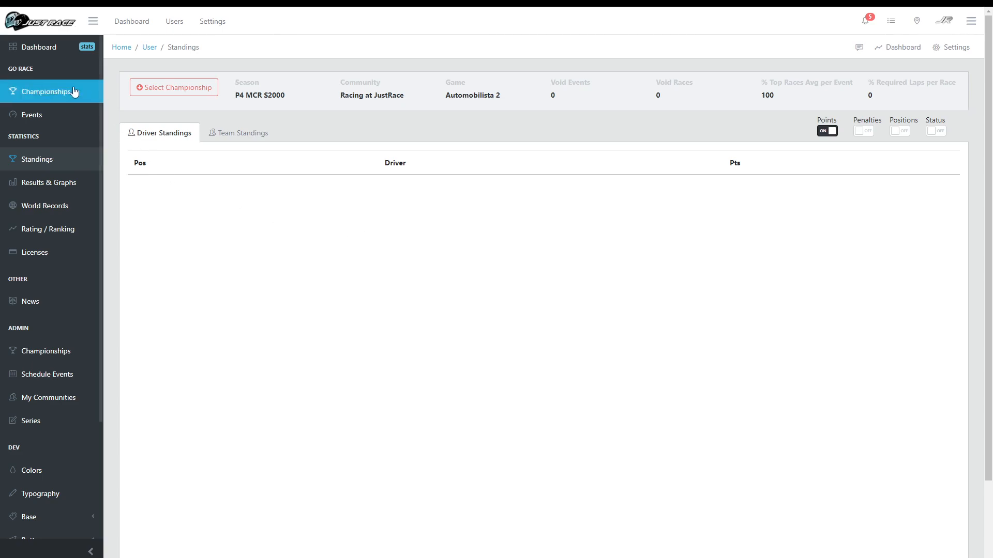
- Start scheduling an event on the JR DEV AU server for Automobilista 2
left_click(45, 352)
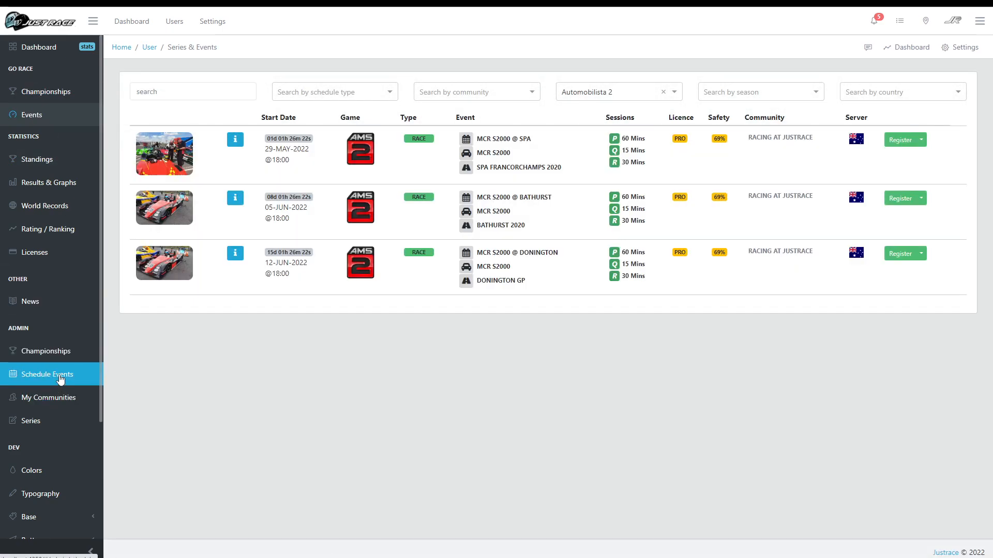
left_click(47, 374)
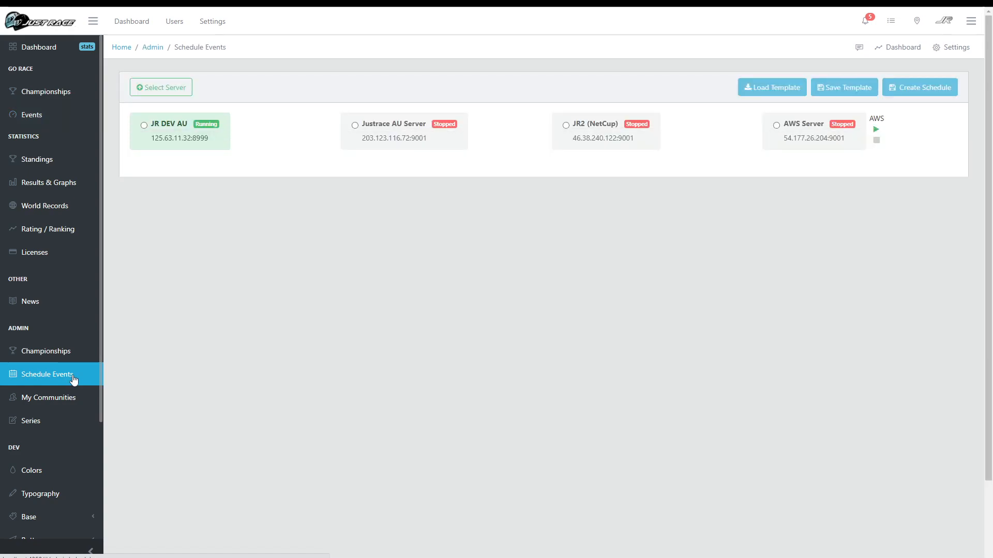
mouse_move(266, 347)
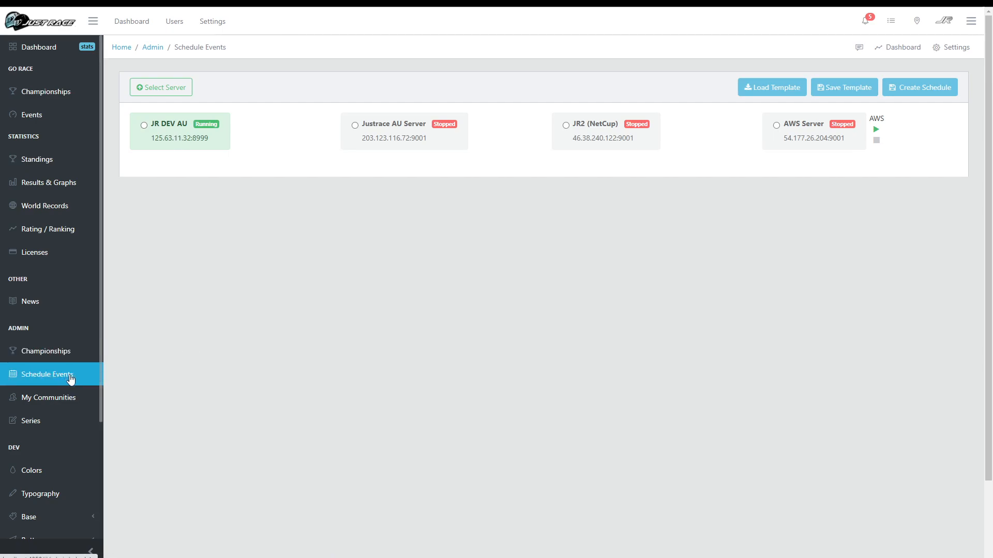
left_click(145, 125)
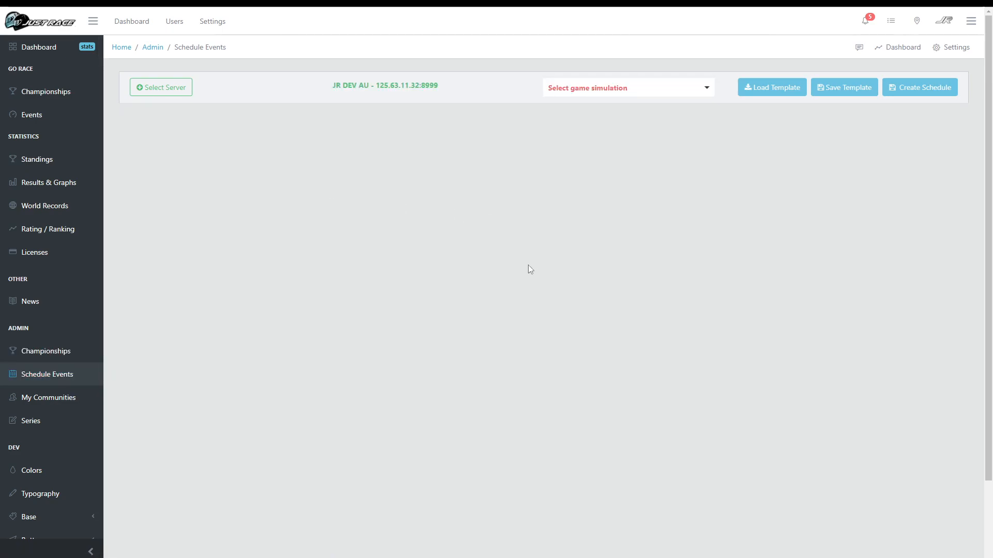
left_click(627, 86)
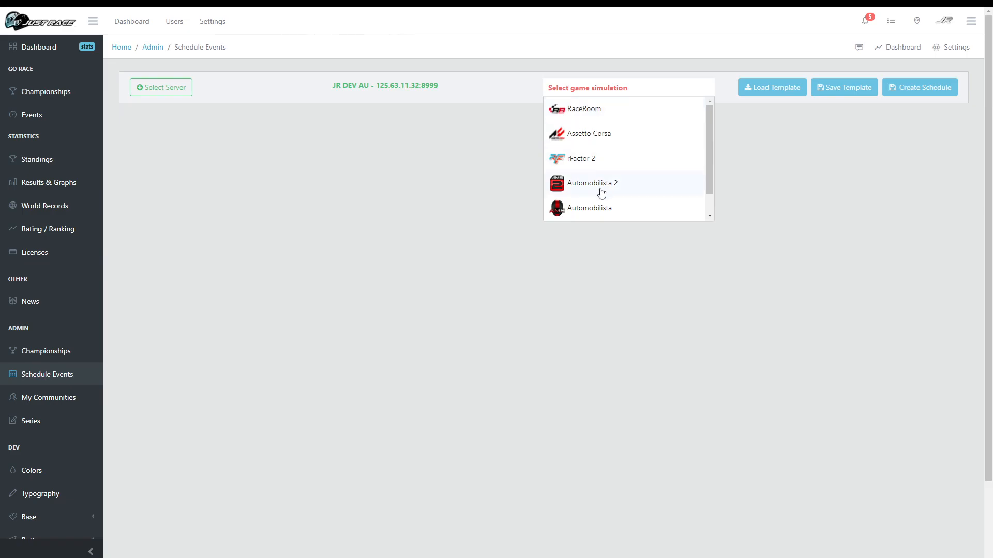
left_click(594, 184)
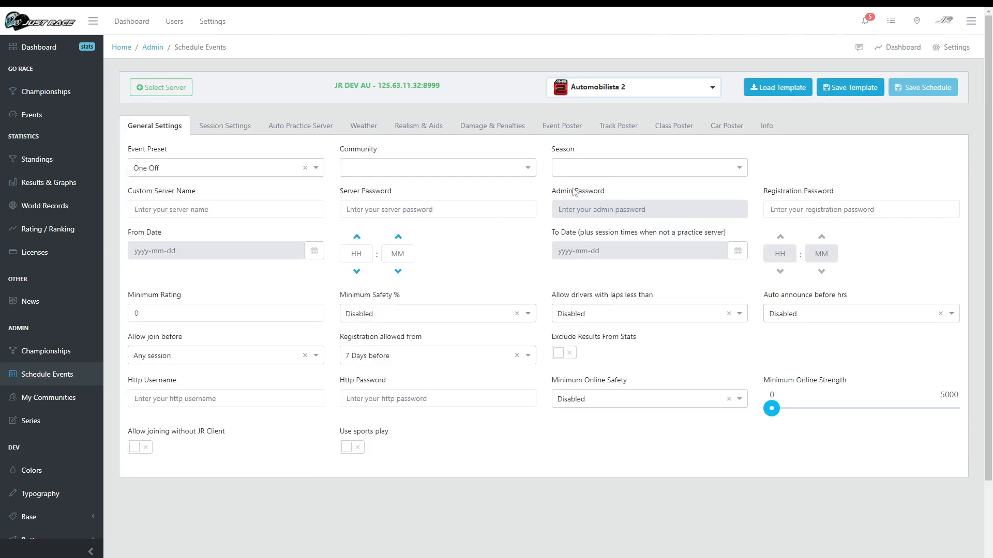
left_click(776, 87)
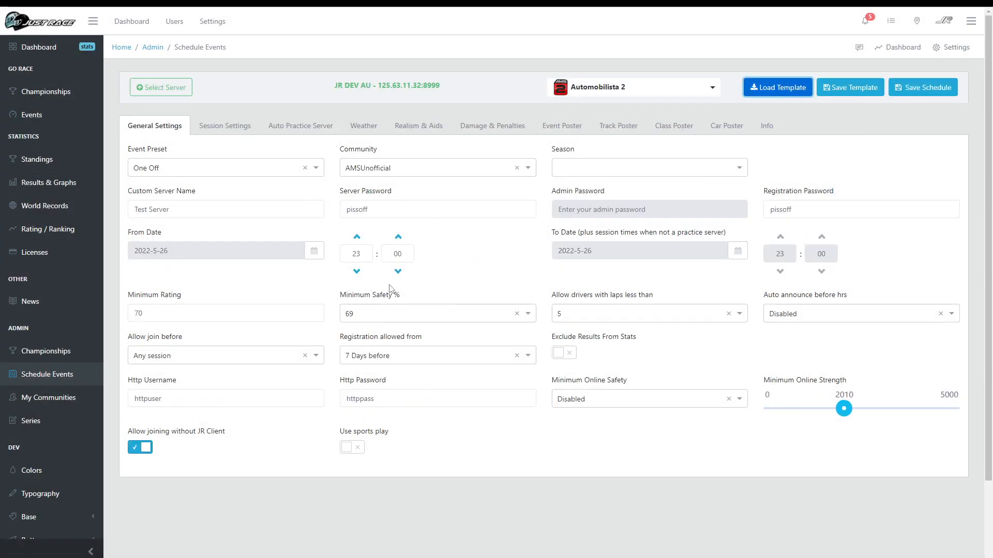
mouse_move(204, 165)
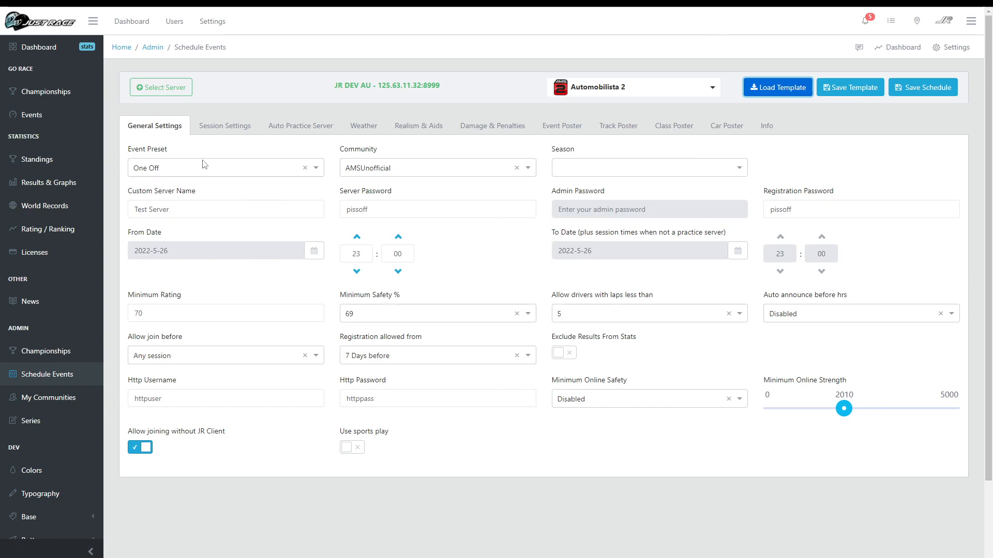
- Check the event presets and Auto Practice Server settings, then return to the Events list
left_click(224, 168)
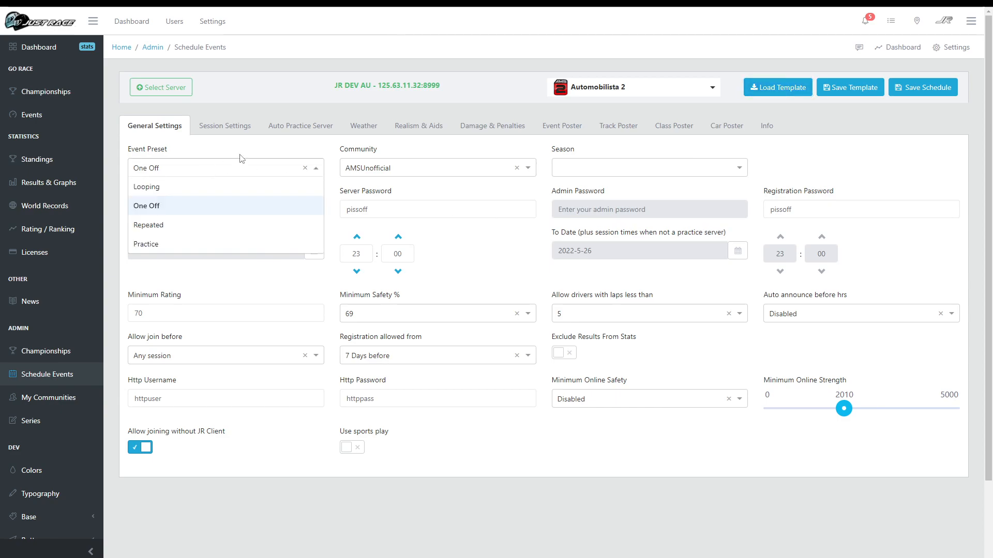
left_click(300, 125)
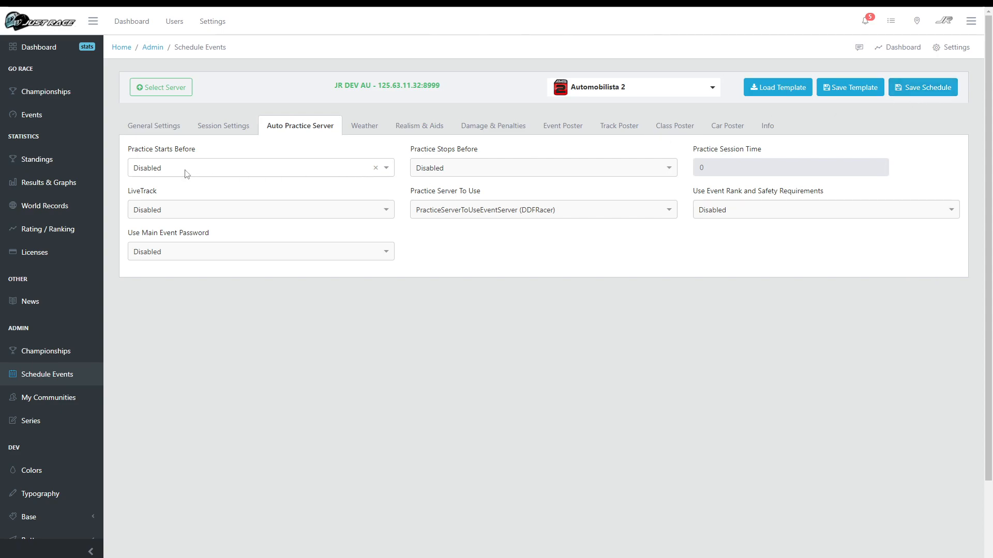
left_click(31, 115)
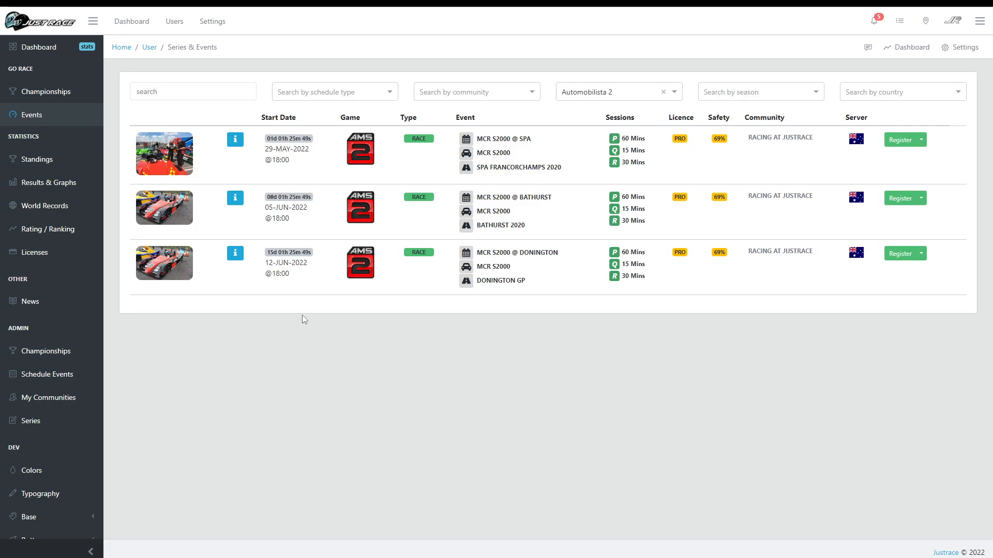
- Begin a new Automobilista 2 event from the saved template and review its session settings
left_click(47, 374)
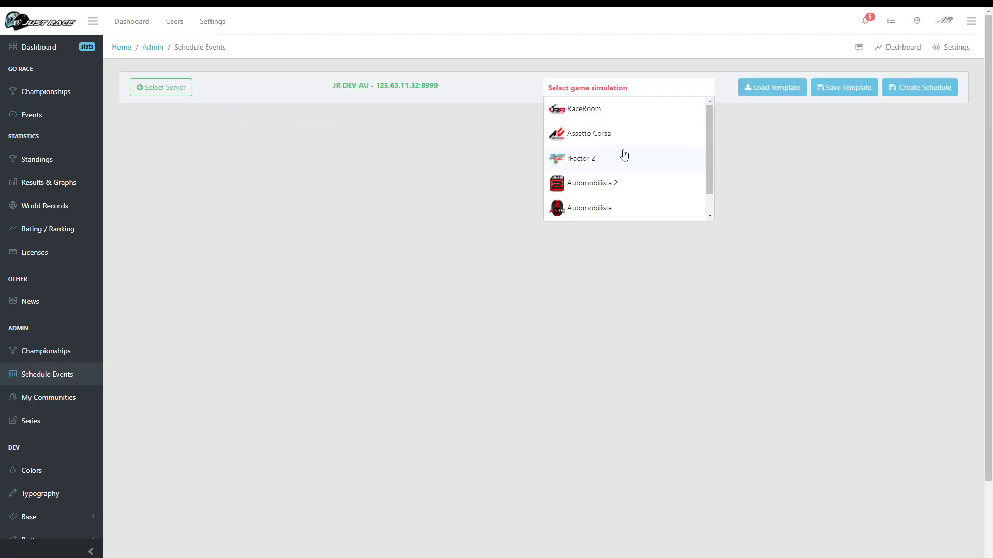
left_click(593, 184)
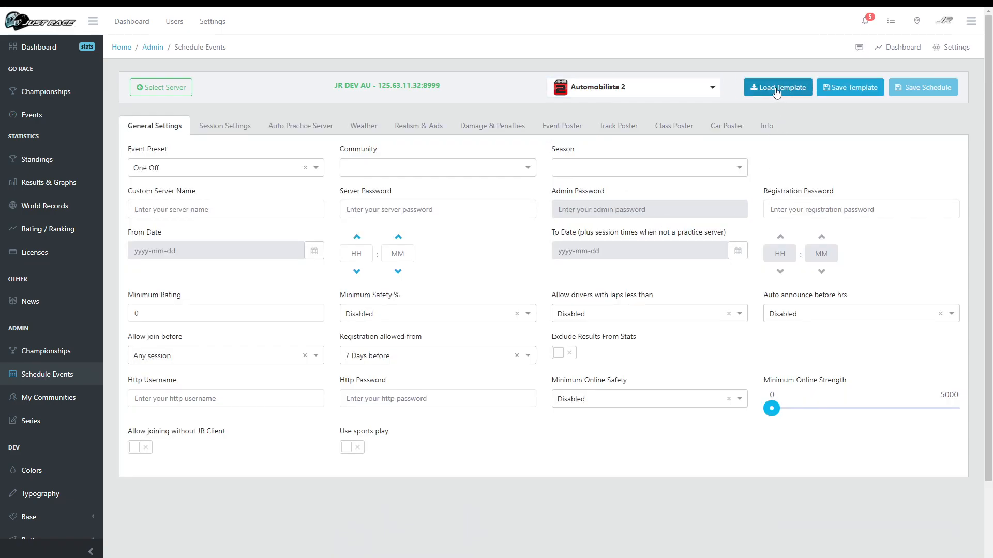
left_click(776, 87)
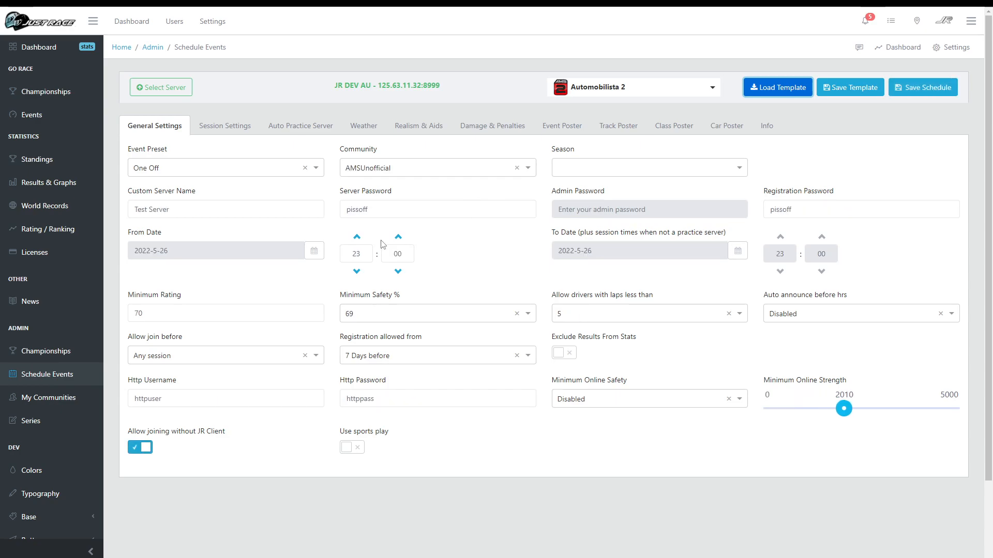
left_click(225, 125)
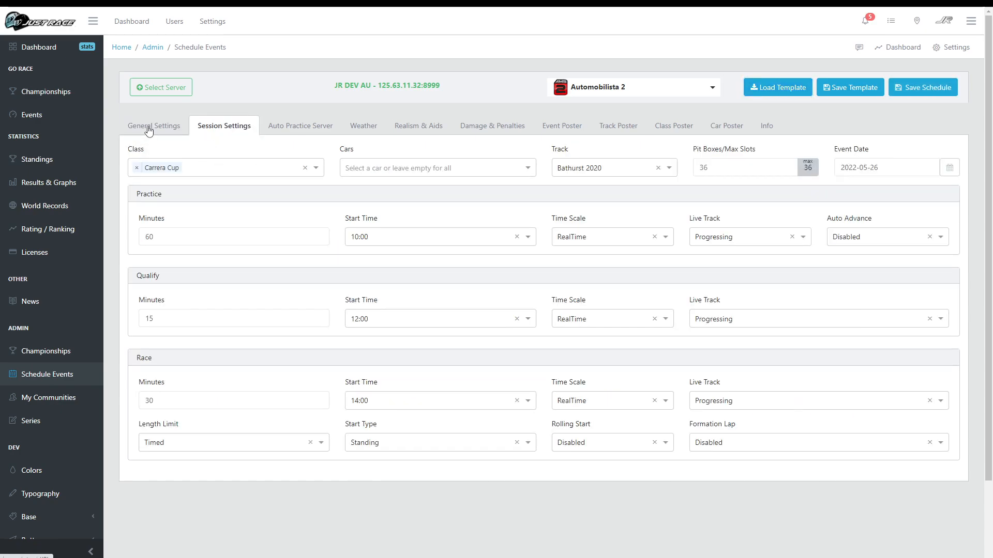
left_click(153, 125)
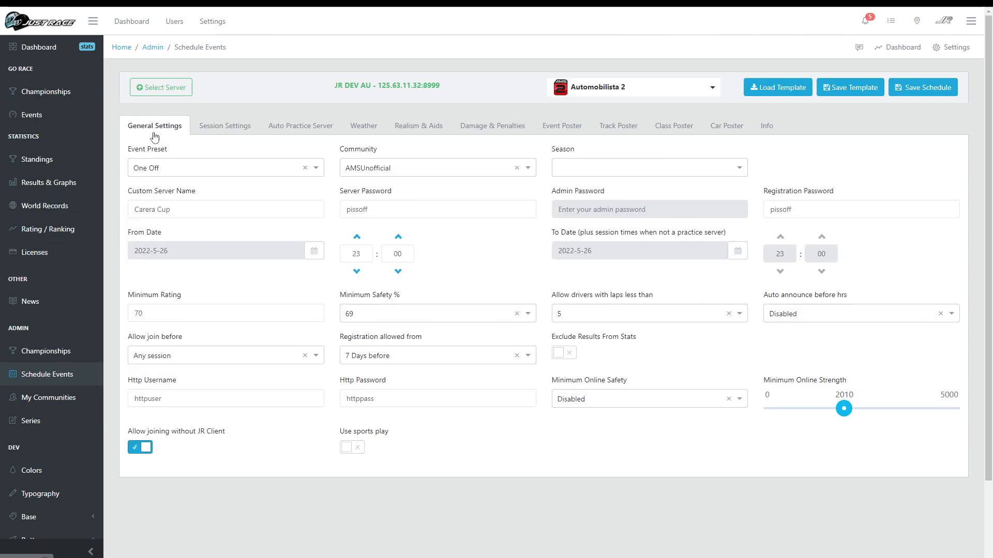
- Name the server 'Carrera Cup' and set the start date to 2022-06-12
left_click(224, 209)
type("r")
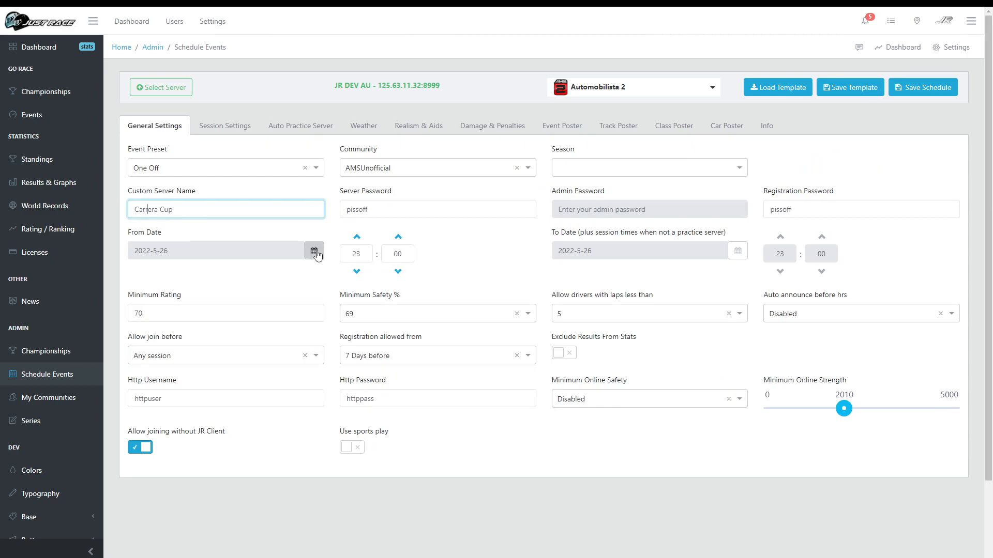
left_click(314, 251)
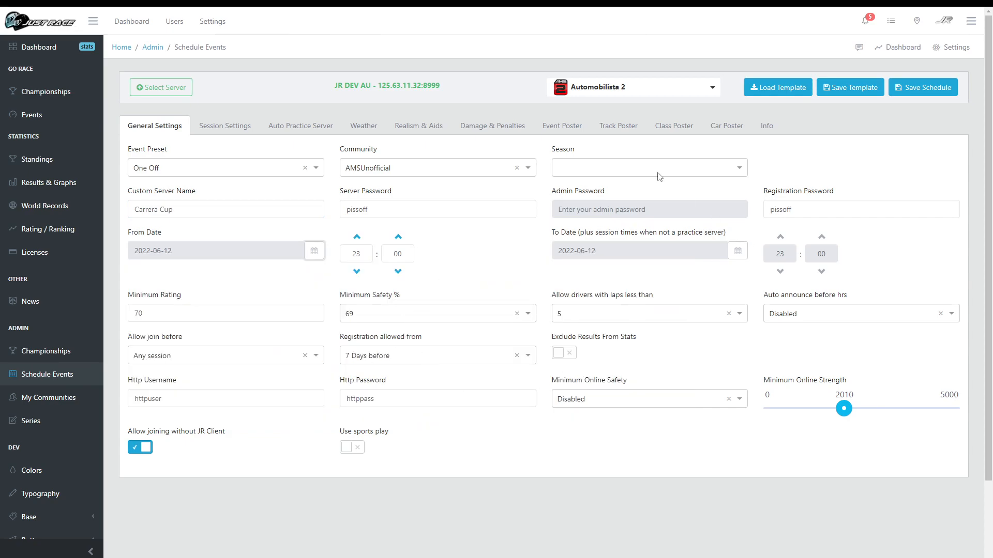
left_click(561, 126)
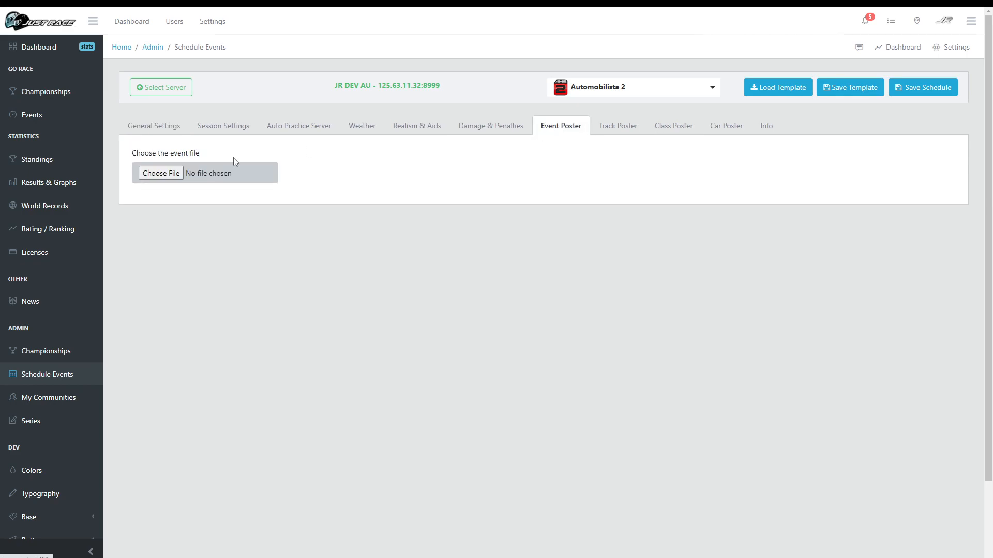
- Upload PorcheCup.jpg as the event poster and save the Carrera Cup schedule
left_click(160, 173)
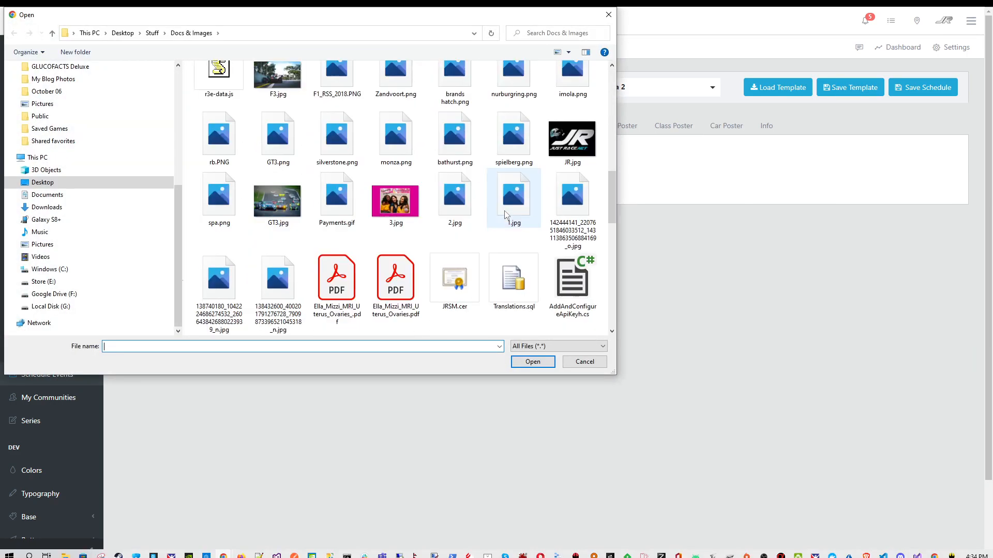
left_click(514, 209)
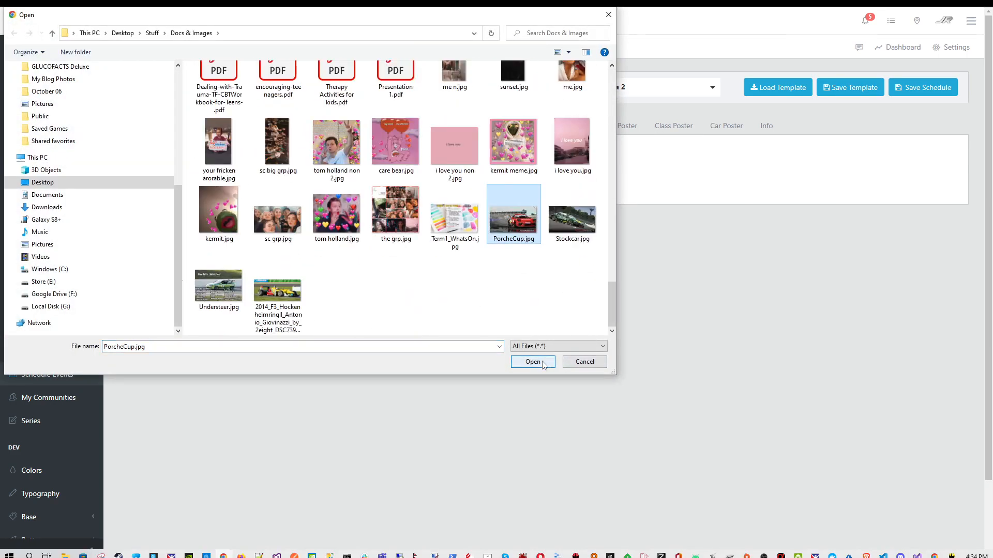
left_click(531, 361)
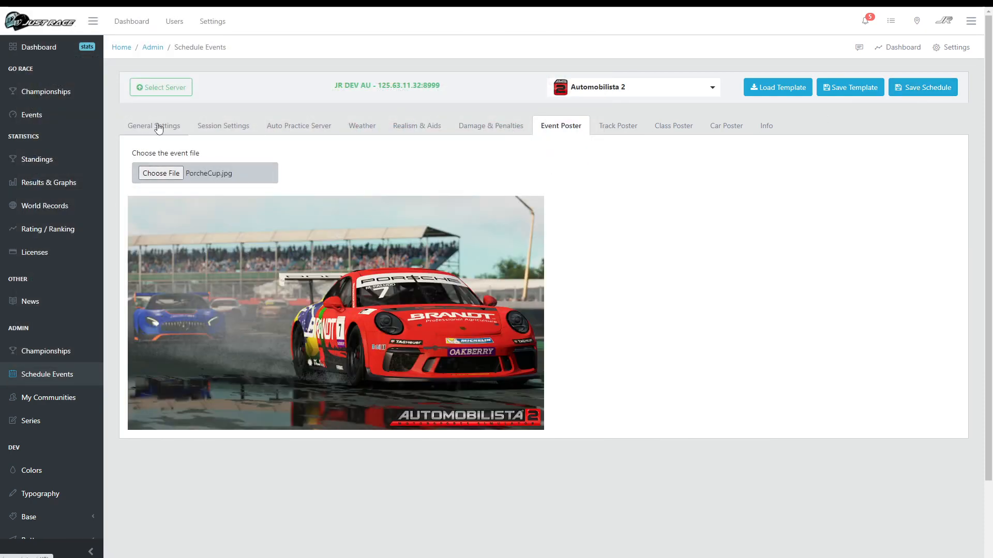
left_click(223, 125)
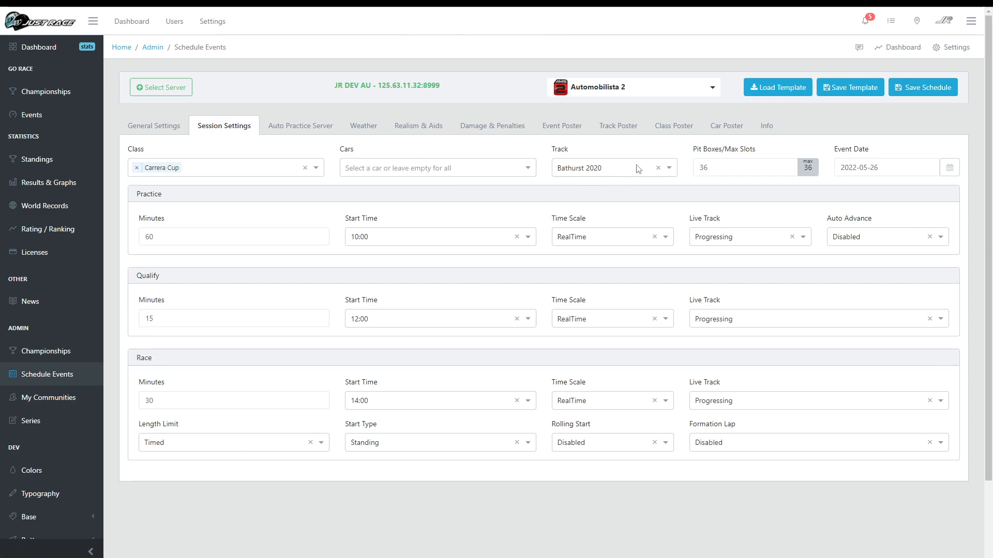
mouse_move(346, 207)
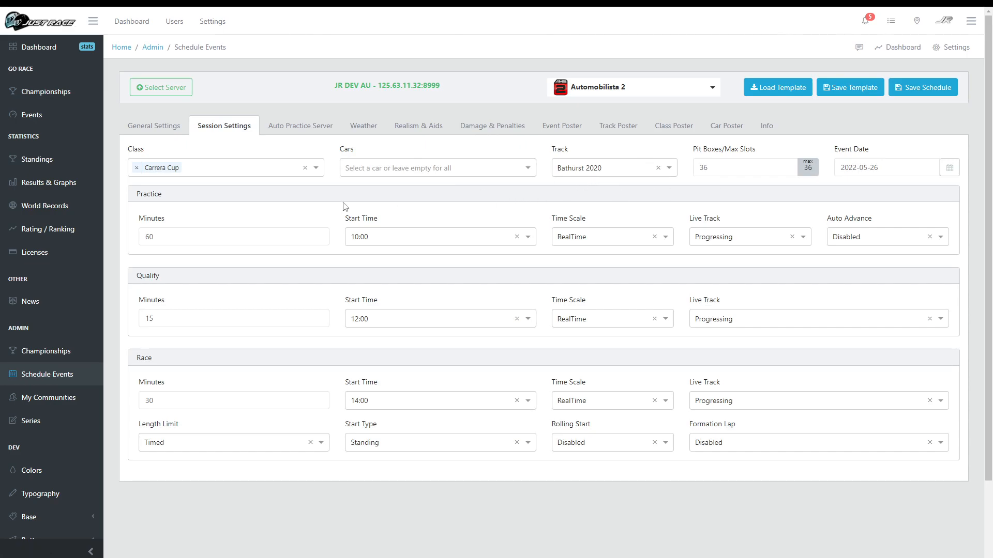
left_click(153, 125)
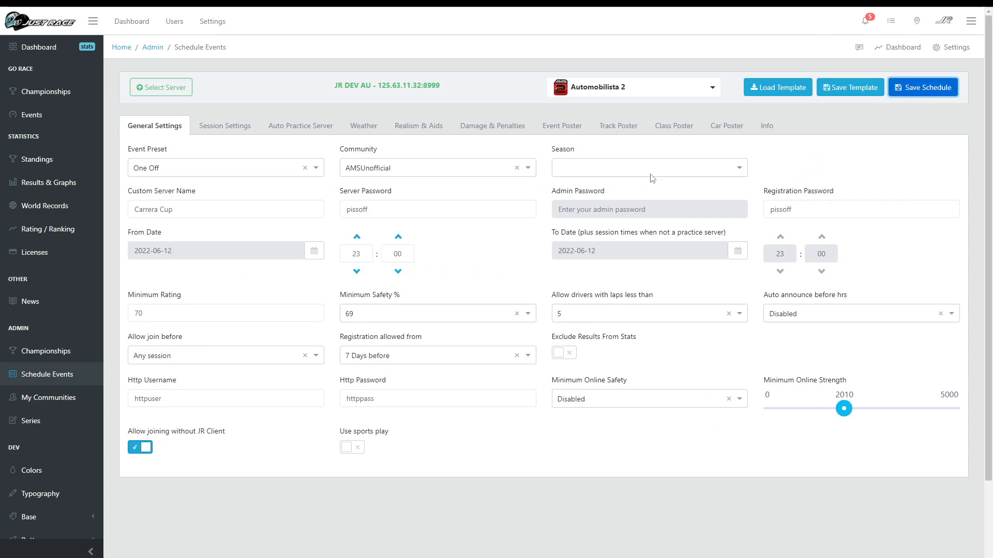
mouse_move(30, 115)
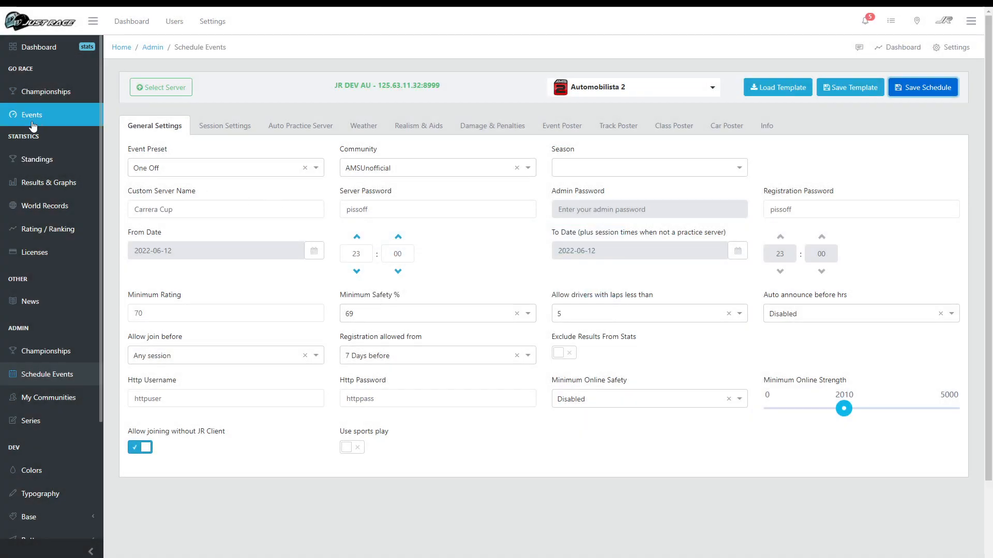
- Find the new Carrera Cup race at Bathurst 2020 in Events and reopen it for editing
left_click(31, 115)
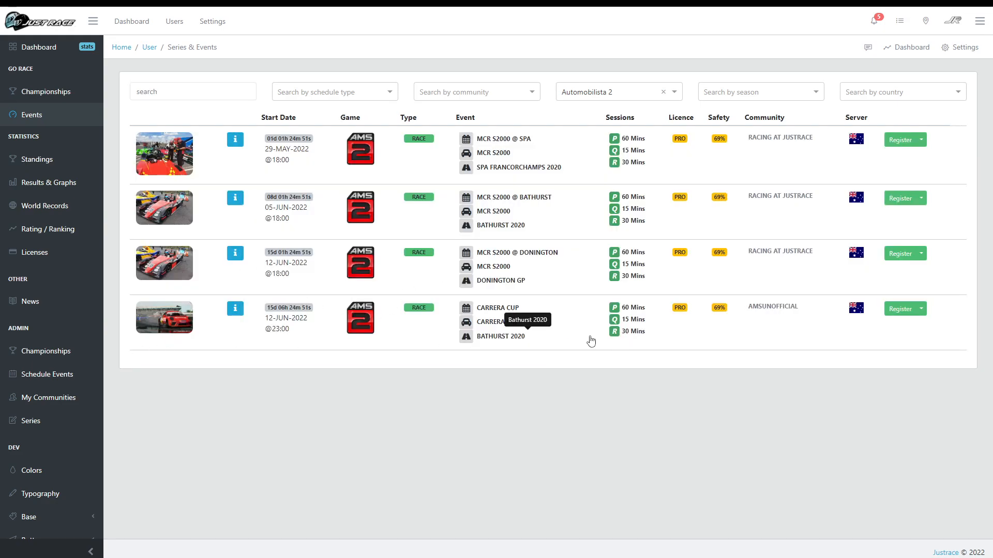
mouse_move(541, 351)
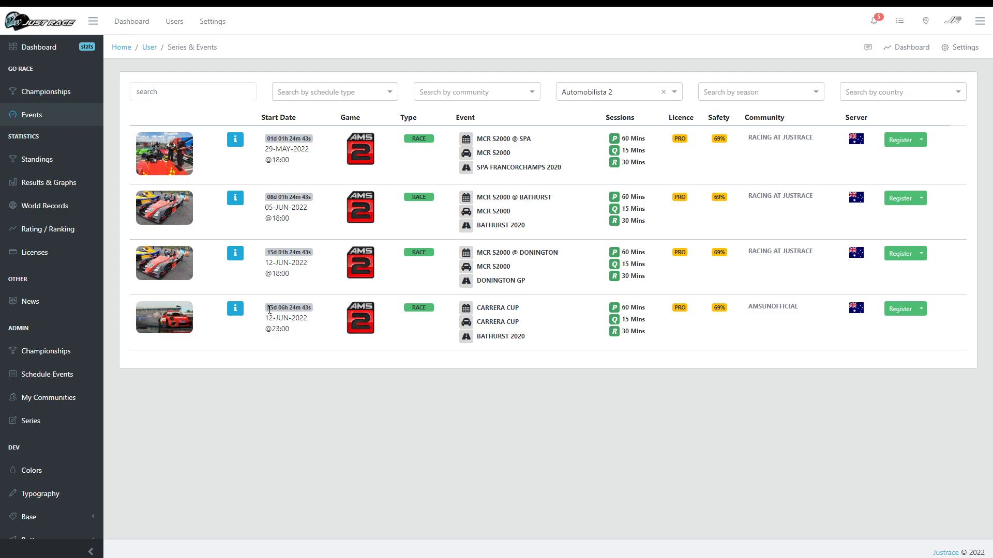
mouse_move(921, 311)
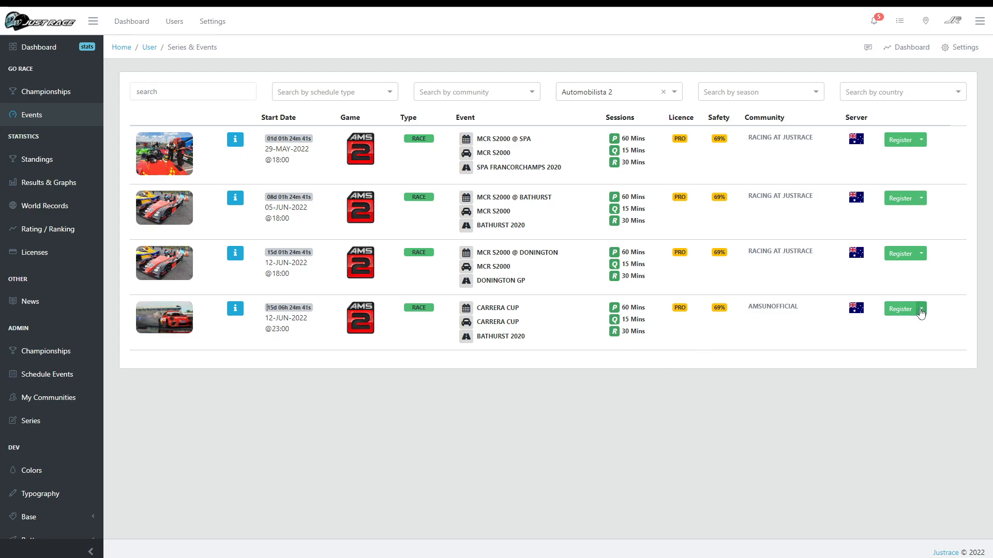
left_click(922, 308)
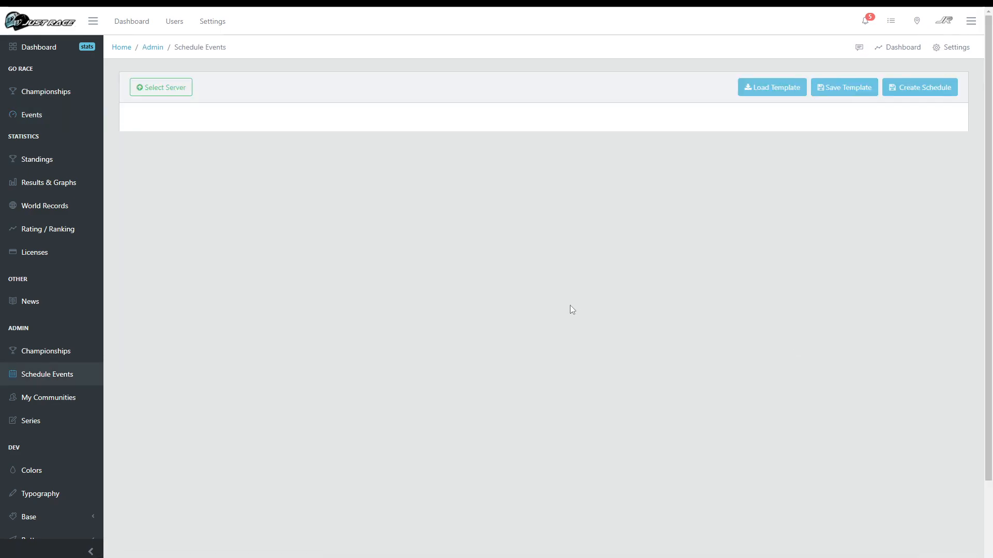
- Load the saved Carrera Cup event's general settings dated 12 June 2022, 23:00
left_click(161, 87)
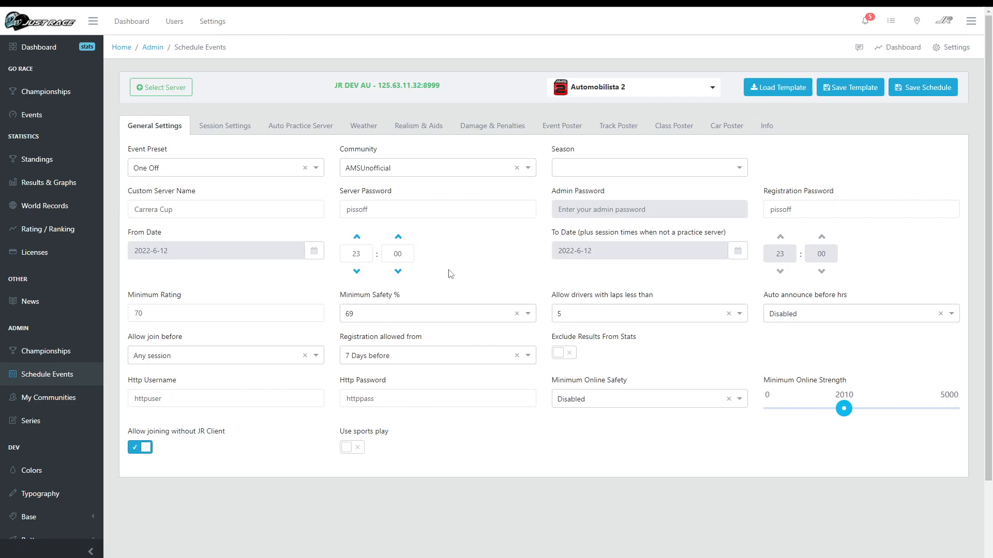
mouse_move(546, 278)
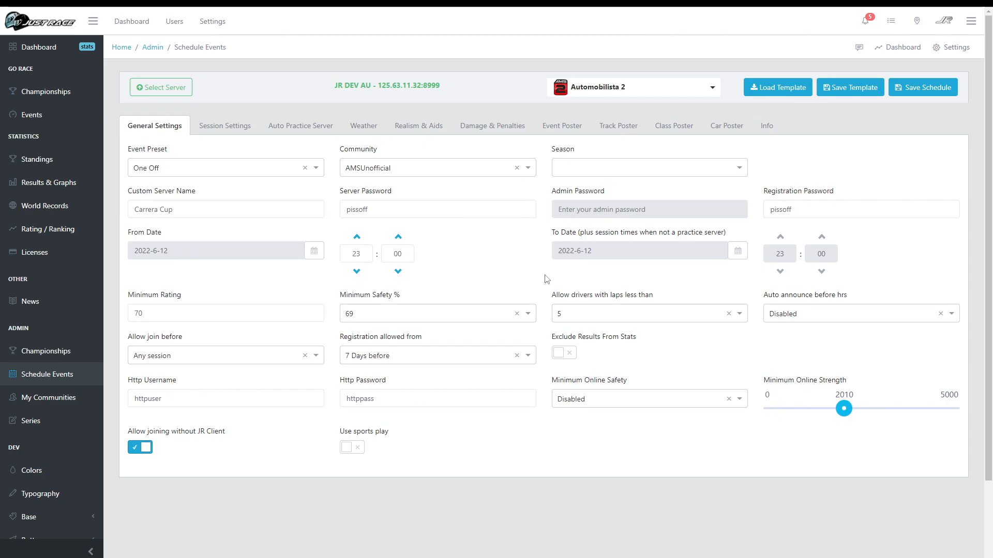